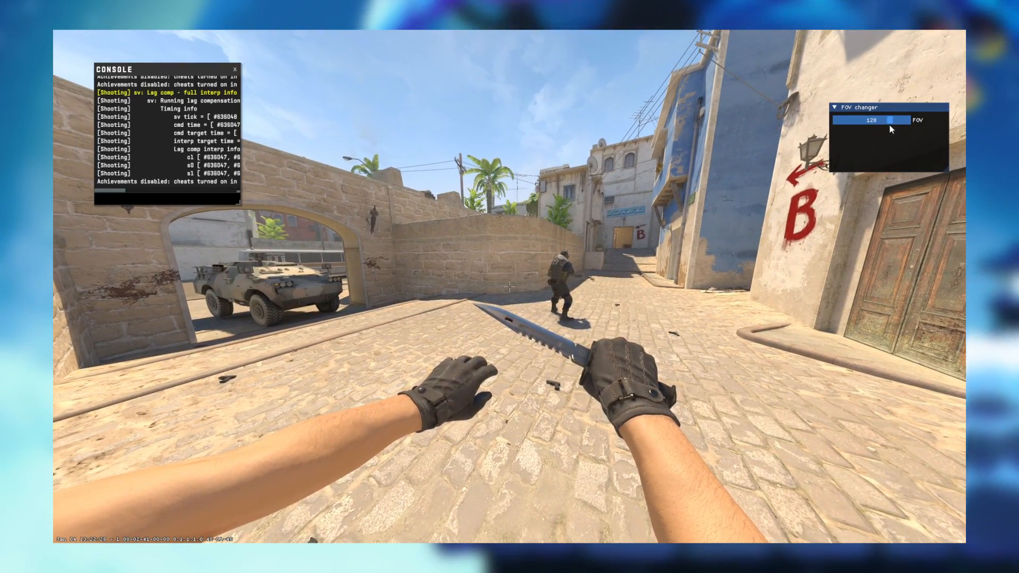
# Finish the YouTube comment with "me 🐳" and leave the video for the desktop.
pyautogui.press('Escape')
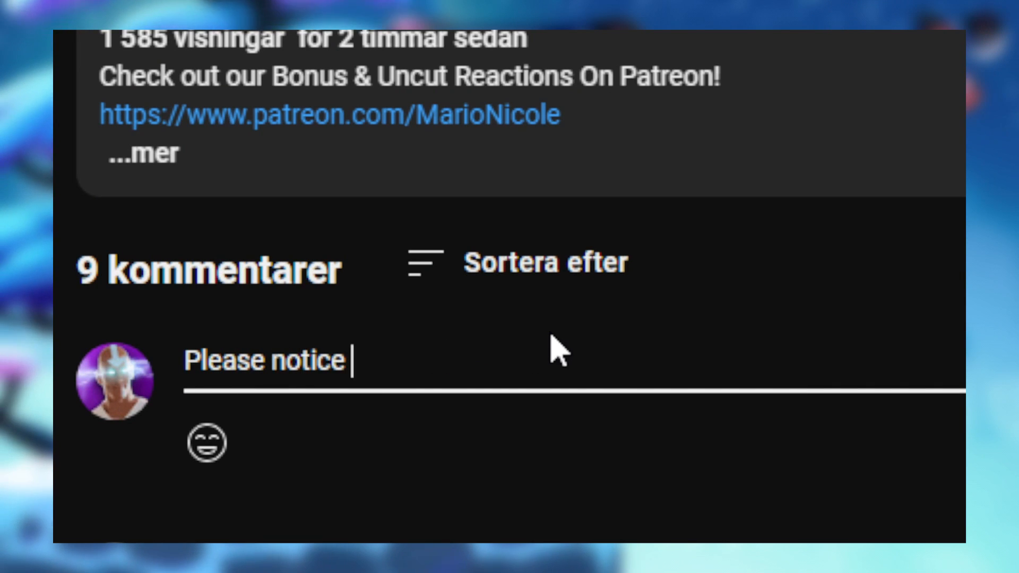
pyautogui.write('me 🐳')
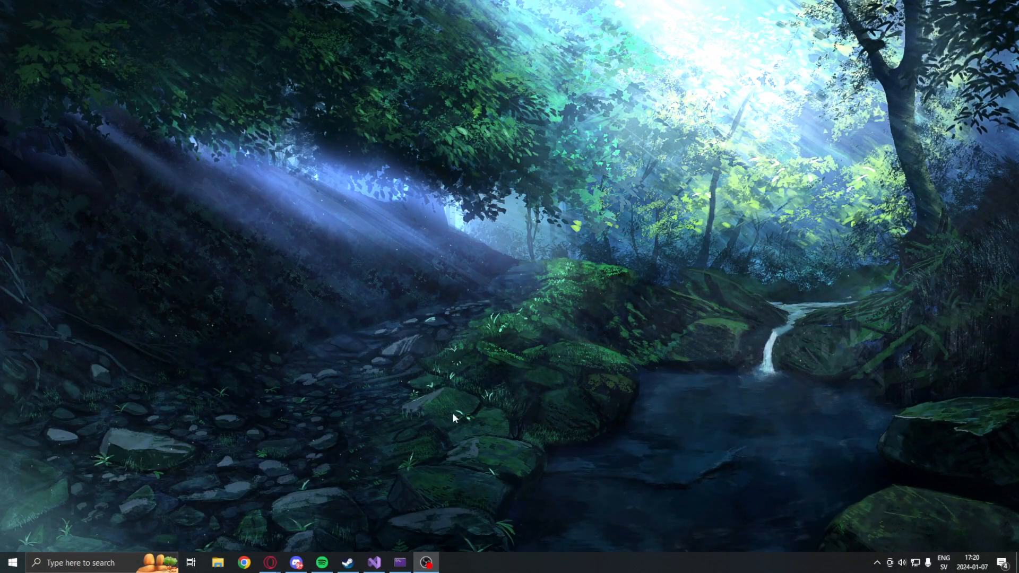
pyautogui.moveTo(537, 267)
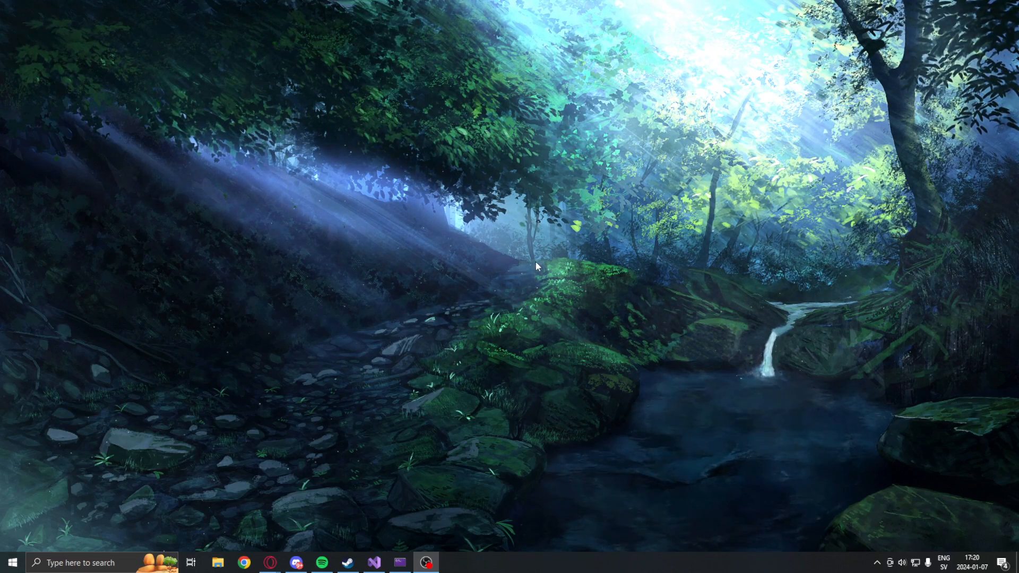
pyautogui.moveTo(407, 507)
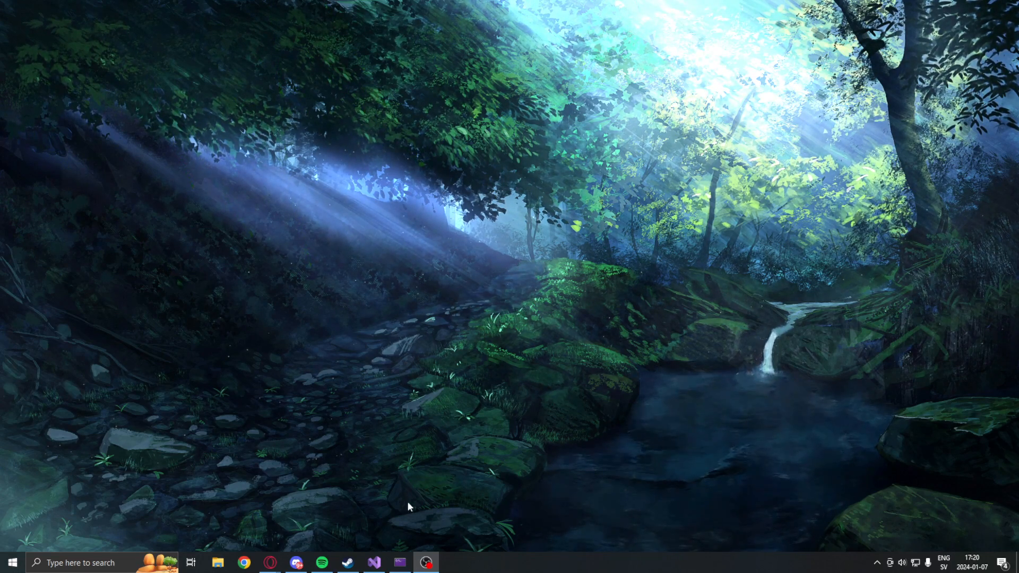
# Review the Renderer.cs slider and the Program.cs while loop that writes the desired FOV.
pyautogui.click(372, 563)
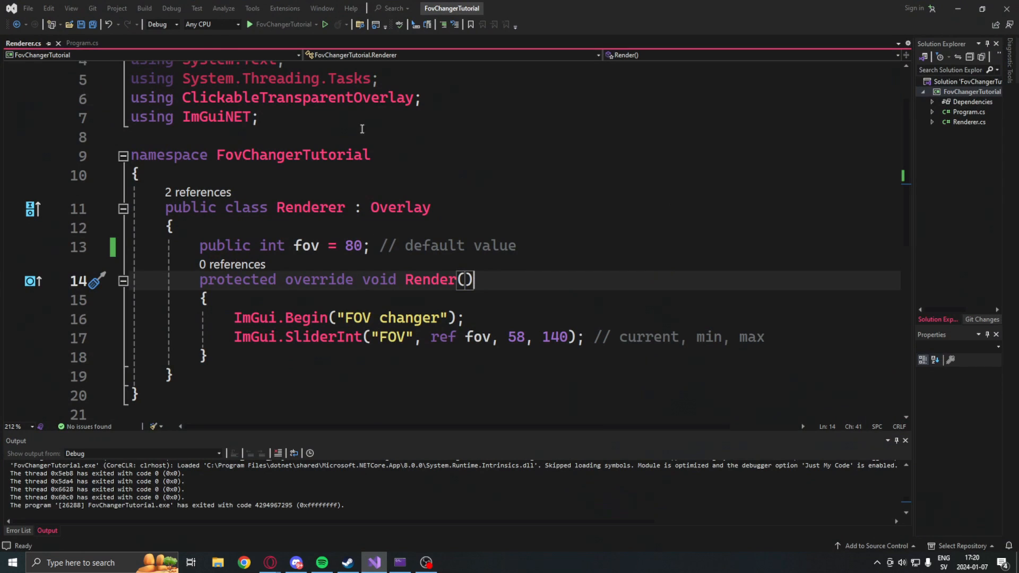
pyautogui.click(81, 42)
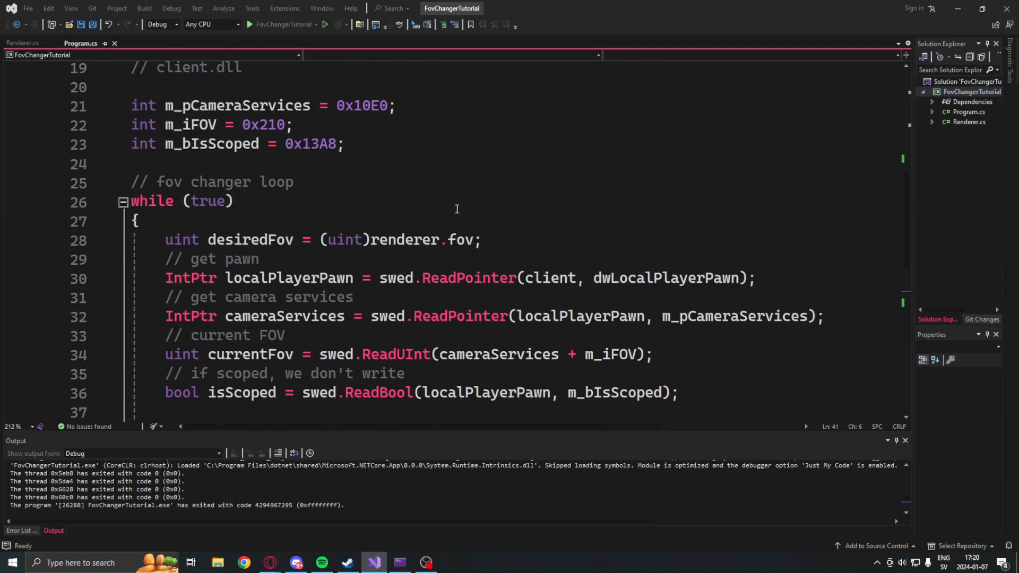
pyautogui.scroll(3)
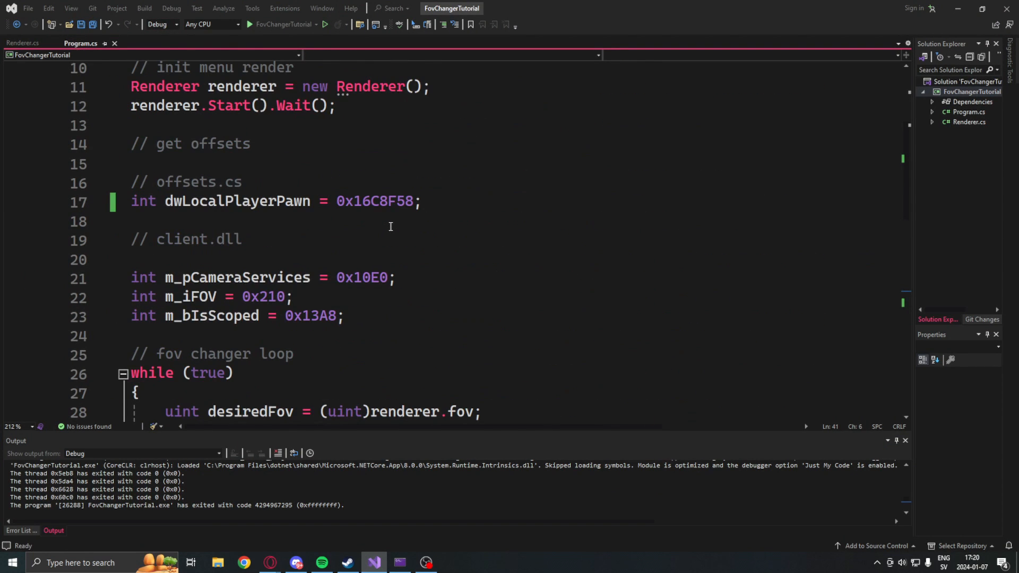
pyautogui.click(22, 43)
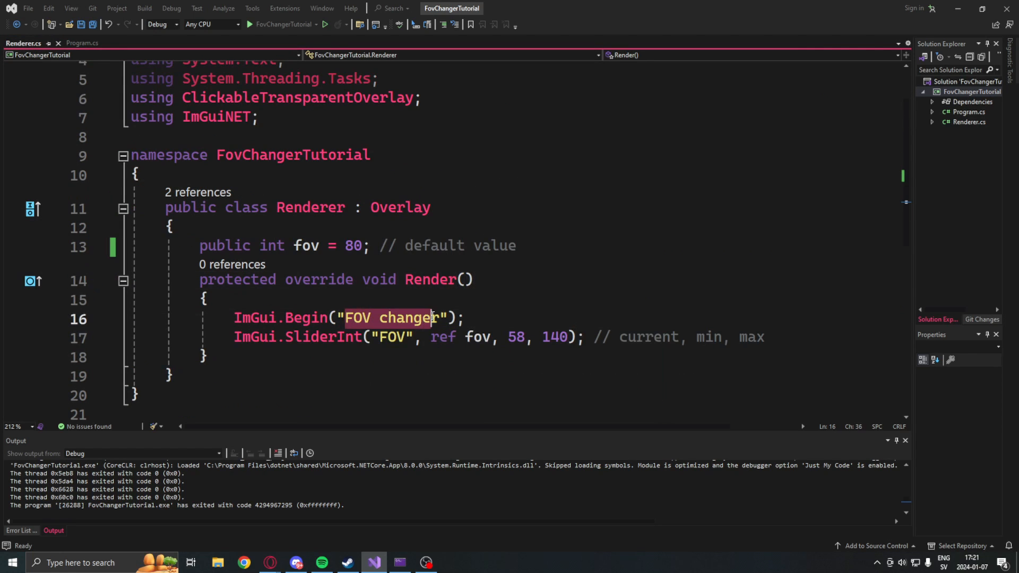
pyautogui.click(81, 43)
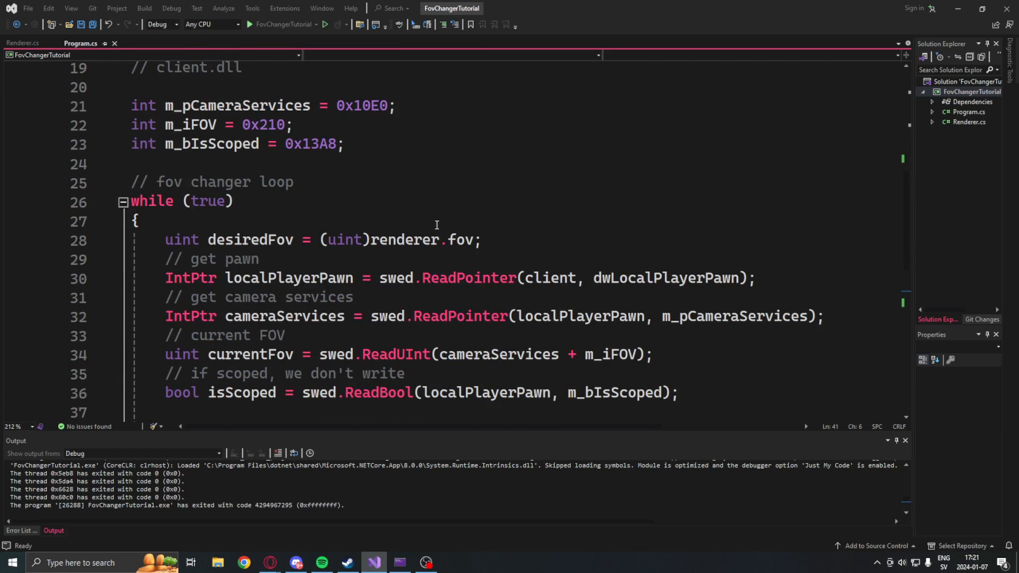
pyautogui.scroll(-3)
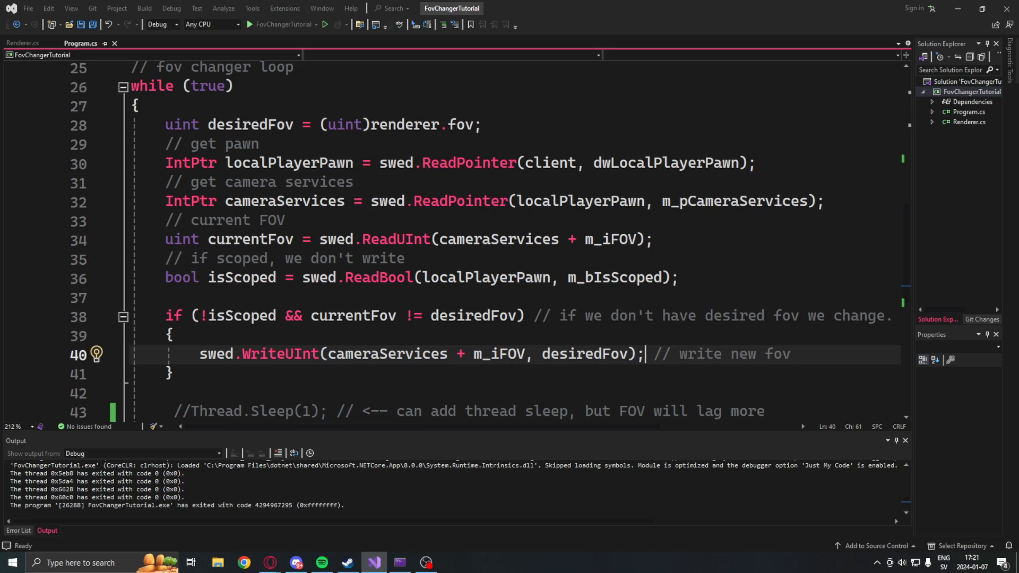
pyautogui.click(372, 562)
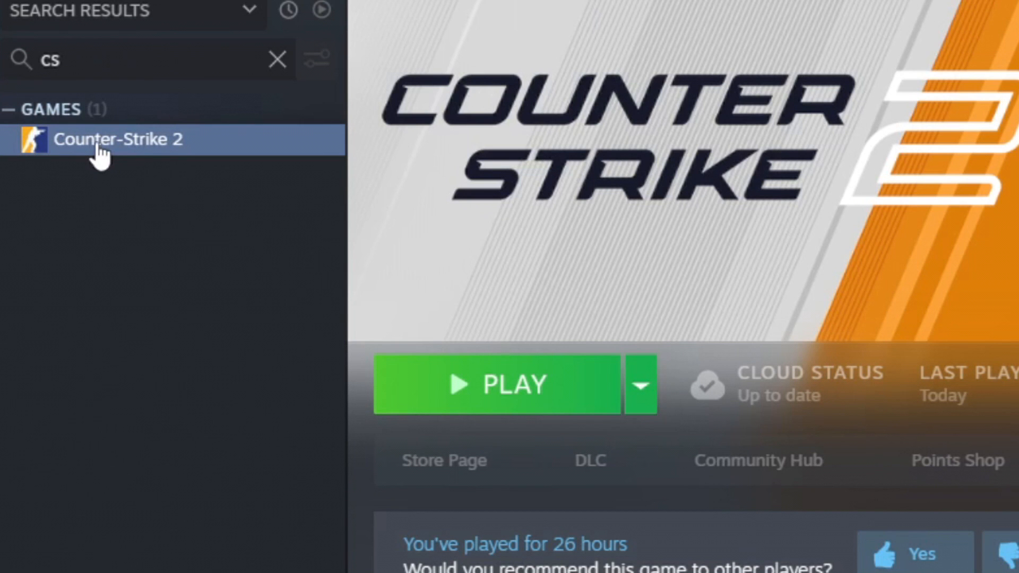
pyautogui.moveTo(129, 156)
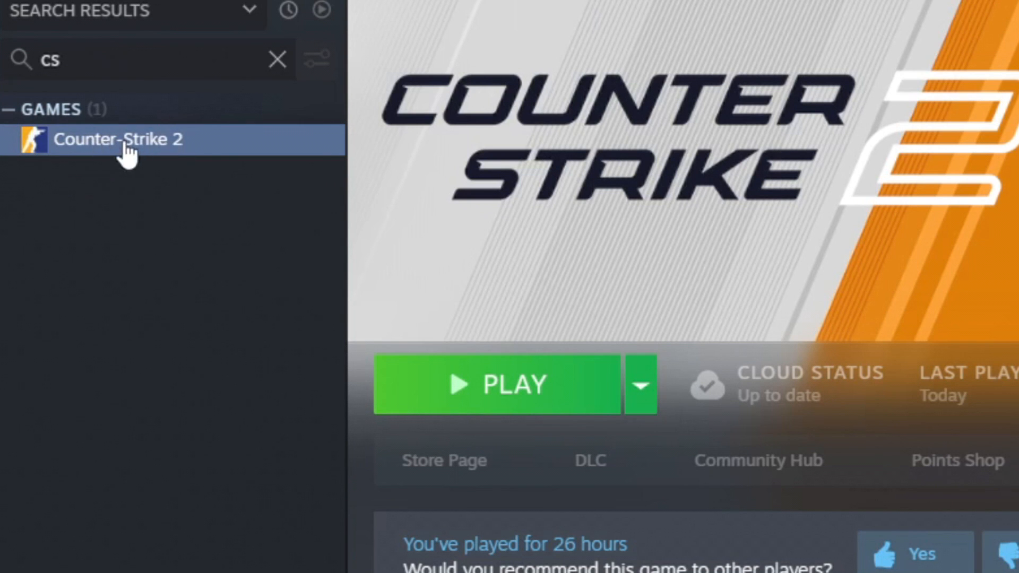
# Enter -insecure in Counter-Strike 2's Launch Options via its Steam properties, then close the properties.
pyautogui.rightClick(119, 137)
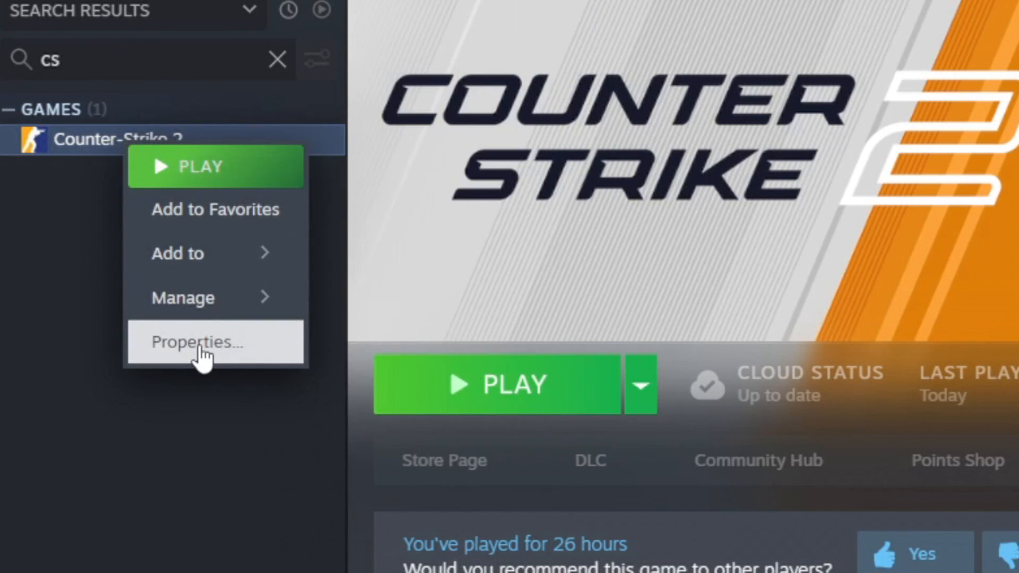
pyautogui.click(199, 343)
pyautogui.write('-')
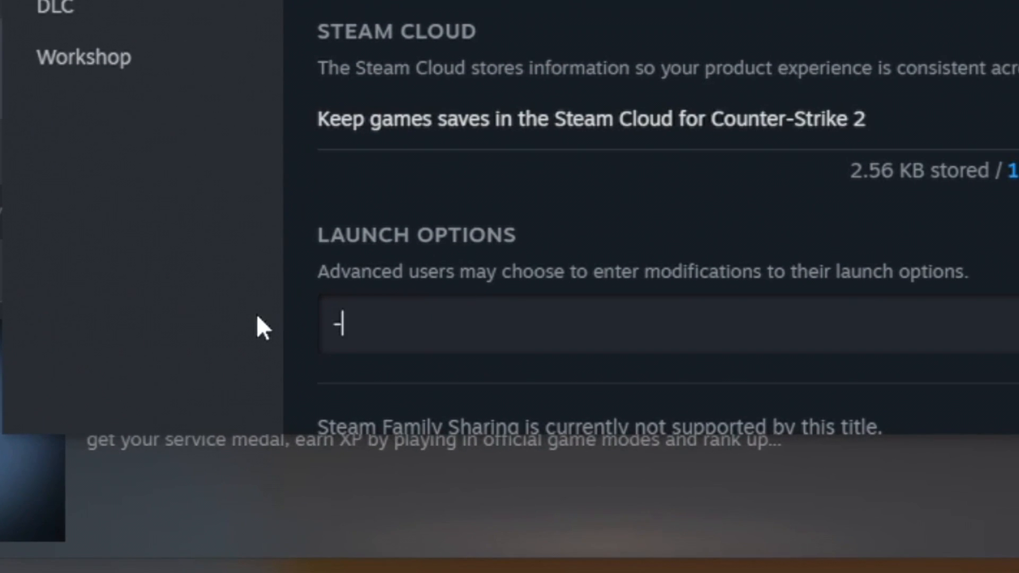
pyautogui.write('insecure')
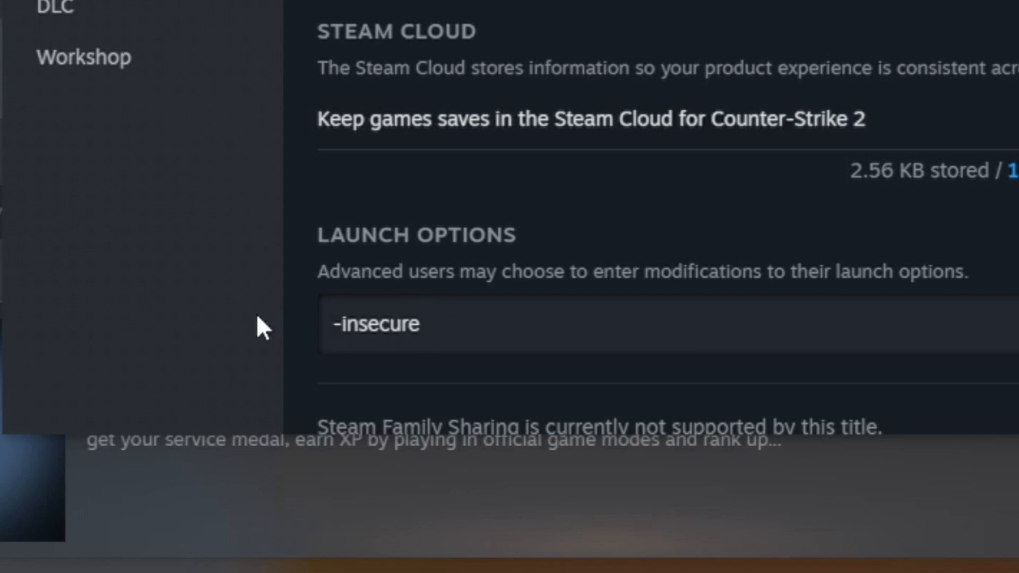
pyautogui.doubleClick(375, 323)
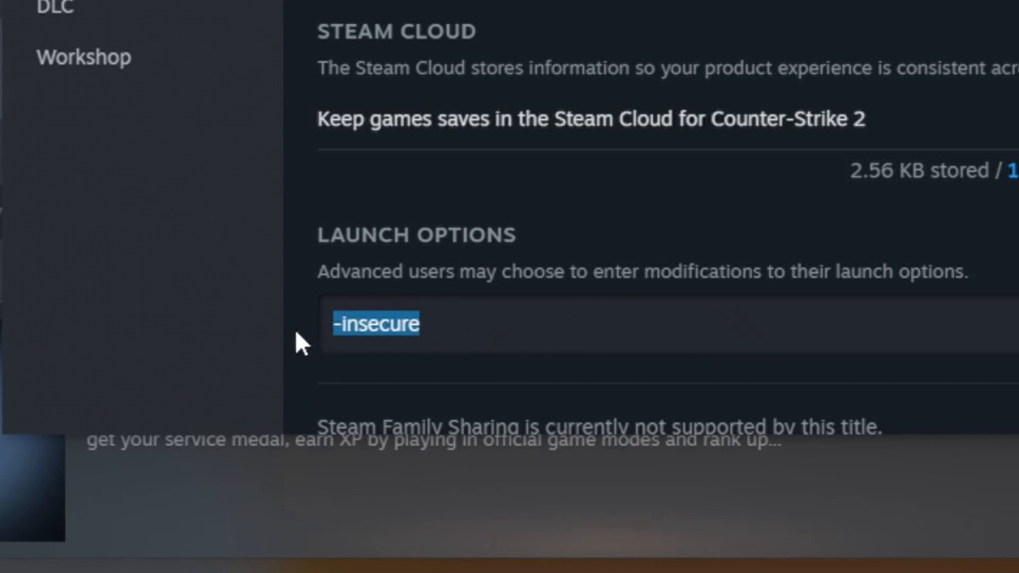
pyautogui.scroll(3)
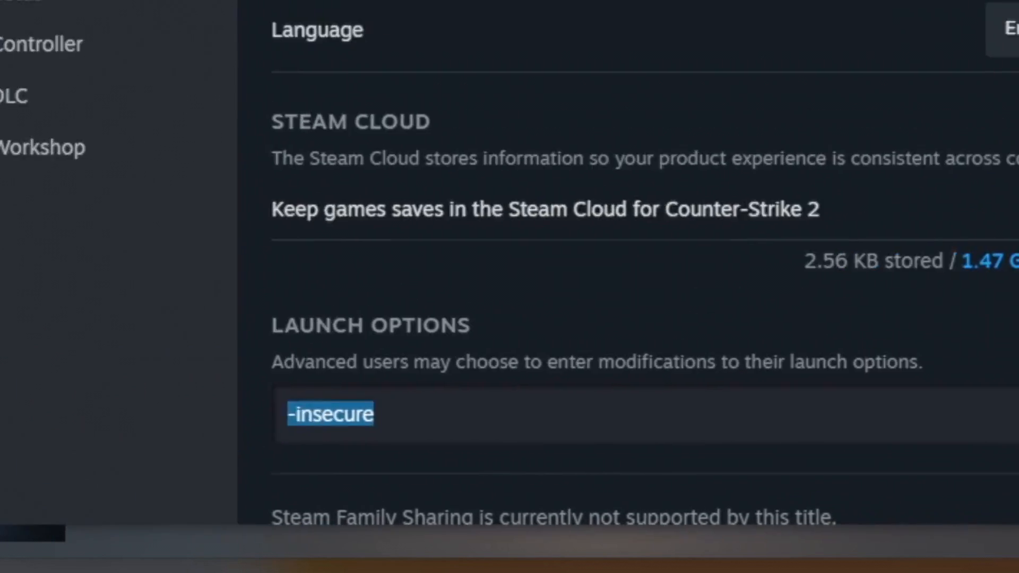
pyautogui.scroll(-3)
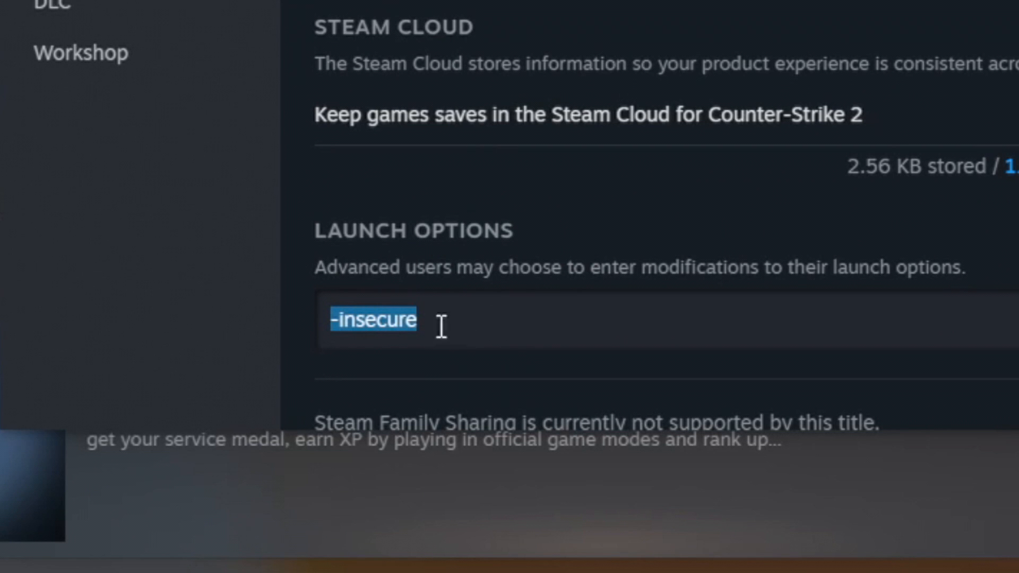
pyautogui.moveTo(495, 323)
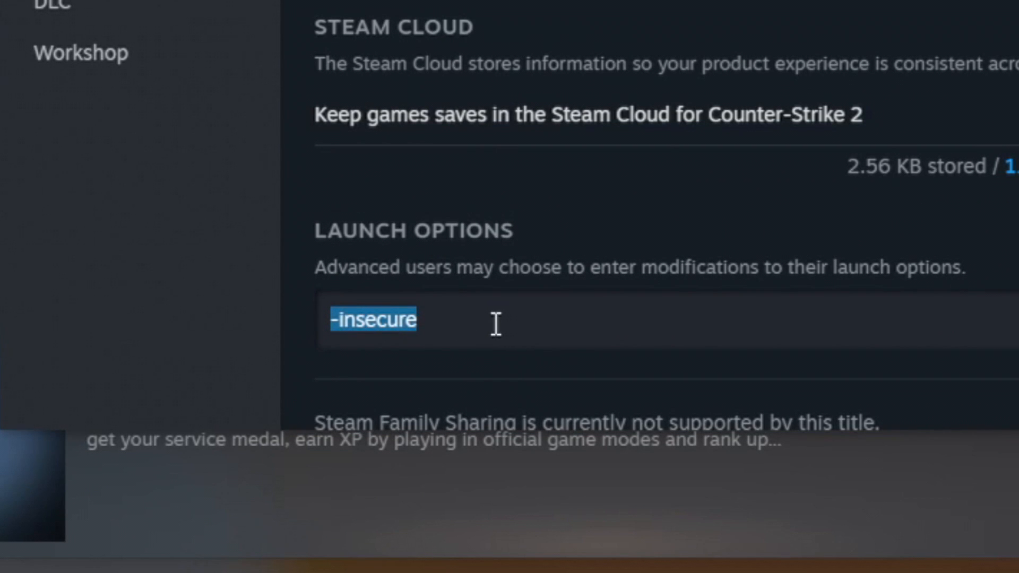
pyautogui.moveTo(456, 322)
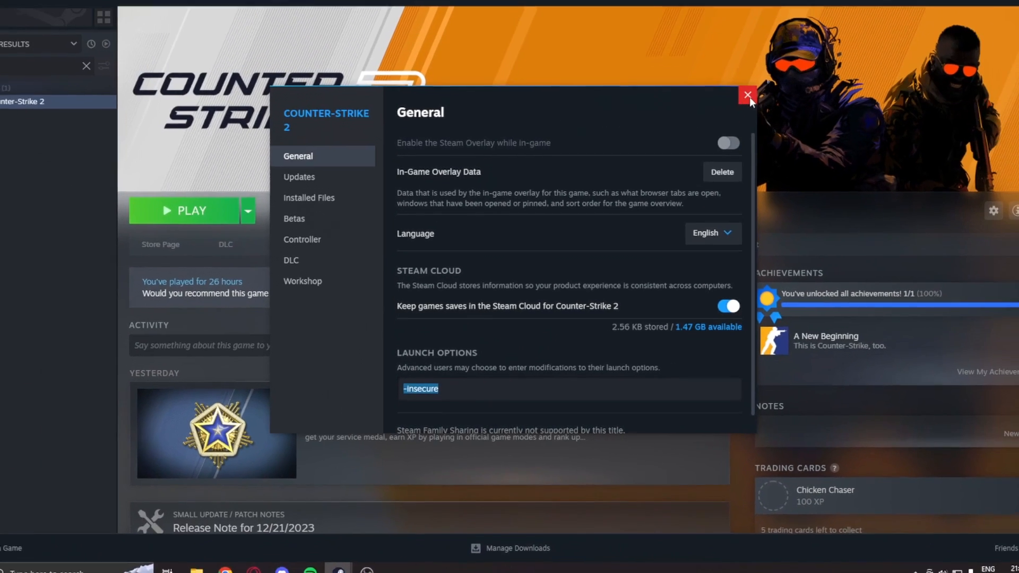
pyautogui.click(746, 96)
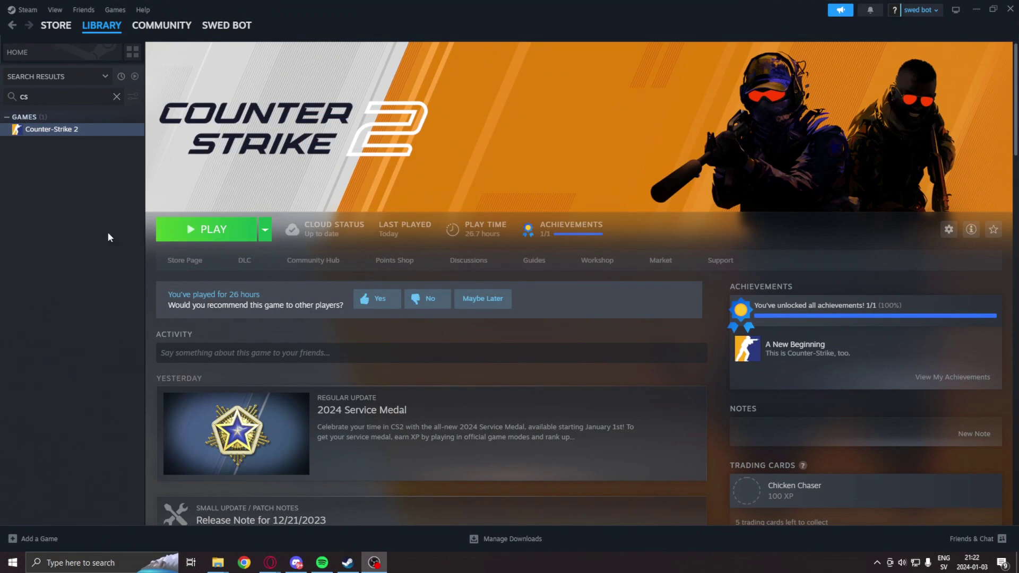
# Launch Counter-Strike 2, queue a casual Dust II match and accept the VAC insecure-mode warning.
pyautogui.click(207, 230)
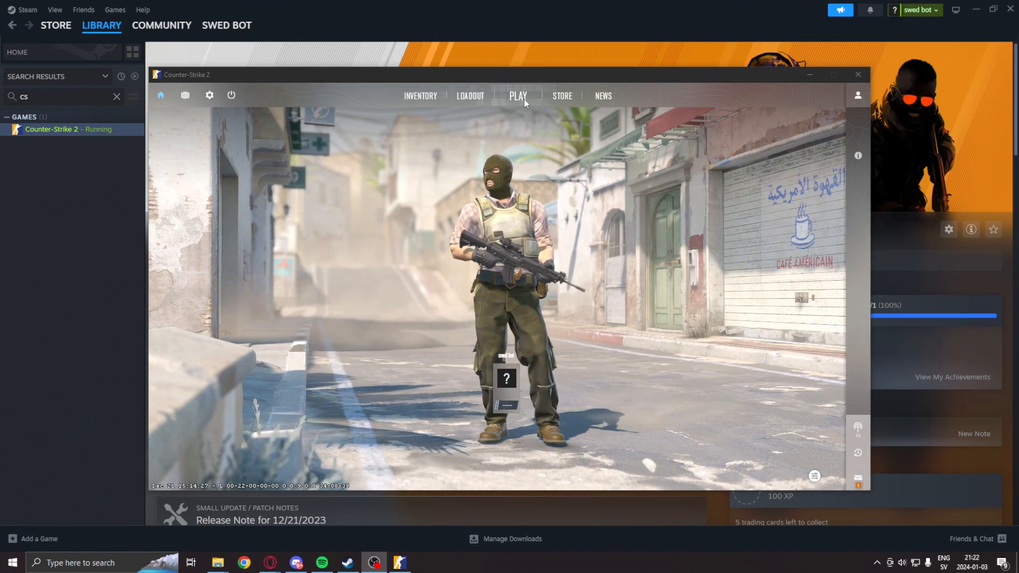
pyautogui.click(518, 96)
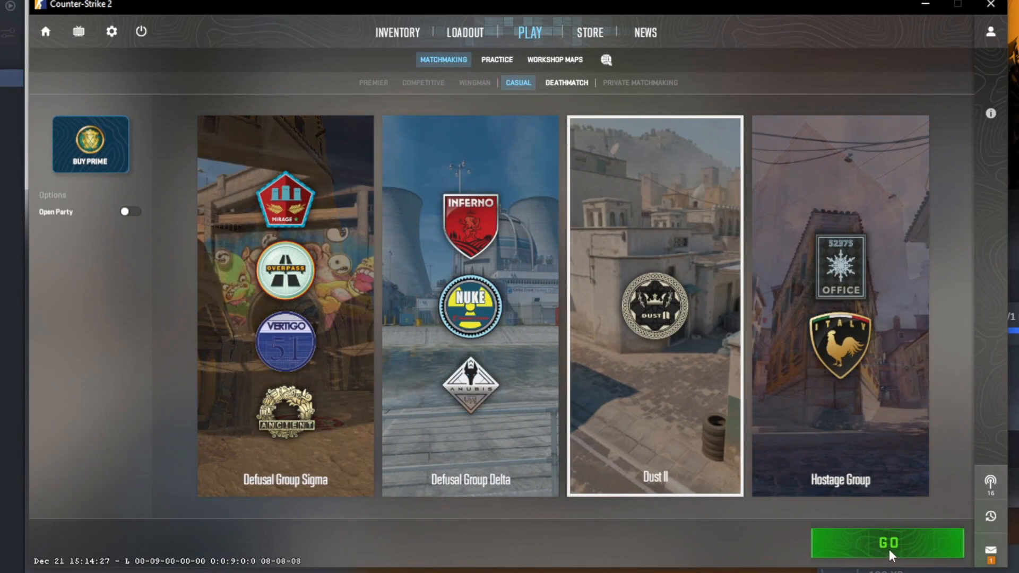
pyautogui.click(886, 542)
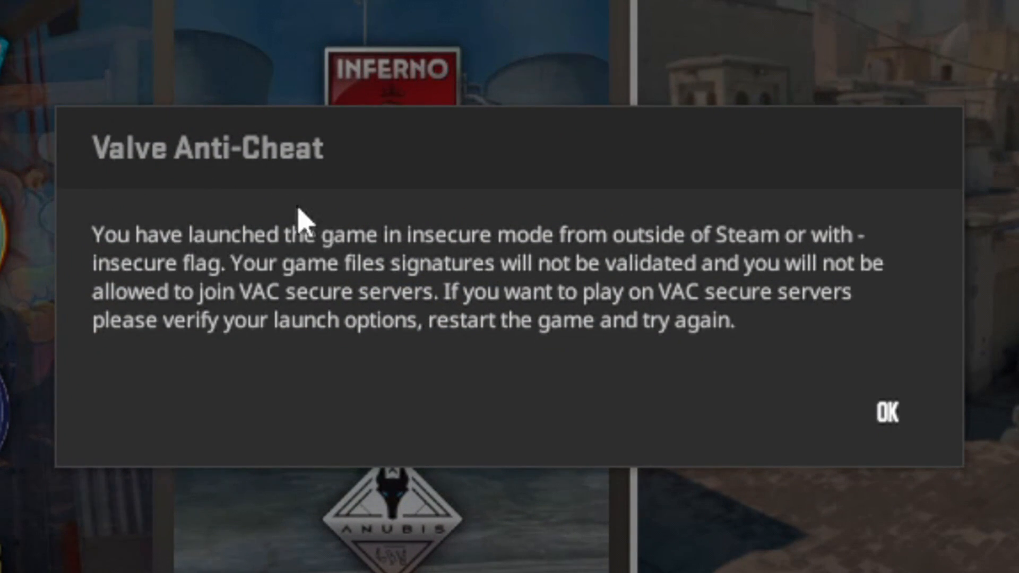
pyautogui.moveTo(183, 331)
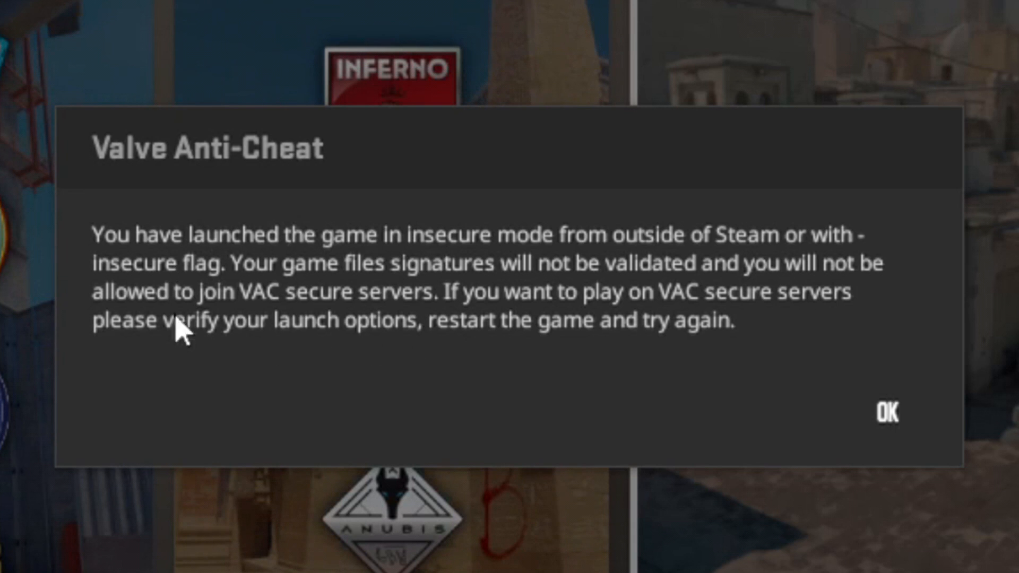
pyautogui.moveTo(292, 276)
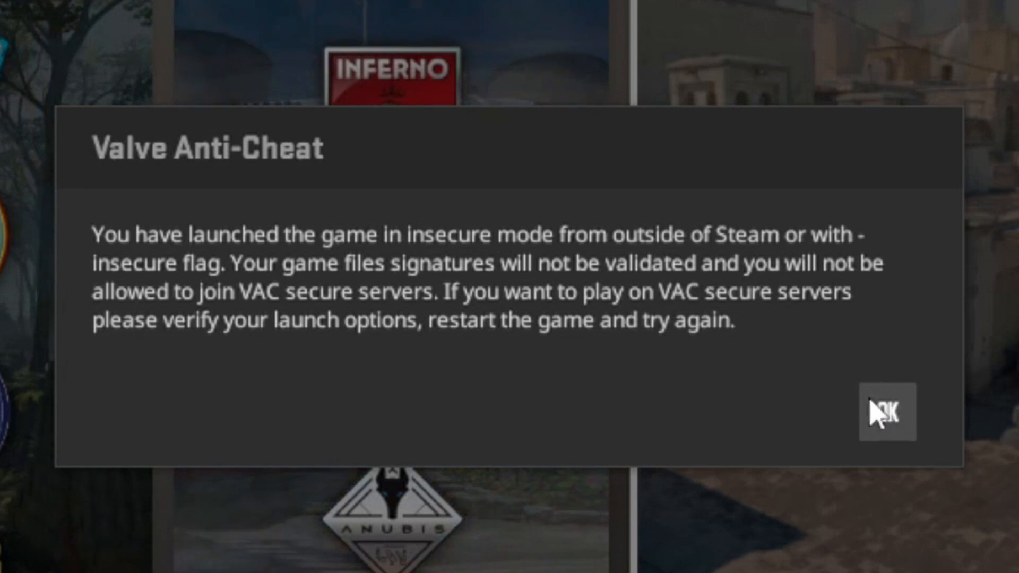
pyautogui.click(887, 413)
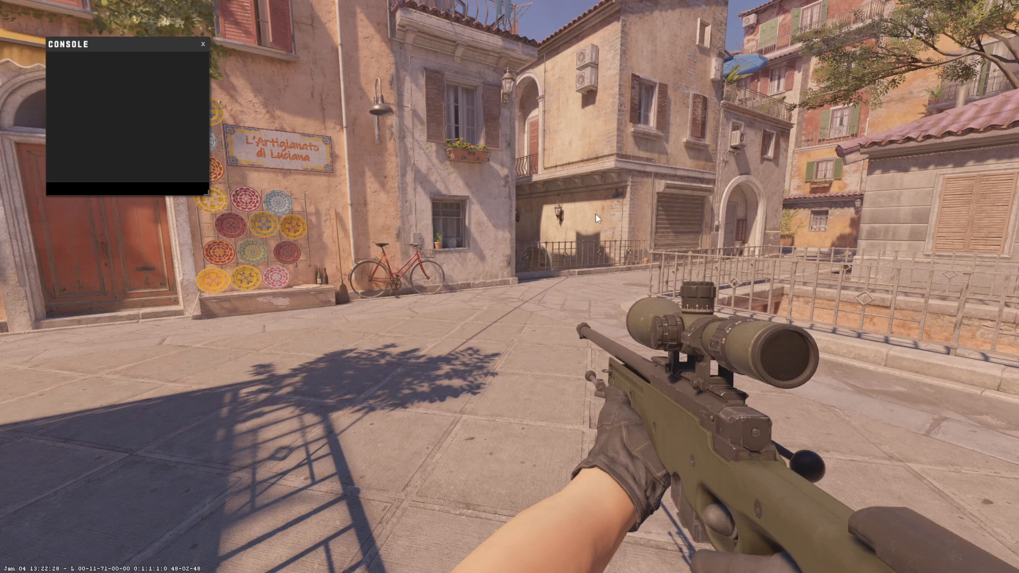
pyautogui.moveTo(456, 223)
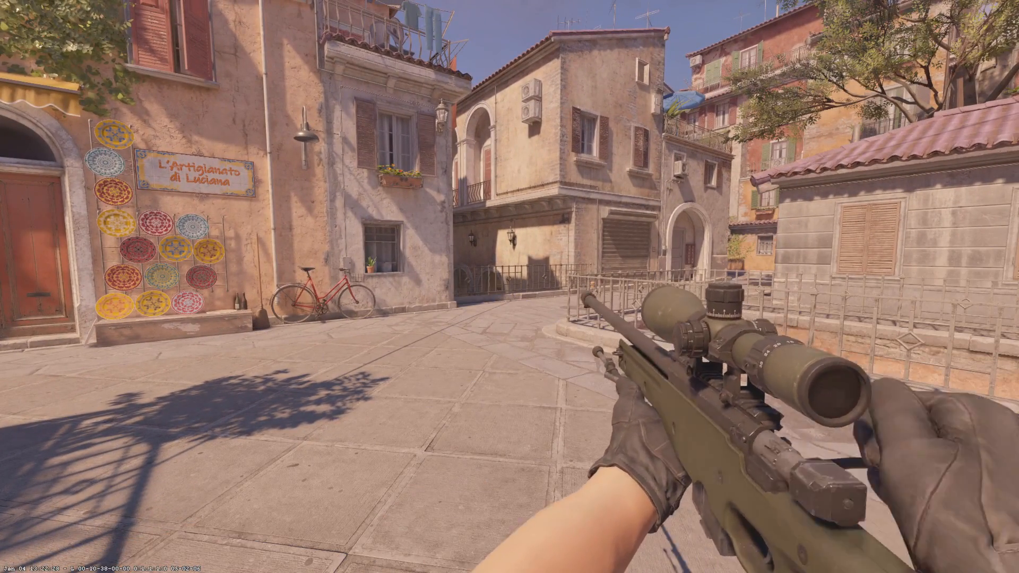
# Switch to the sniper rifle in the practice map with the console closed.
pyautogui.press('3')
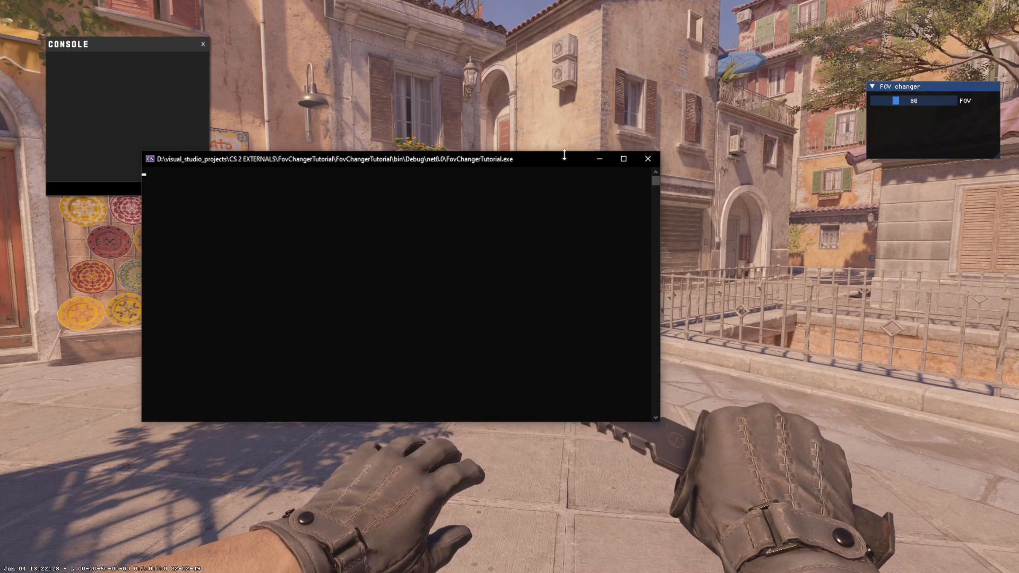
pyautogui.moveTo(725, 150)
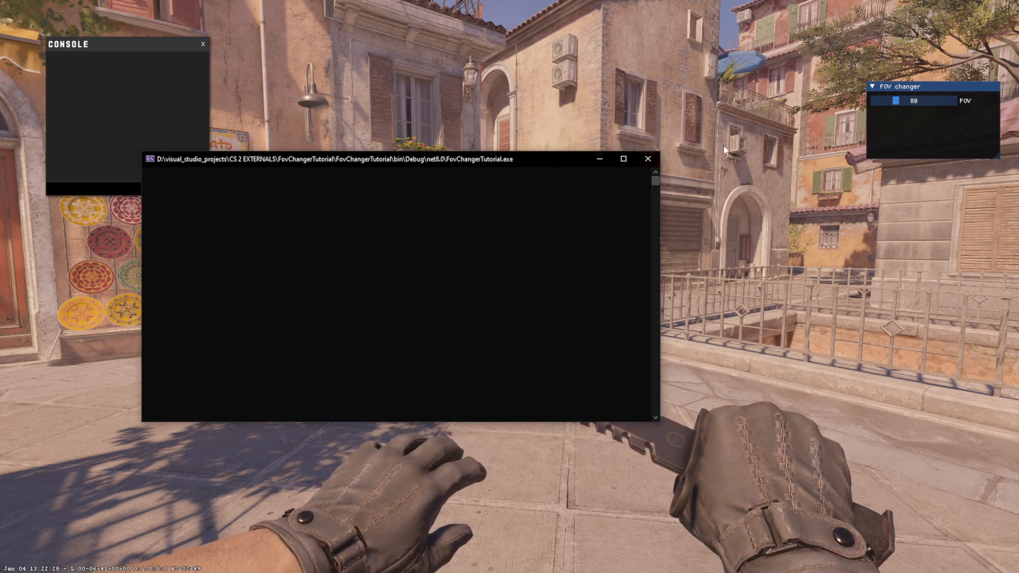
# Refocus the game and drag the FOV changer overlay slider from 88 to 120.
pyautogui.click(647, 158)
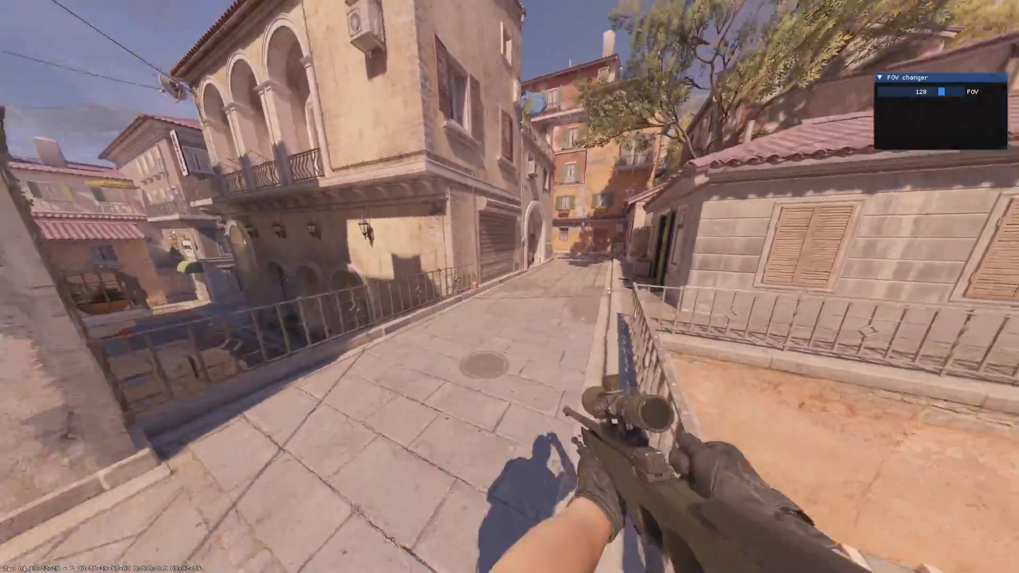
pyautogui.moveTo(509, 286)
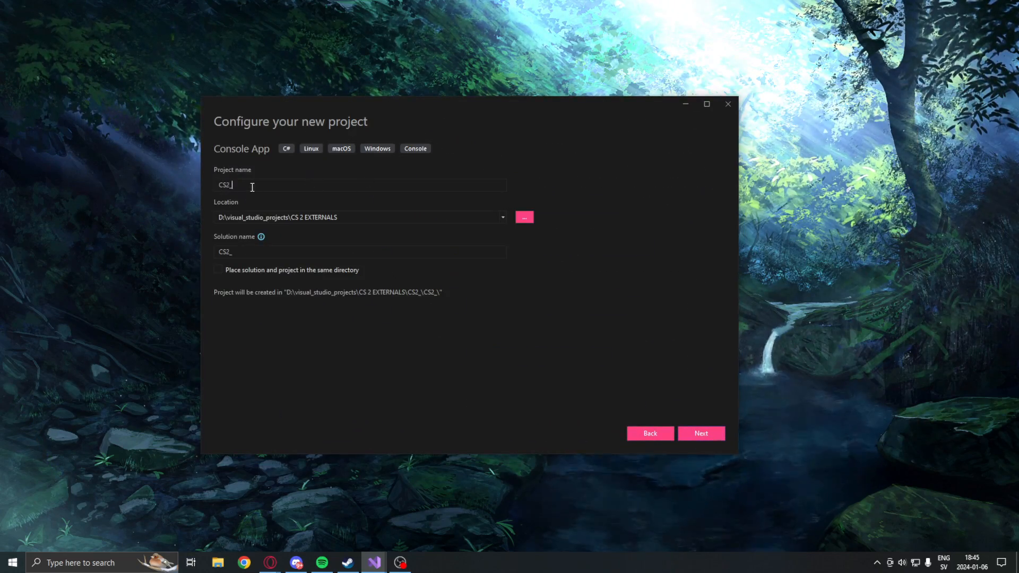
# Create the FovChangerTutorial console app on .NET 8.0 and set its platform target to x64.
pyautogui.write('FovCha')
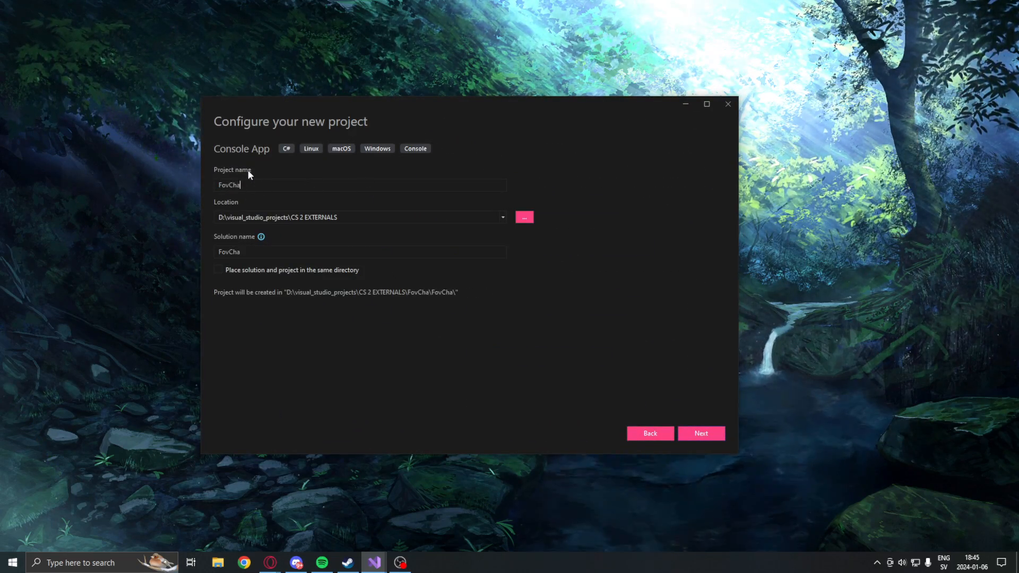
pyautogui.click(701, 433)
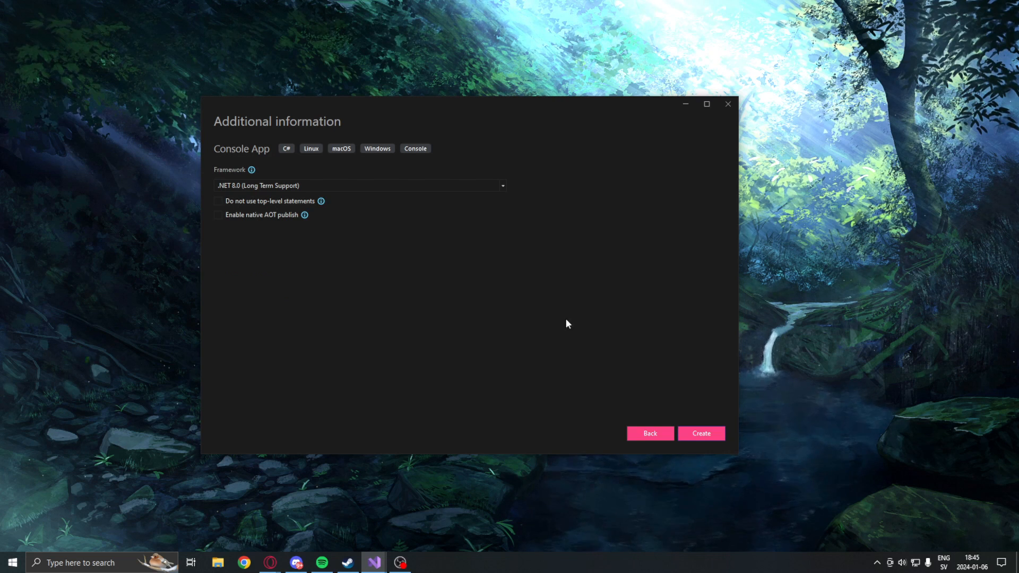
pyautogui.click(700, 433)
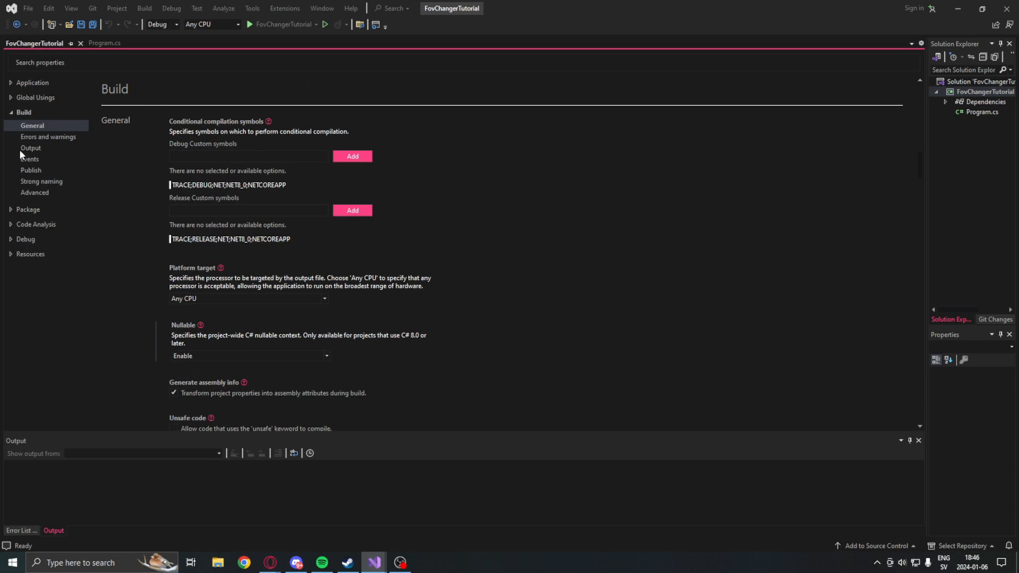
pyautogui.click(248, 298)
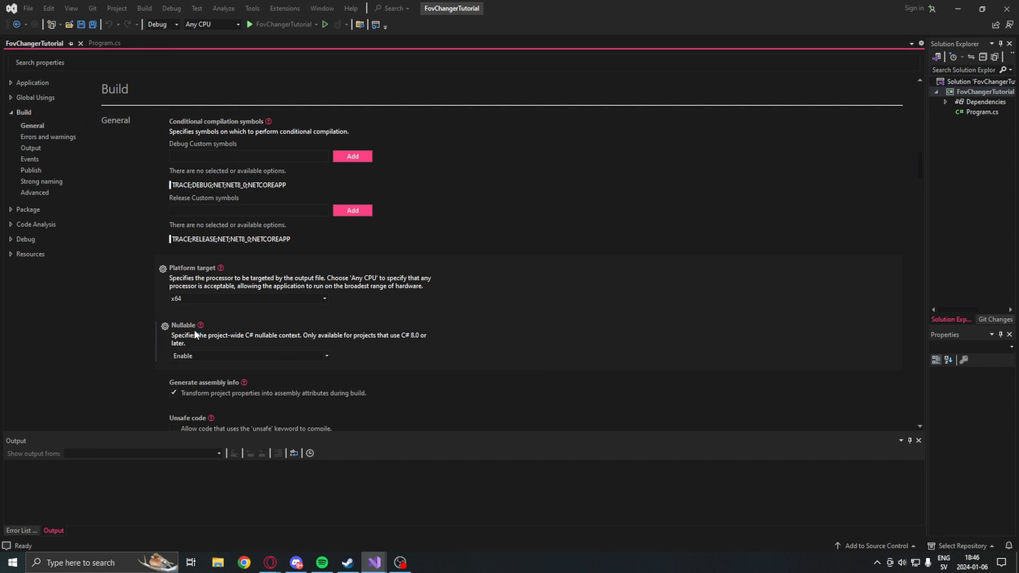
pyautogui.click(104, 43)
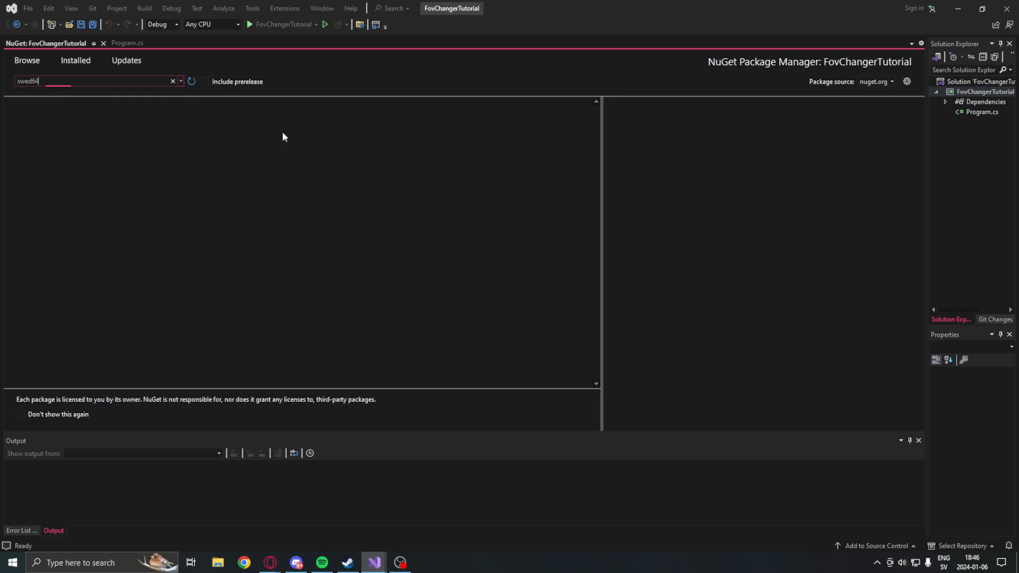
# Install the swed64 NuGet package into the project.
pyautogui.click(884, 133)
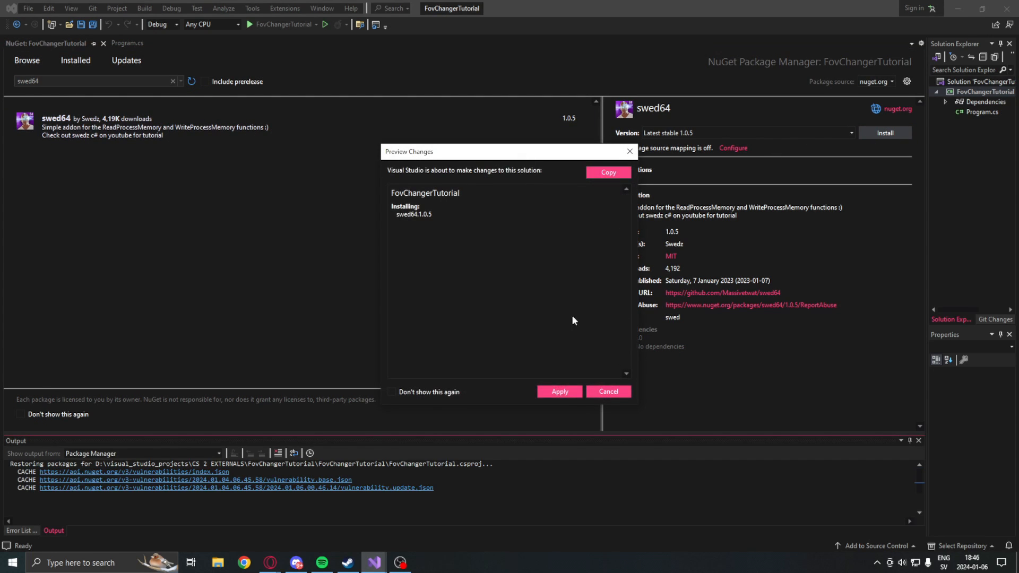
pyautogui.click(557, 391)
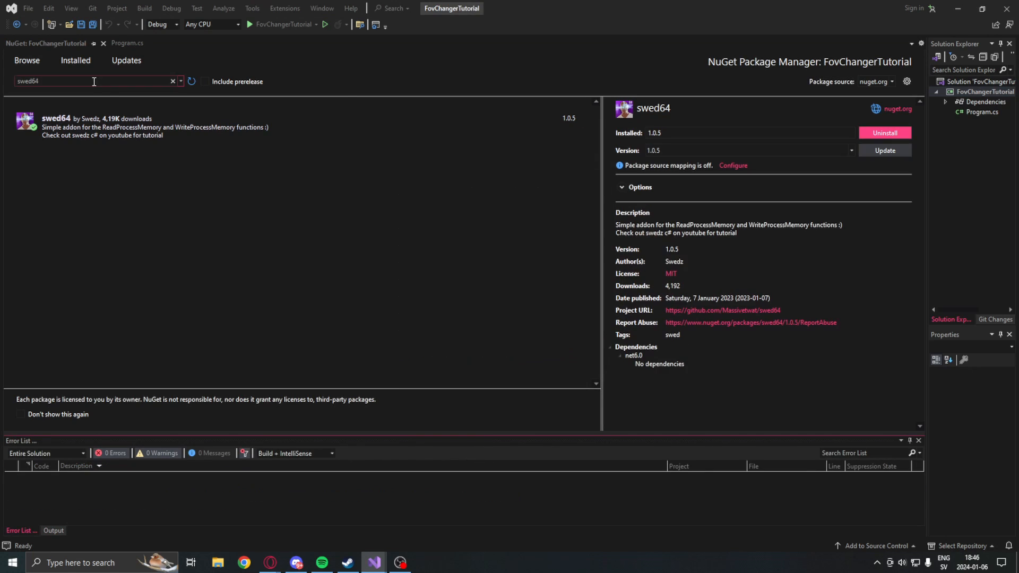
pyautogui.write('clickable')
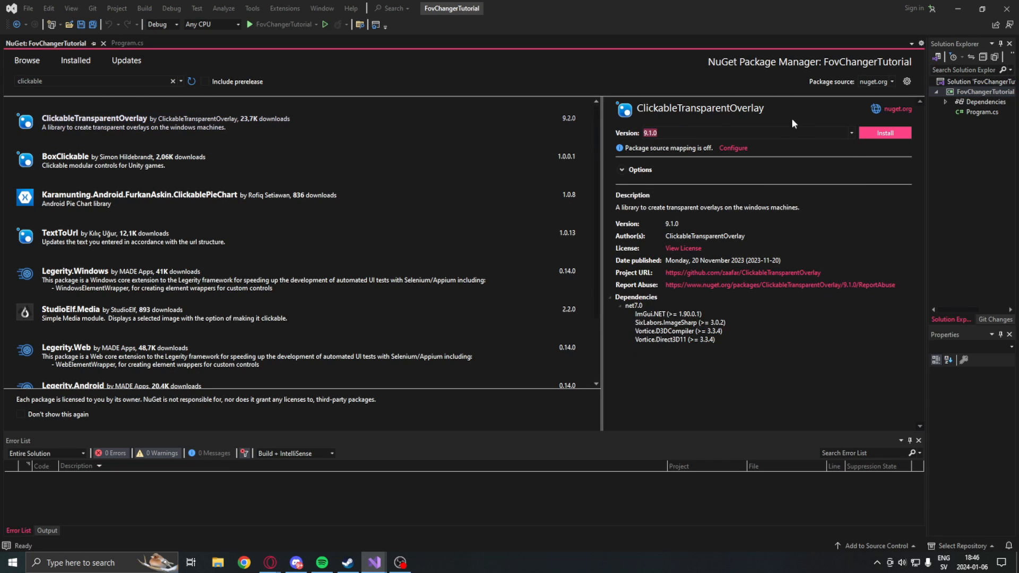
# Install ClickableTransparentOverlay 9.1.0, accepting its dependency licenses.
pyautogui.click(883, 133)
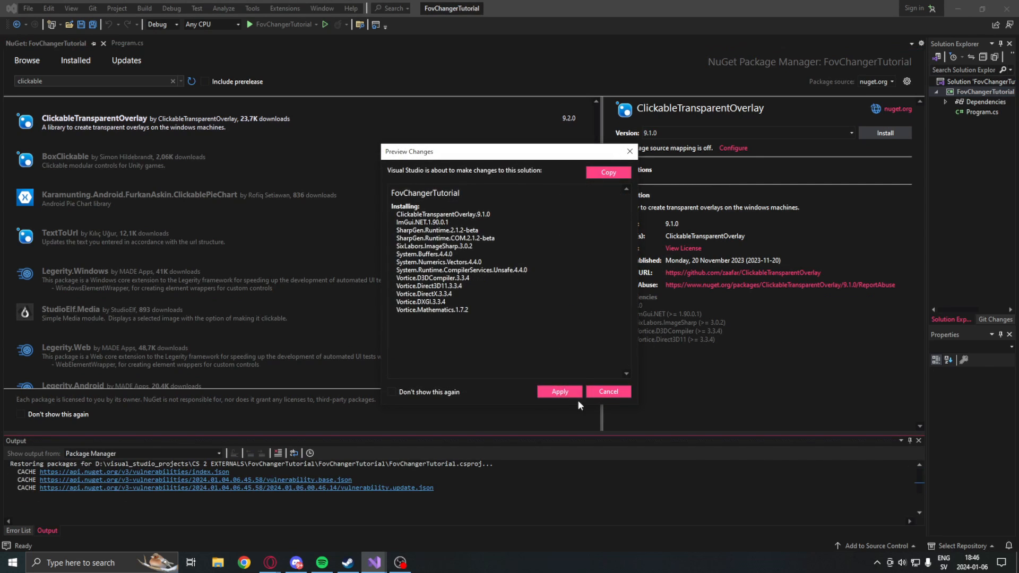
pyautogui.click(558, 391)
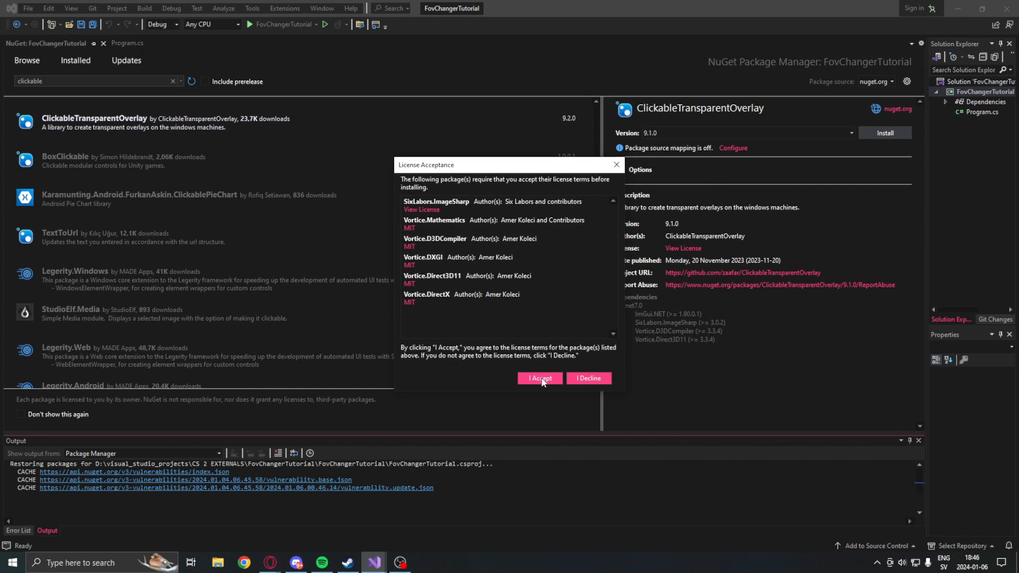
pyautogui.click(539, 378)
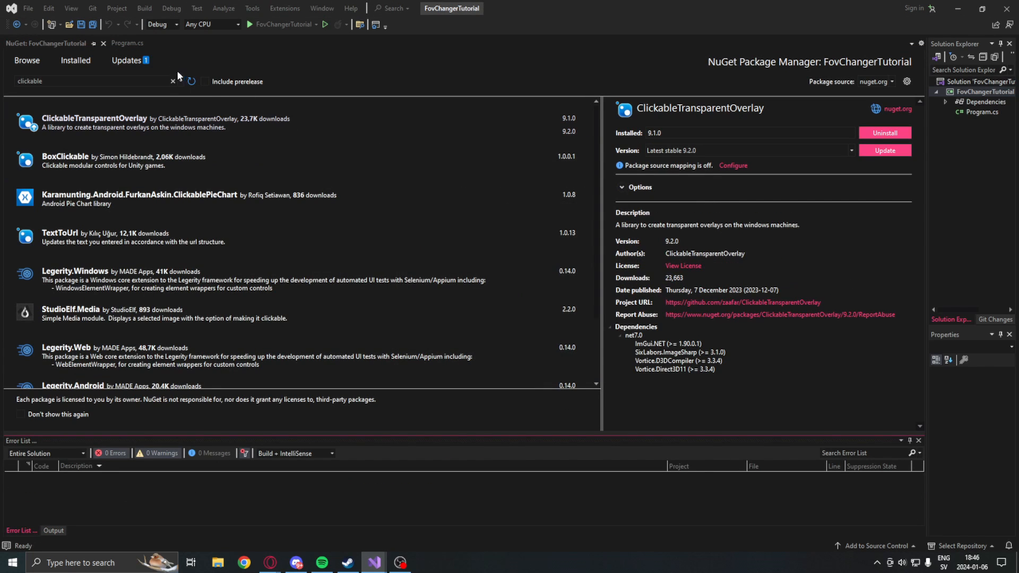
pyautogui.click(124, 43)
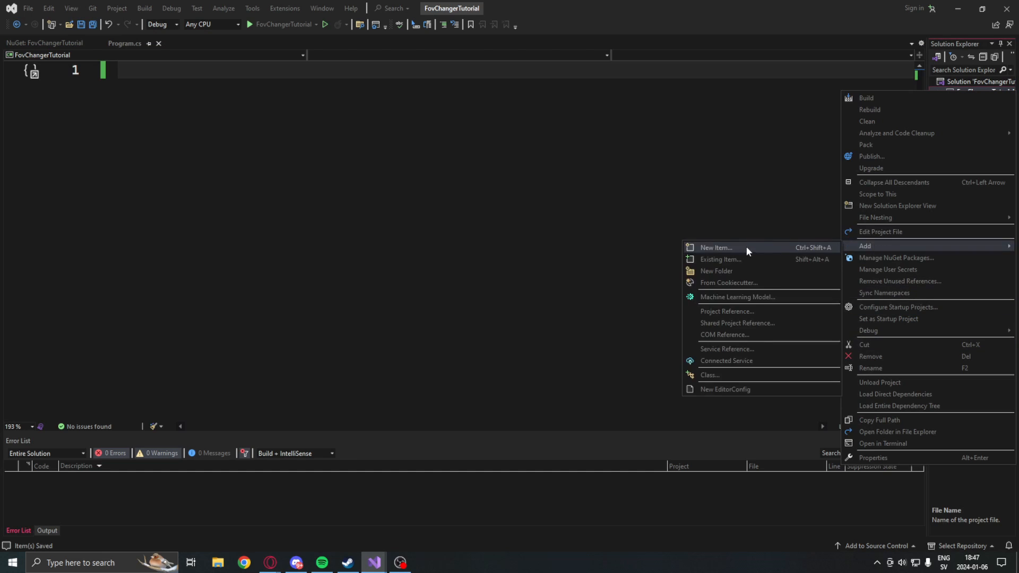
# Add a new Class item named Renderer to the FovChangerTutorial project.
pyautogui.click(715, 247)
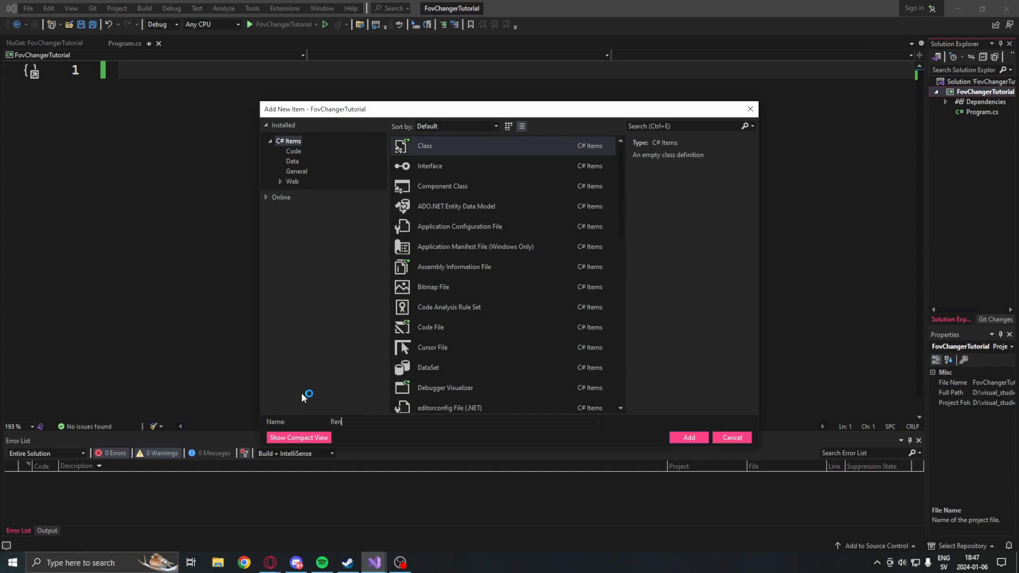
pyautogui.click(687, 437)
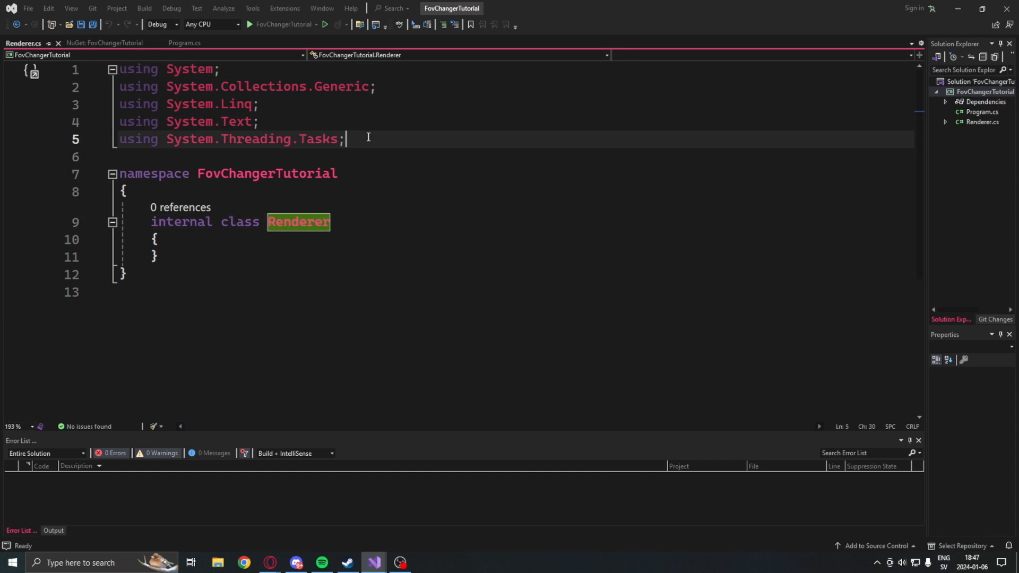
# Make Renderer a public Overlay subclass with ClickableTransparentOverlay and ImGuiNET usings and a generated Render override.
pyautogui.write('using ClickableTransparentOverlay;')
pyautogui.write('using ImGuiNET;')
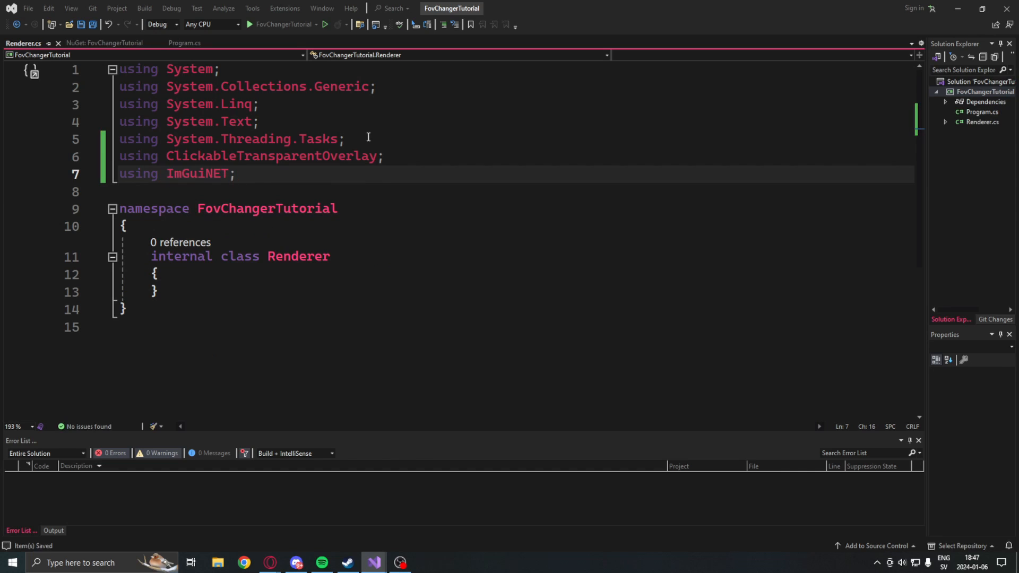
pyautogui.doubleClick(181, 255)
pyautogui.write('public')
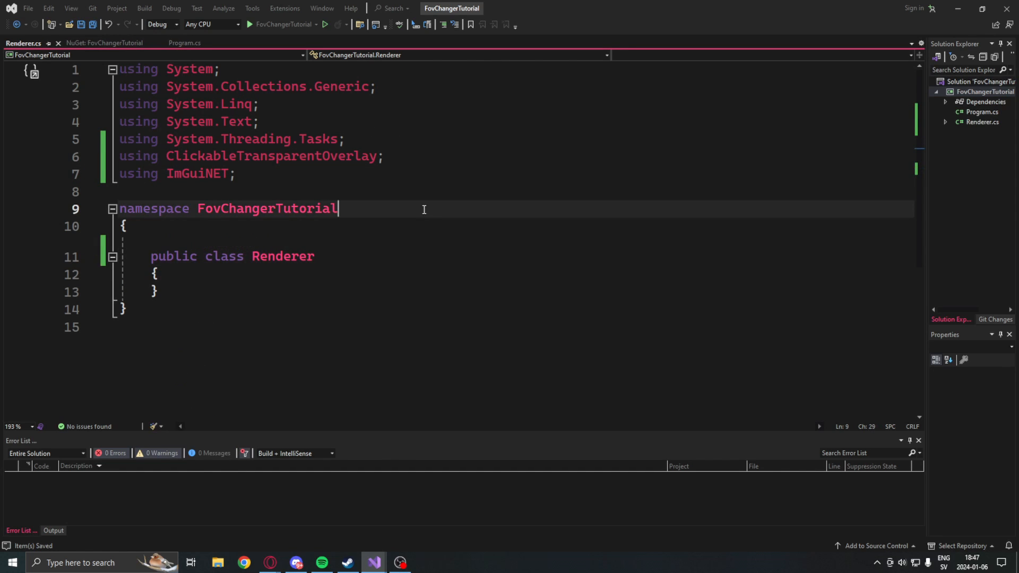
pyautogui.write(': Overlay')
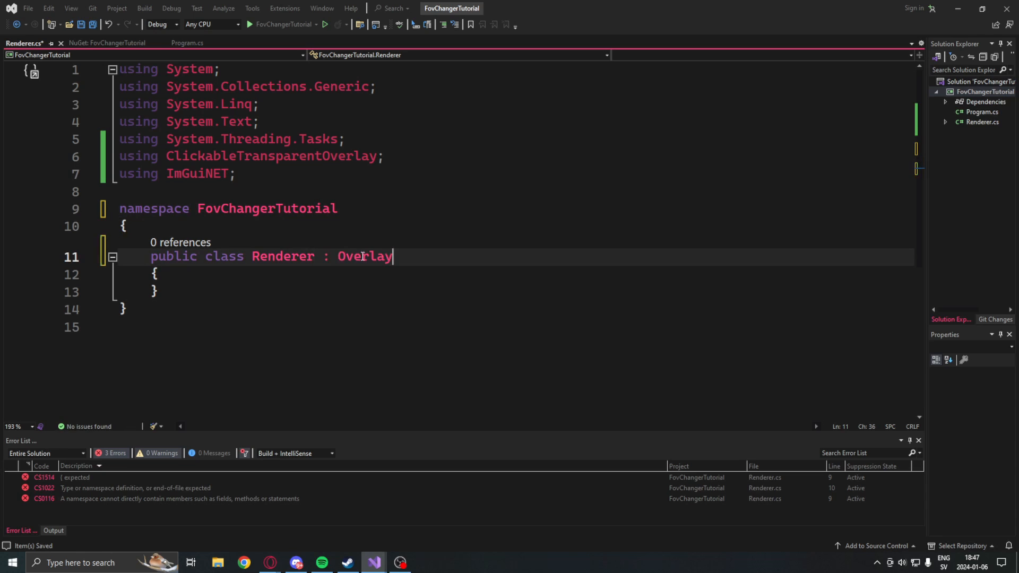
pyautogui.press('Return')
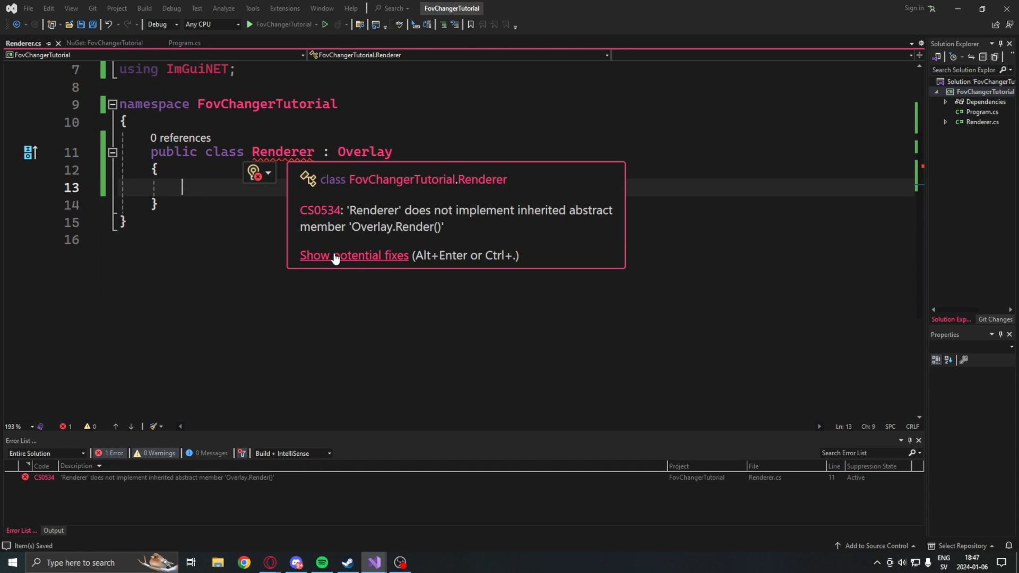
pyautogui.click(354, 255)
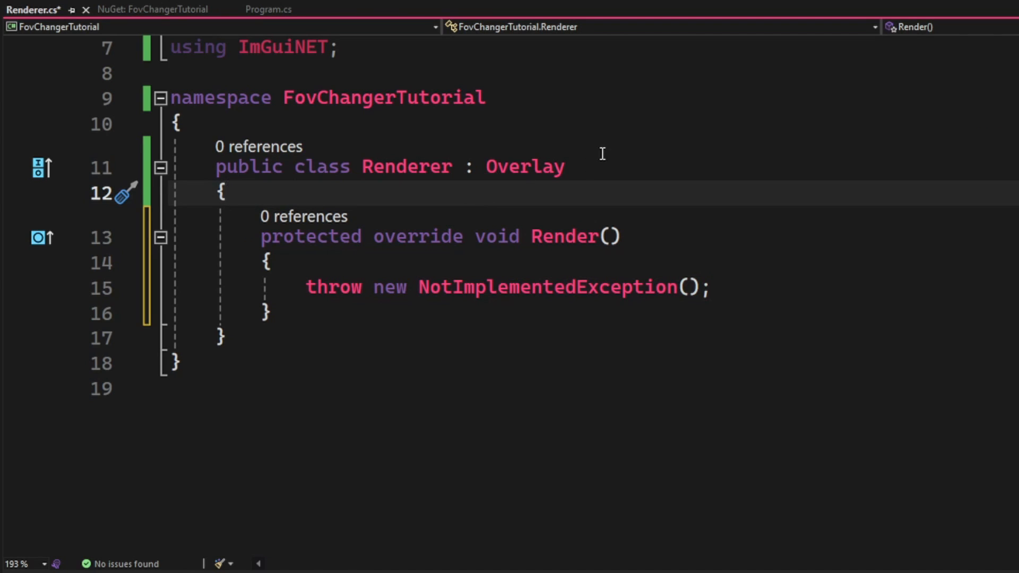
# Add a public int fov field defaulting to 60 and begin a "FOV changer" ImGui window.
pyautogui.write('public int fov =')
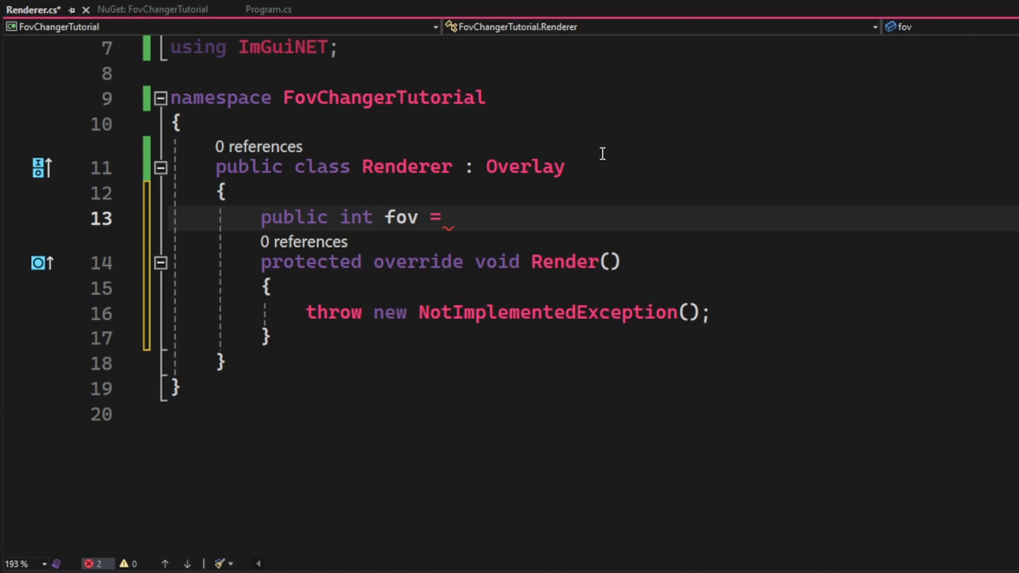
pyautogui.write('60; // default value')
pyautogui.click(510, 312)
pyautogui.write('ImGui.Begin(')
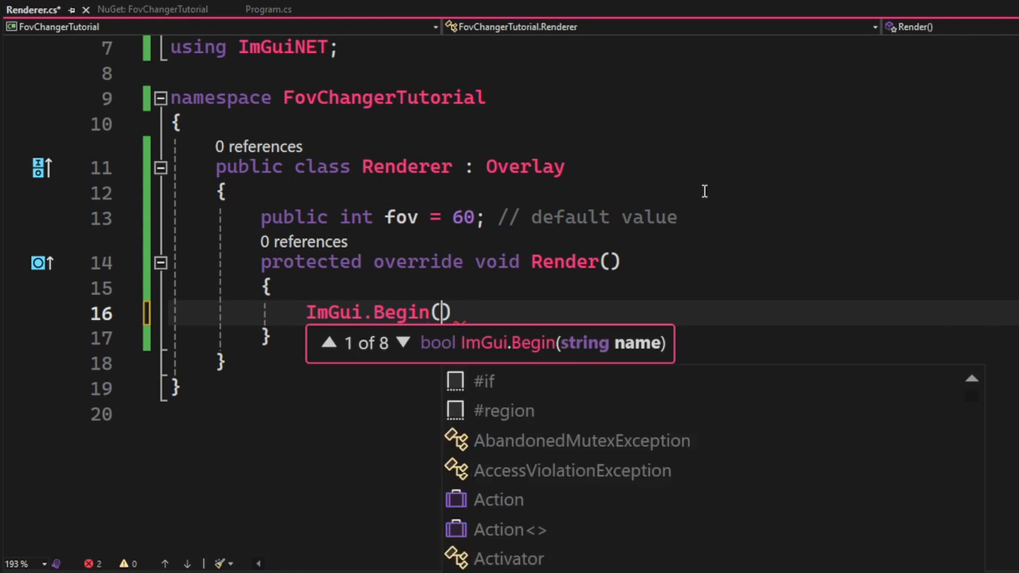
pyautogui.write('"fov changer")M')
pyautogui.write('ImGui.SliderInt("')
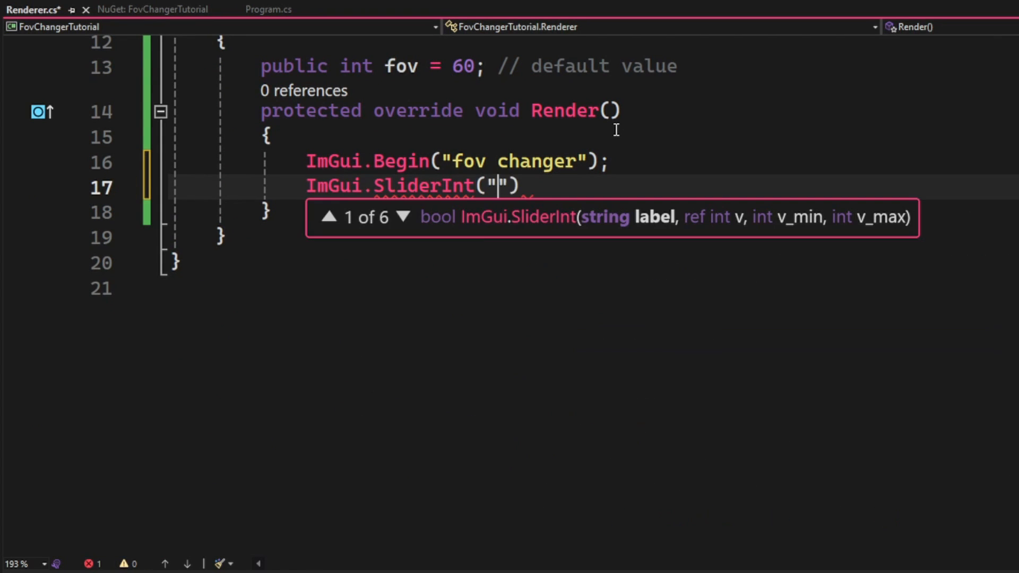
# Add an ImGui.SliderInt("FOV", ref fov, 58, 140) after correcting the mistaken 60 minimum.
pyautogui.write('FOV')
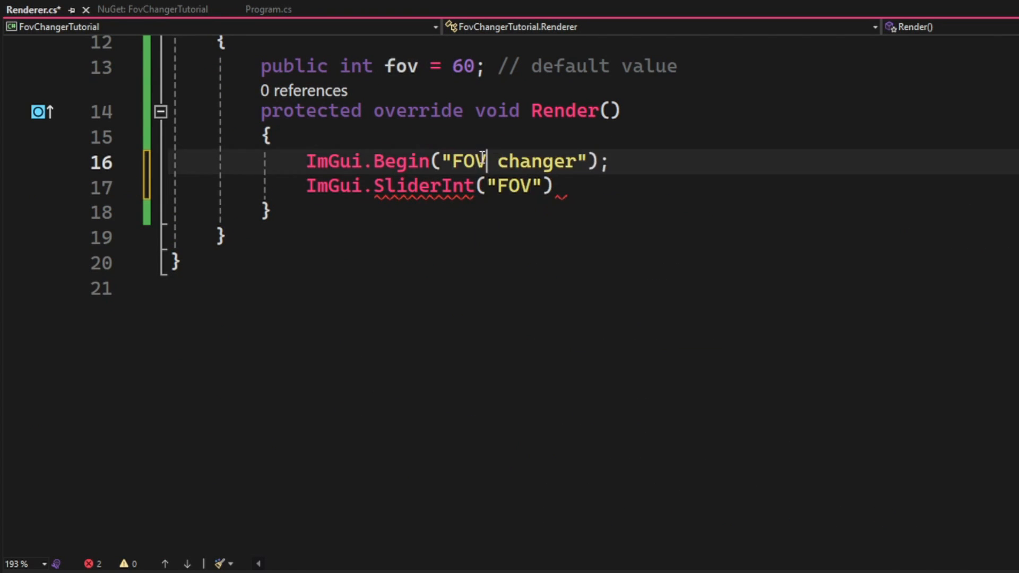
pyautogui.write(', ref fov')
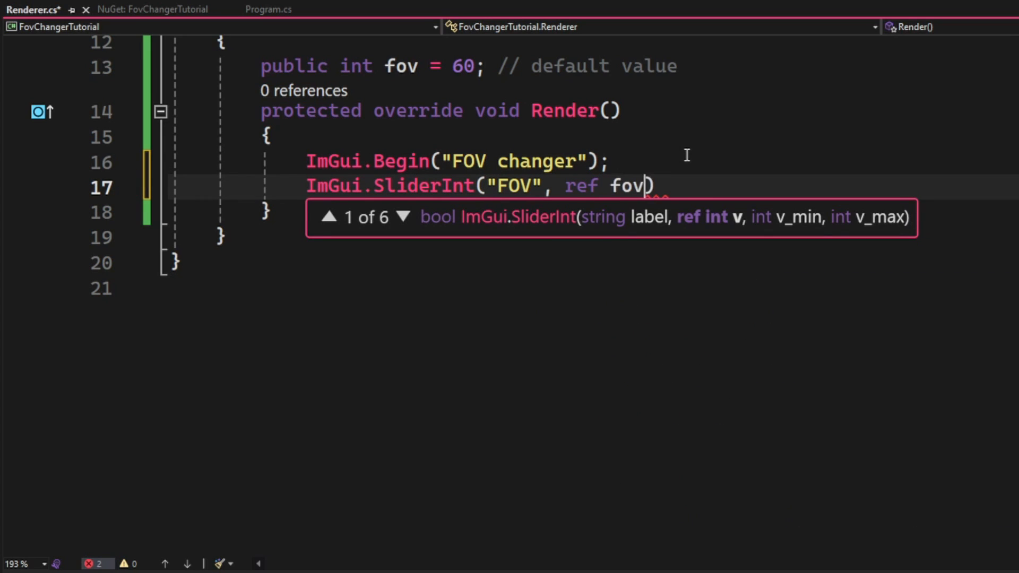
pyautogui.write(', 60,')
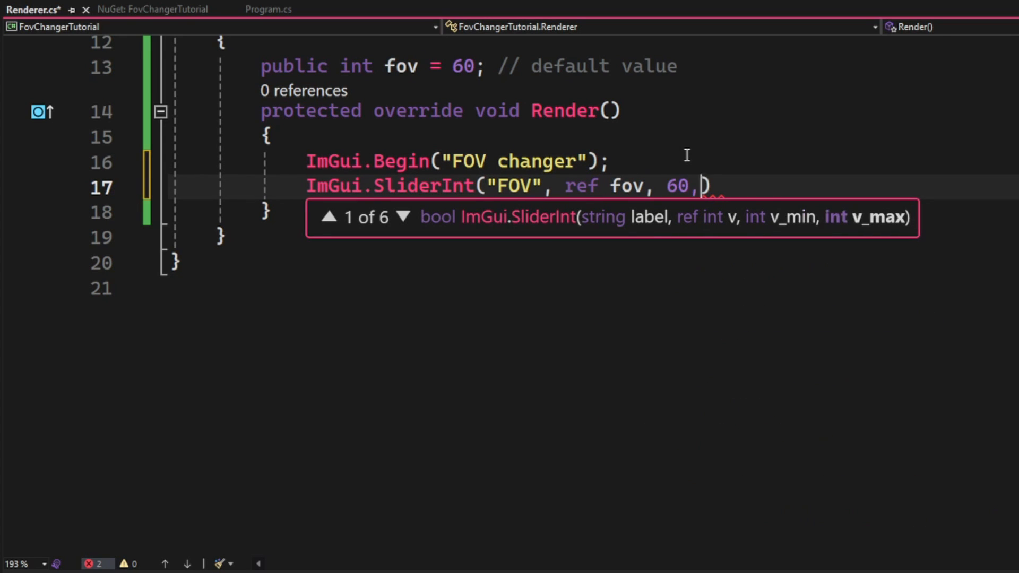
pyautogui.press('Backspace')
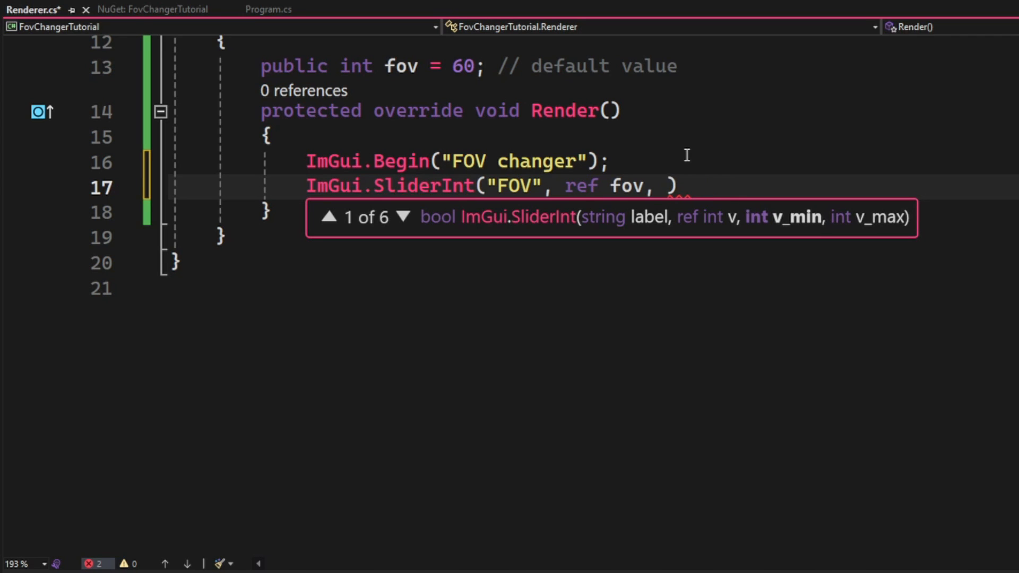
pyautogui.write('58,140')
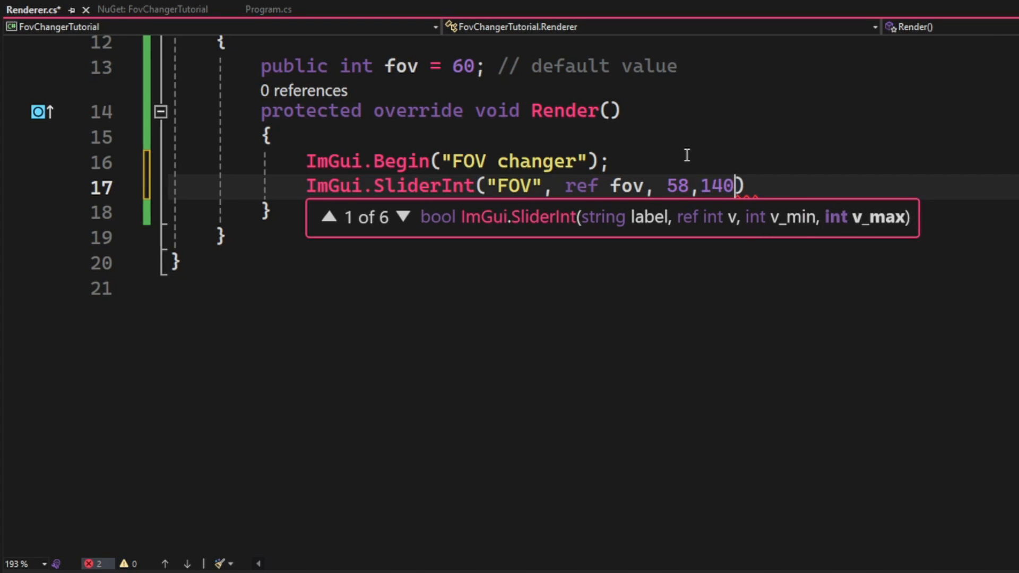
pyautogui.write('); // cu')
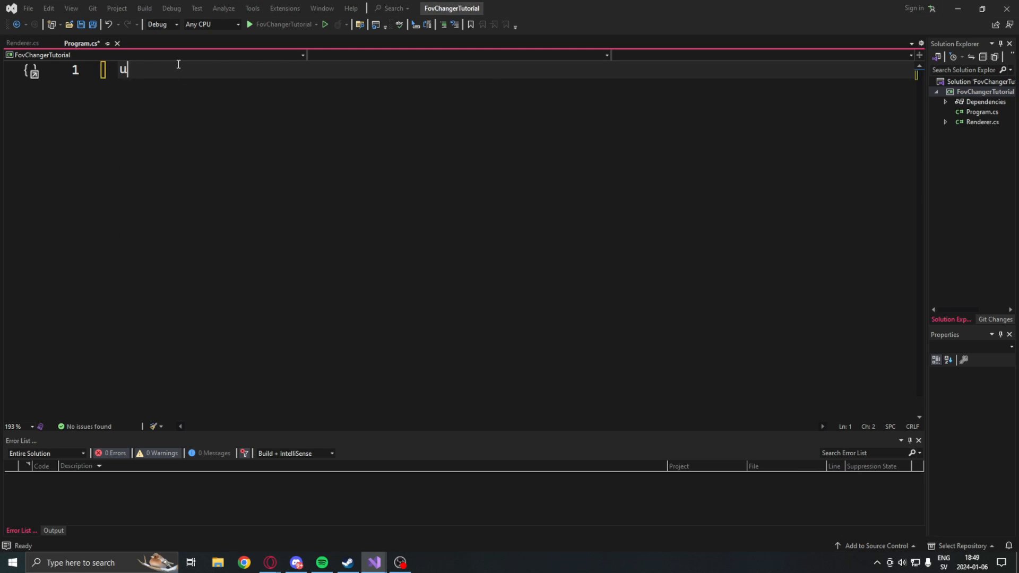
# Add using Swed64, create new Swed("cs2") and get the client.dll module base.
pyautogui.write('sing Swed64;')
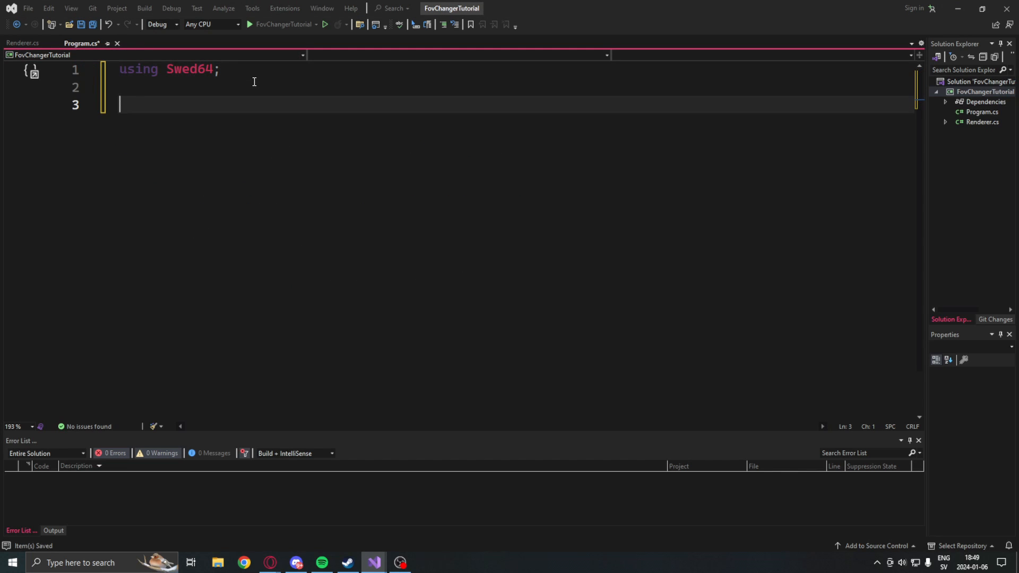
pyautogui.write('// init swed')
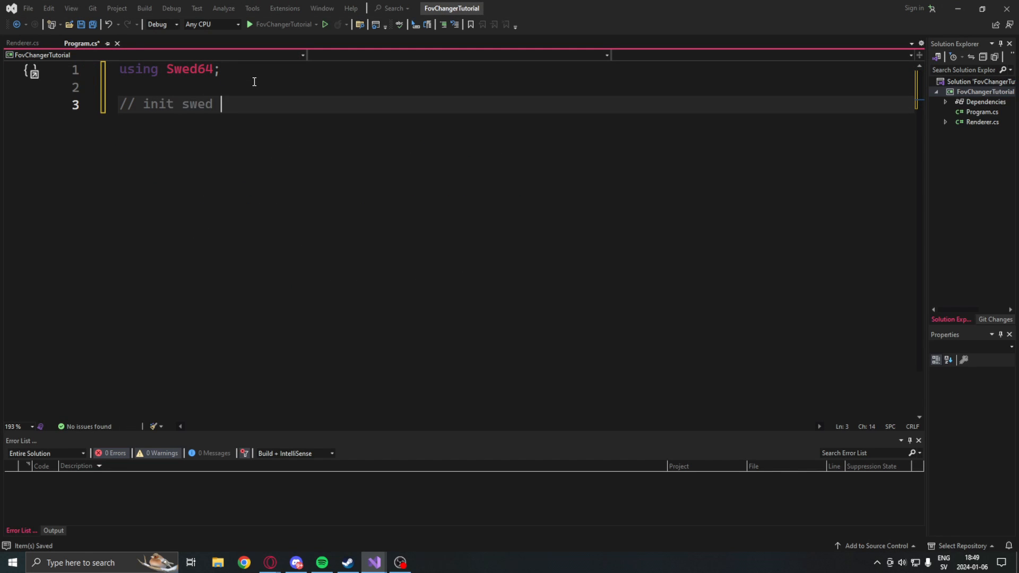
pyautogui.write('Swed swed = new Swed("cs2");')
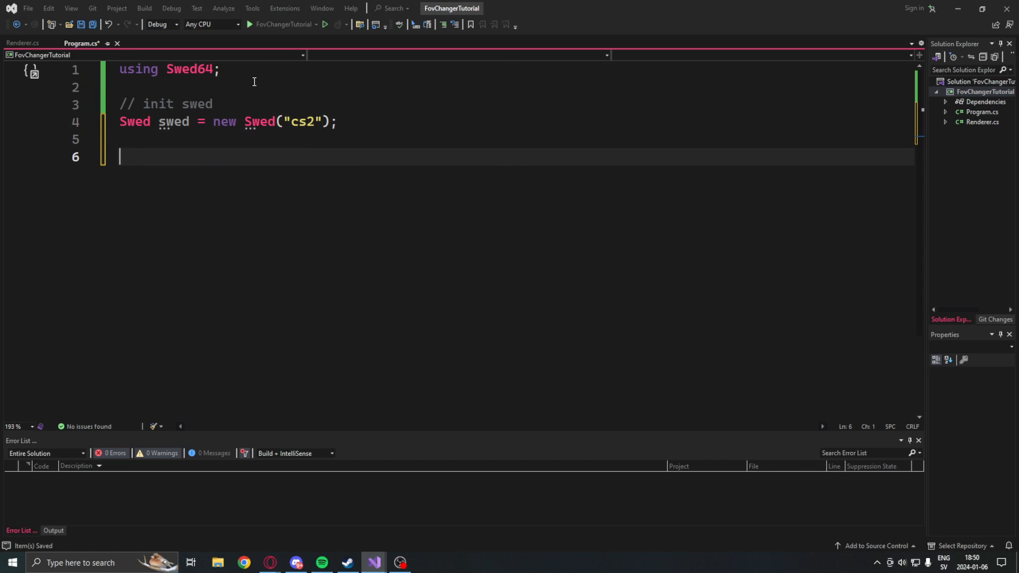
pyautogui.write('// get client')
pyautogui.write('IntPtr client = swed.GetModuleBase("client')
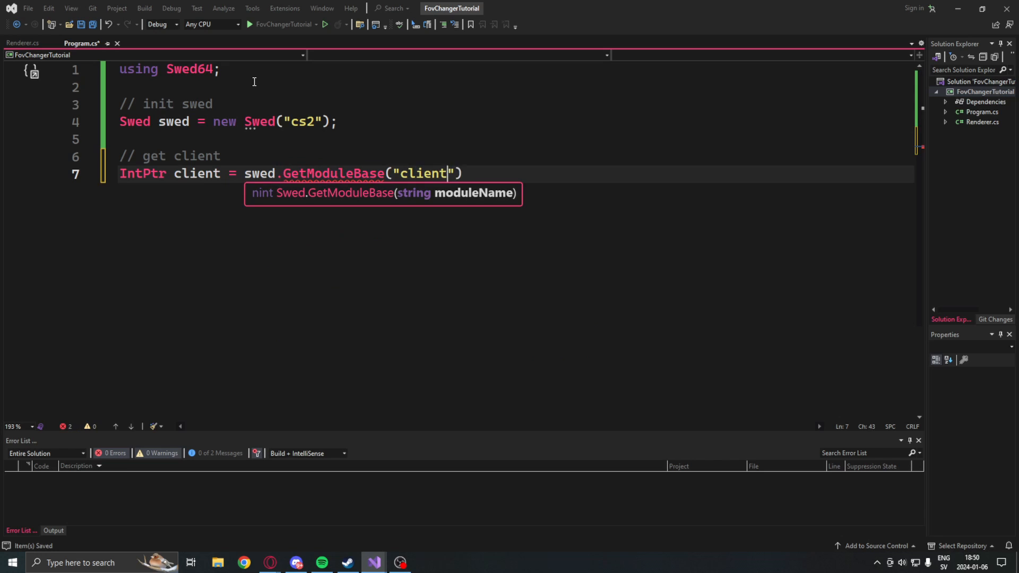
pyautogui.write('.dll");')
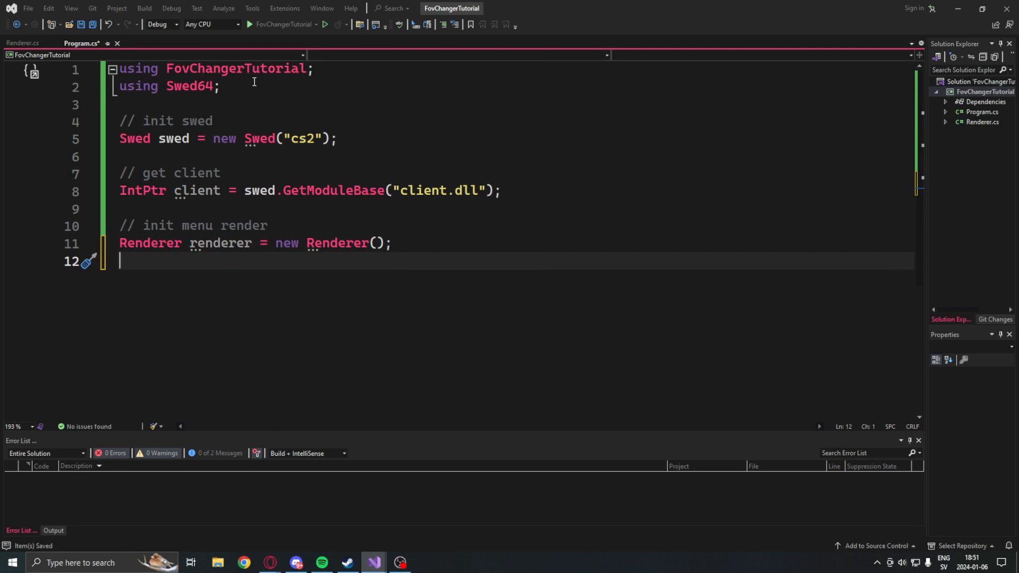
# Create the Renderer and call renderer.Start().Wait().
pyautogui.write('renderer.')
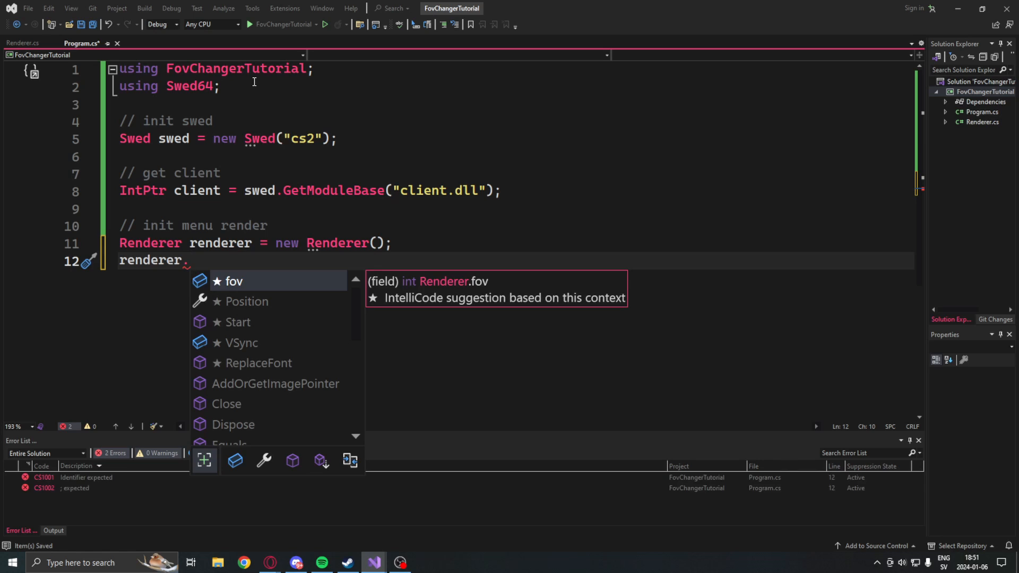
pyautogui.write('Start().Wait();')
pyautogui.write('// get offsets')
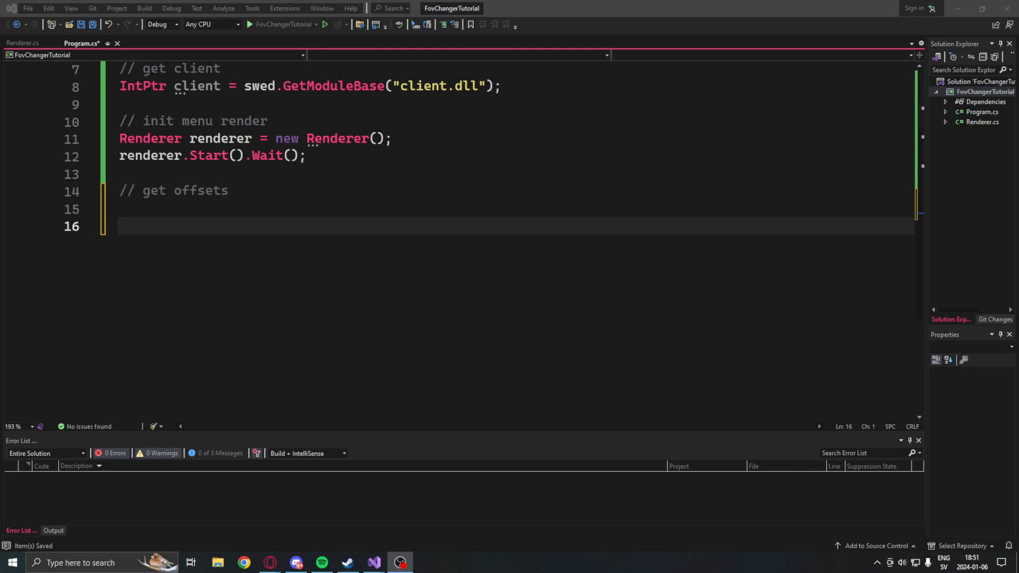
# Browse to cs2-dumper's generated client.dll offsets file on GitHub.
pyautogui.click(424, 563)
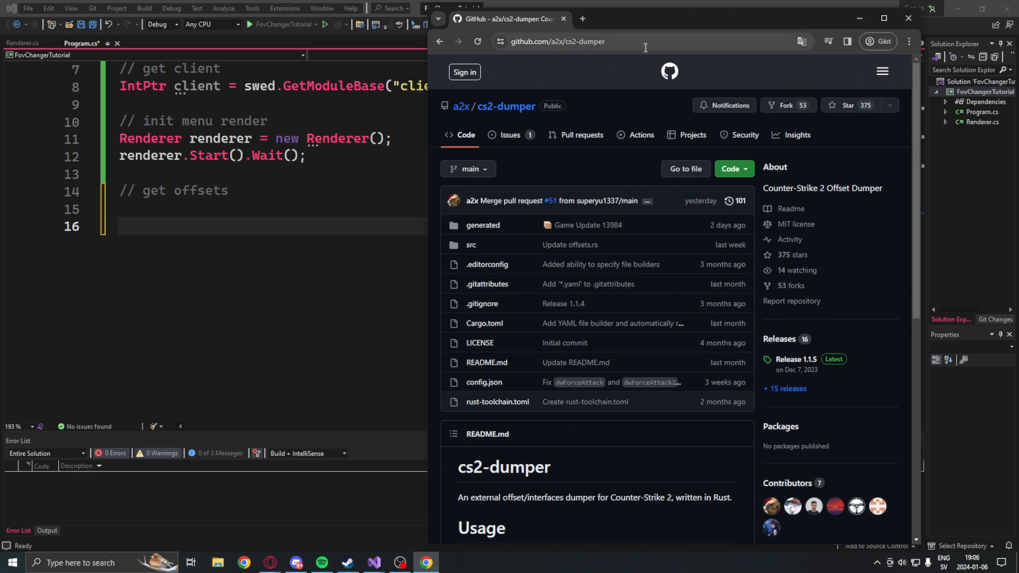
pyautogui.click(483, 225)
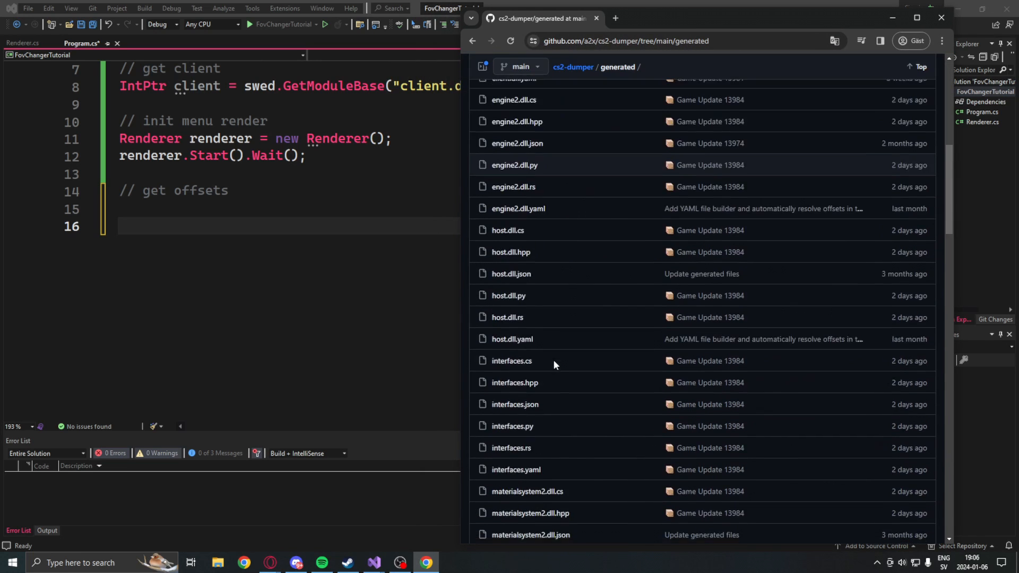
pyautogui.click(511, 361)
pyautogui.write('int dwLocalPlayerPawn = 0x16C8F58;')
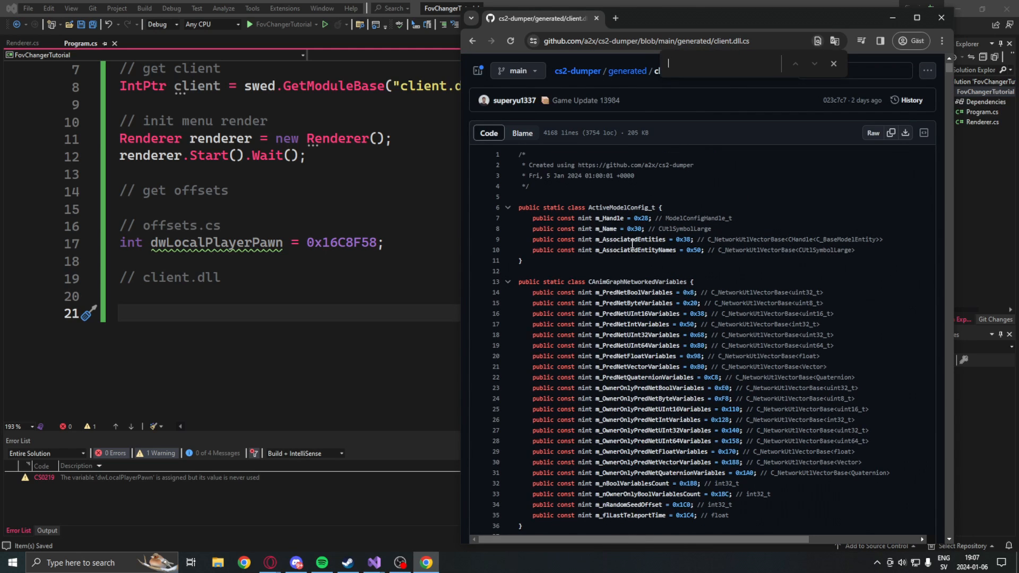
# Search for pCamera and declare int m_pCameraServices = 0x10E0 in Program.cs.
pyautogui.write('pCamera')
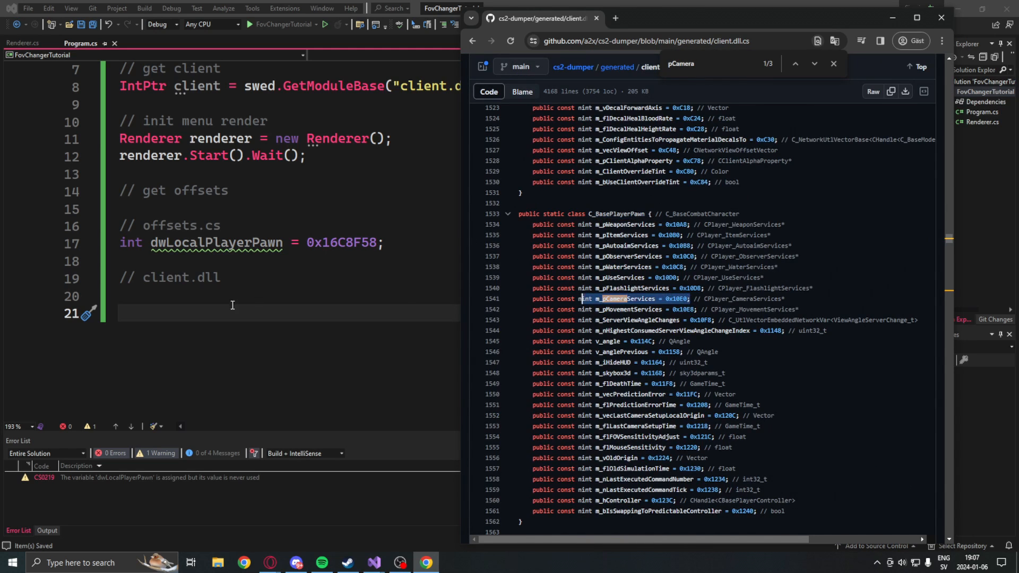
pyautogui.write('int m_pCameraServices = 0x10E0;')
pyautogui.write('int m_bIsScoped = 0x13A8;')
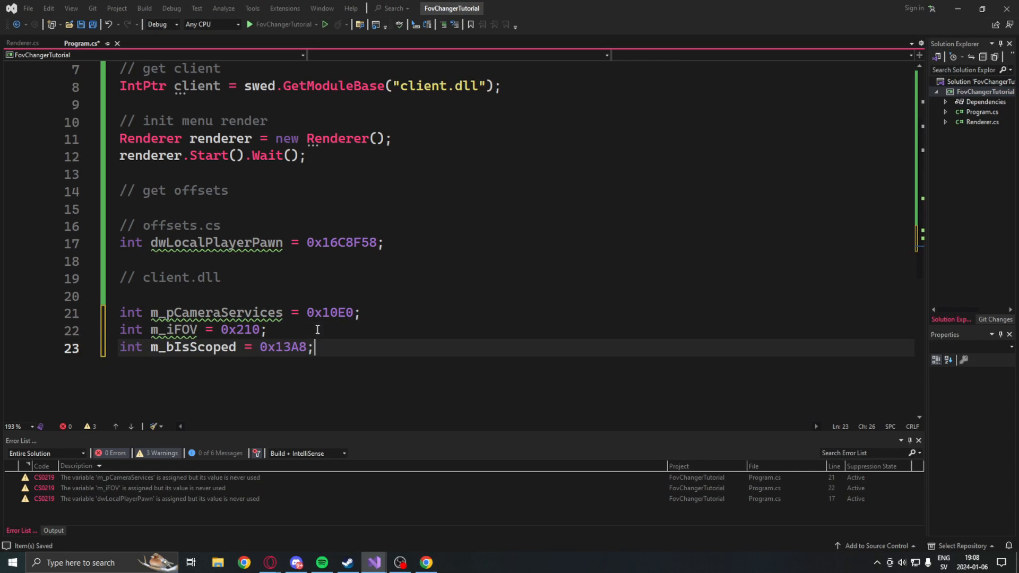
# Start a while (true) loop on a new line below the offset constants.
pyautogui.press('Return')
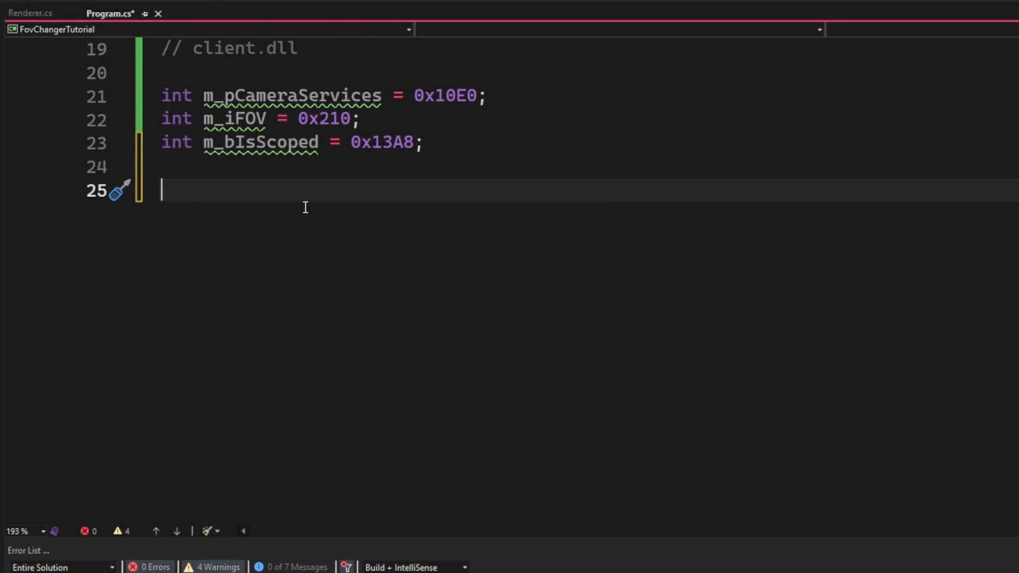
pyautogui.write('while (true)')
pyautogui.write('//')
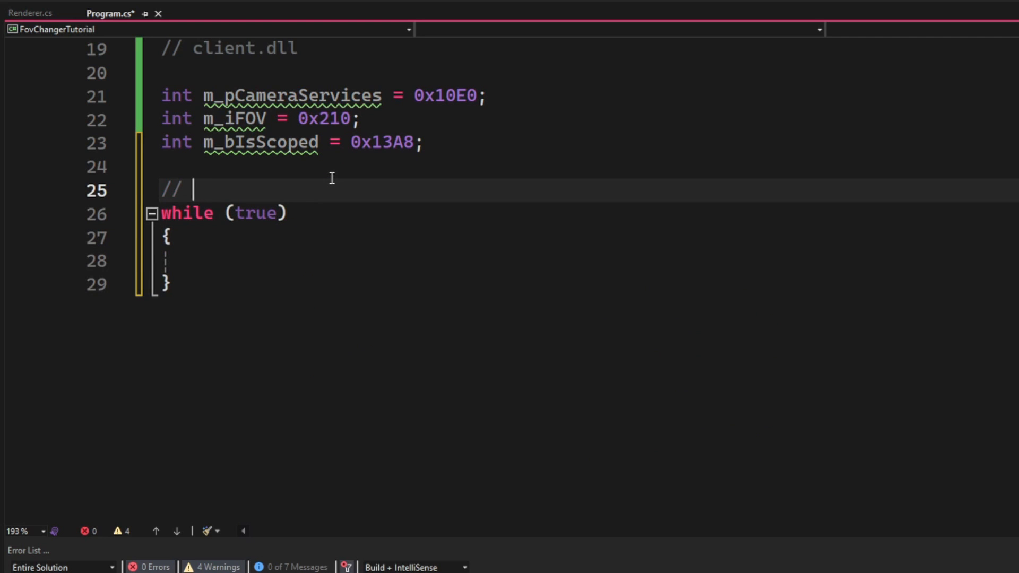
# Comment the fov changer loop and read desiredFov as (uint)renderer.fov.
pyautogui.write('fov change')
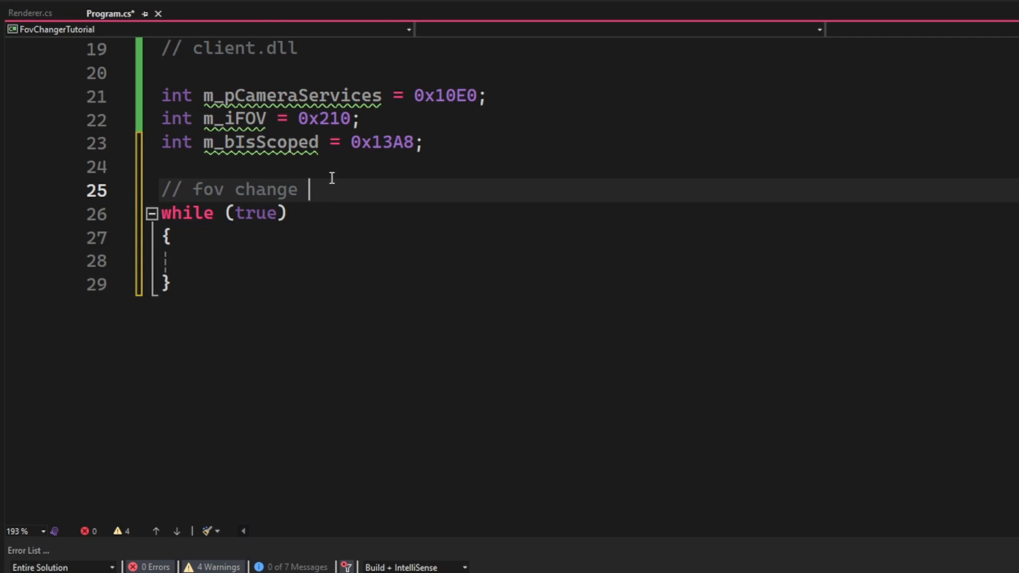
pyautogui.write('r loop')
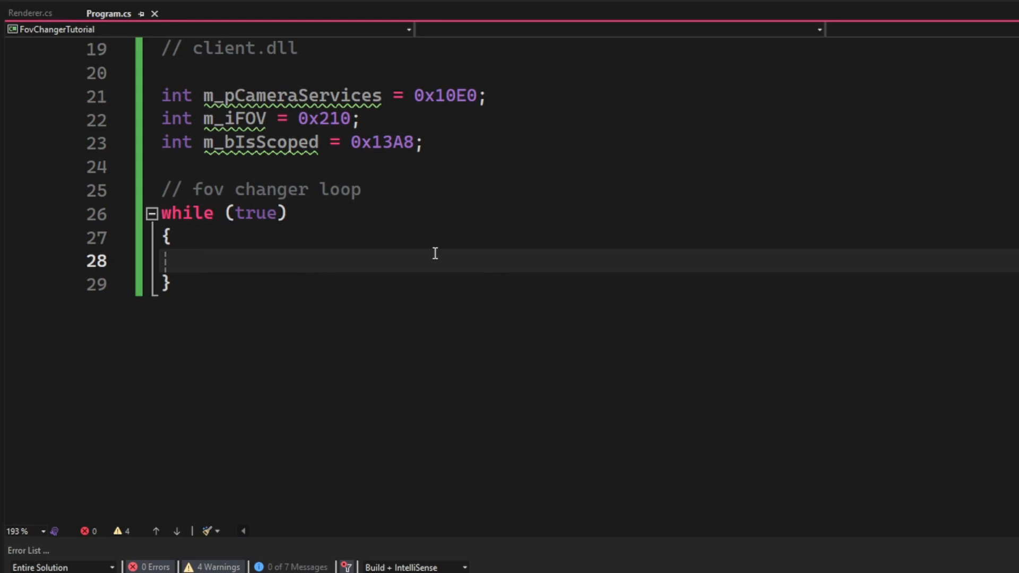
pyautogui.write('uint desiredFov = (')
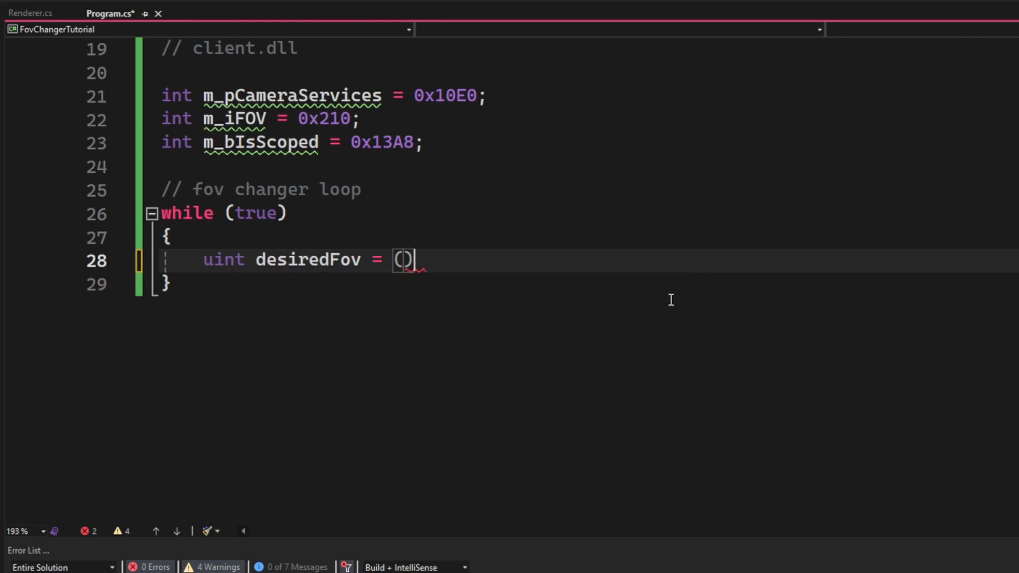
pyautogui.write('uint)renderer.fov;')
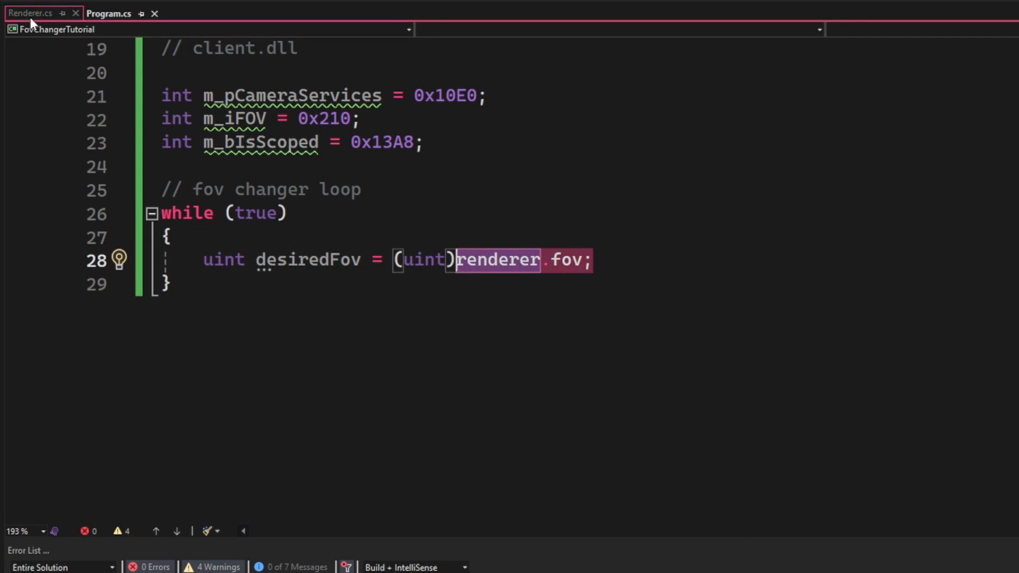
pyautogui.click(716, 267)
pyautogui.write('IntPtr')
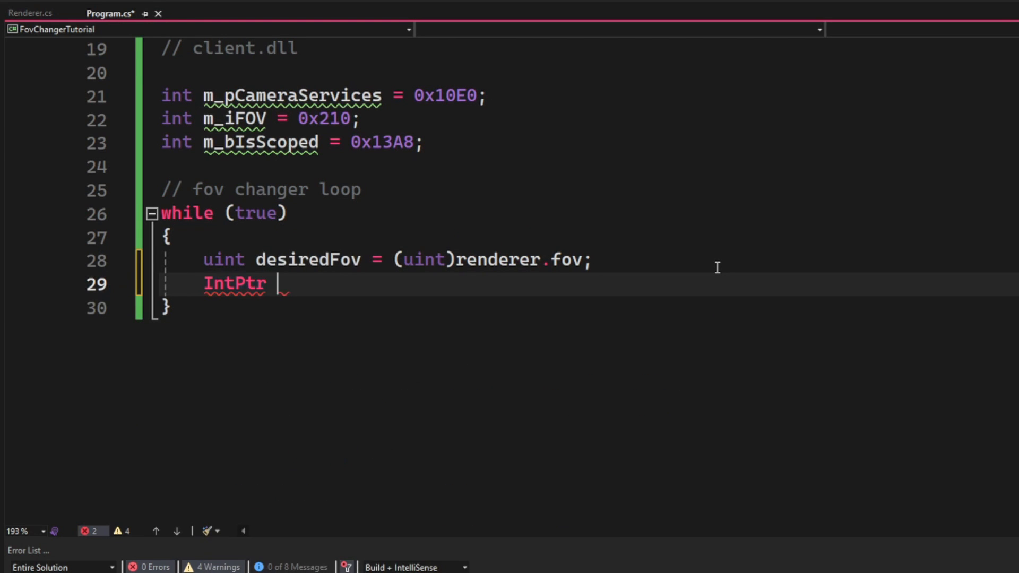
# Read localPlayerPawn via client + dwLocalPlayerPawn and cameraServices via m_pCameraServices.
pyautogui.write('localPlayerPawn')
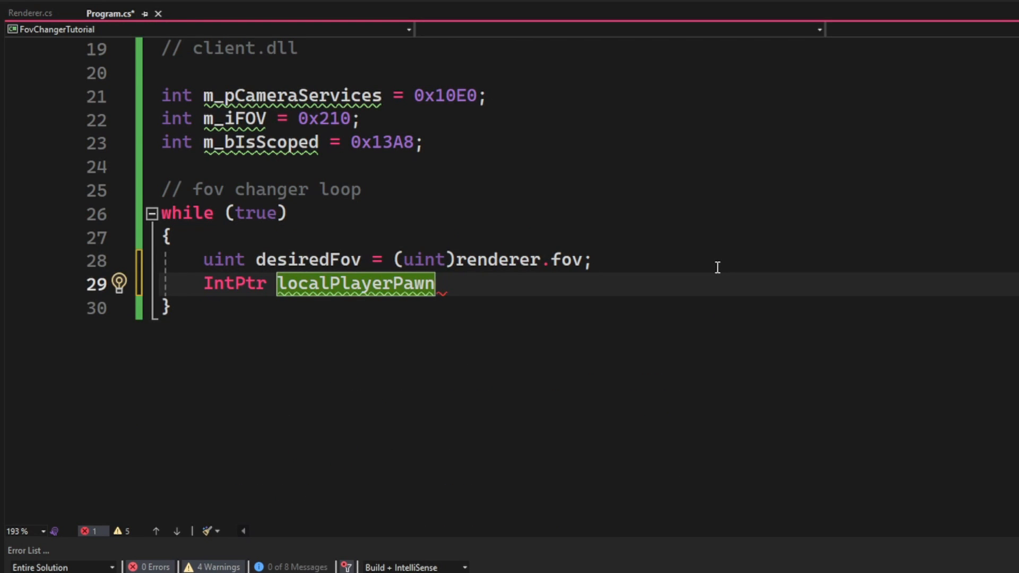
pyautogui.write('= swed.ReadPointer(')
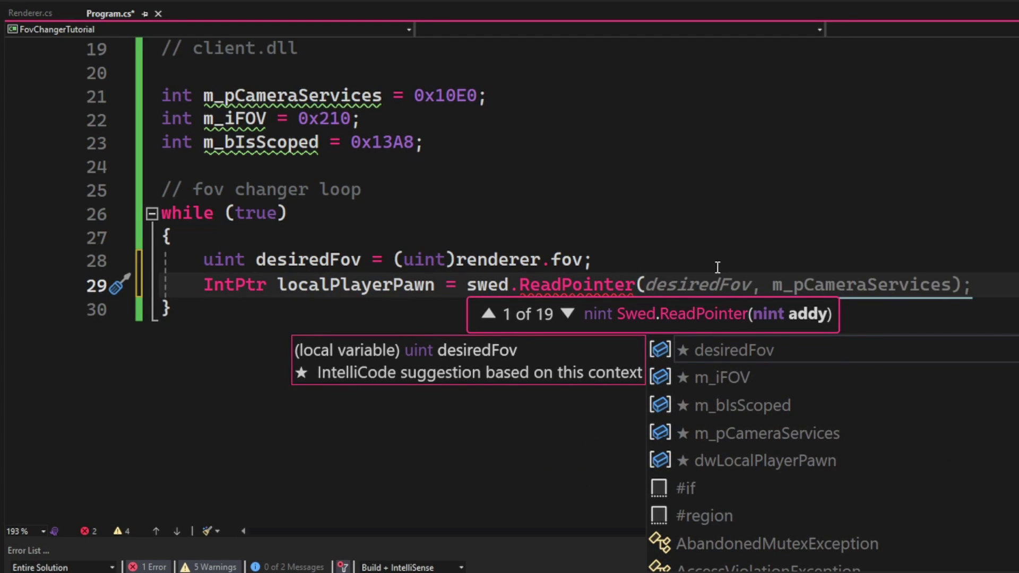
pyautogui.write('client,dwLocalPlayerPawn')
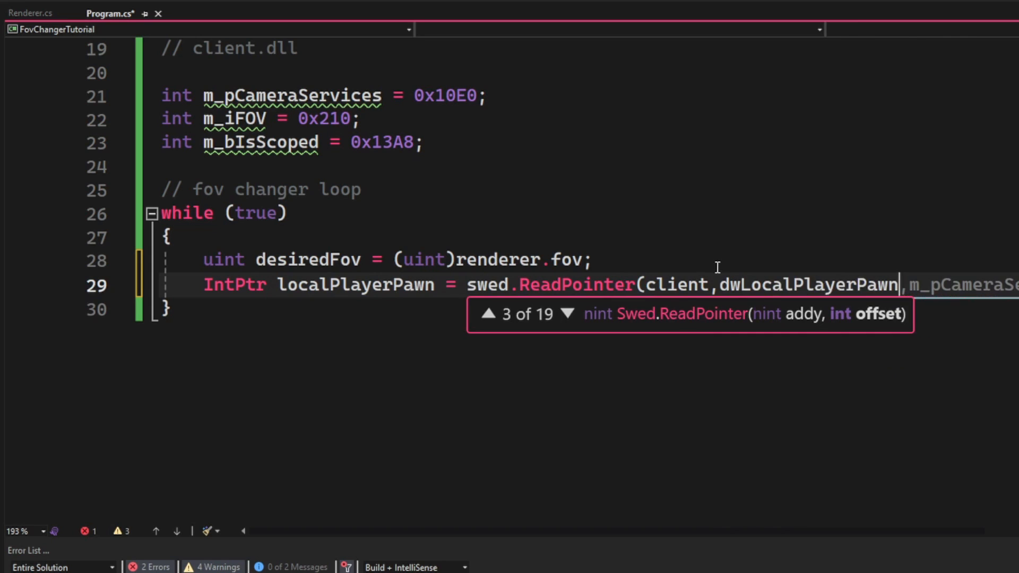
pyautogui.write('// get pawn')
pyautogui.write('IntPtr cameraServices = swed.ReadPointer(l')
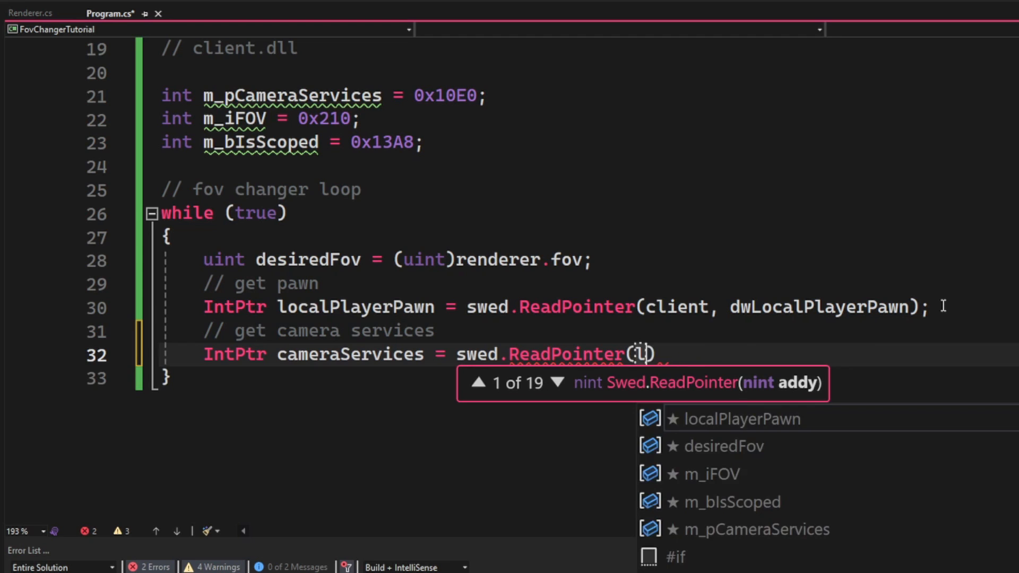
pyautogui.write('localPlayerPawn, m_pCameraServices);')
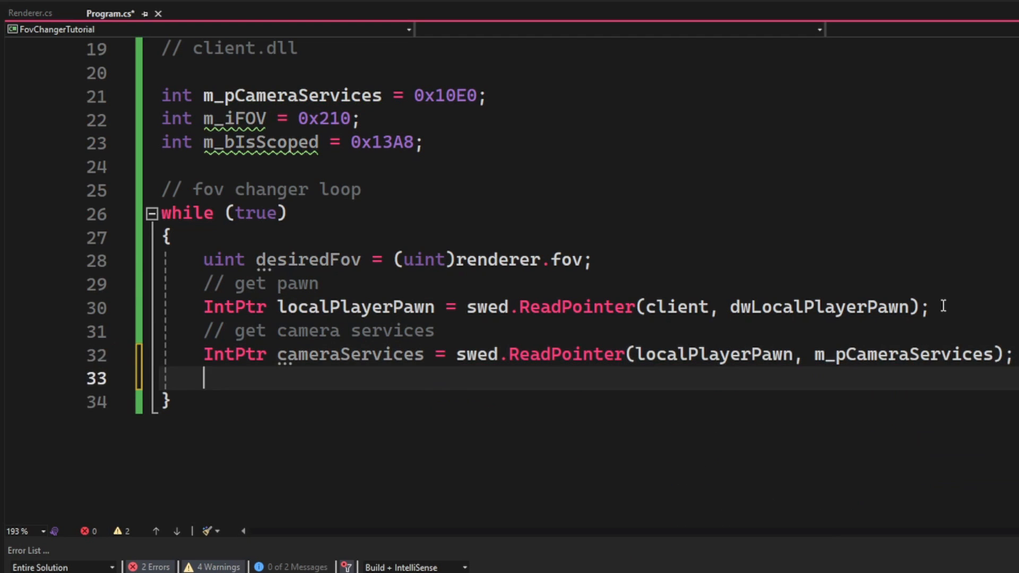
# Read currentFov with swed.ReadUInt(cameraServices + m_iFOV).
pyautogui.write('// current')
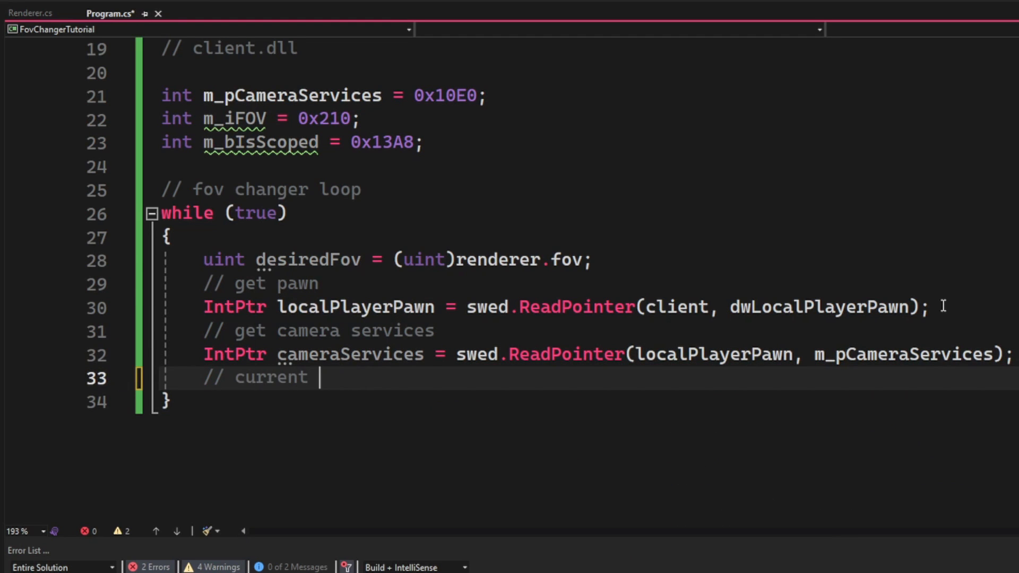
pyautogui.write('FOV')
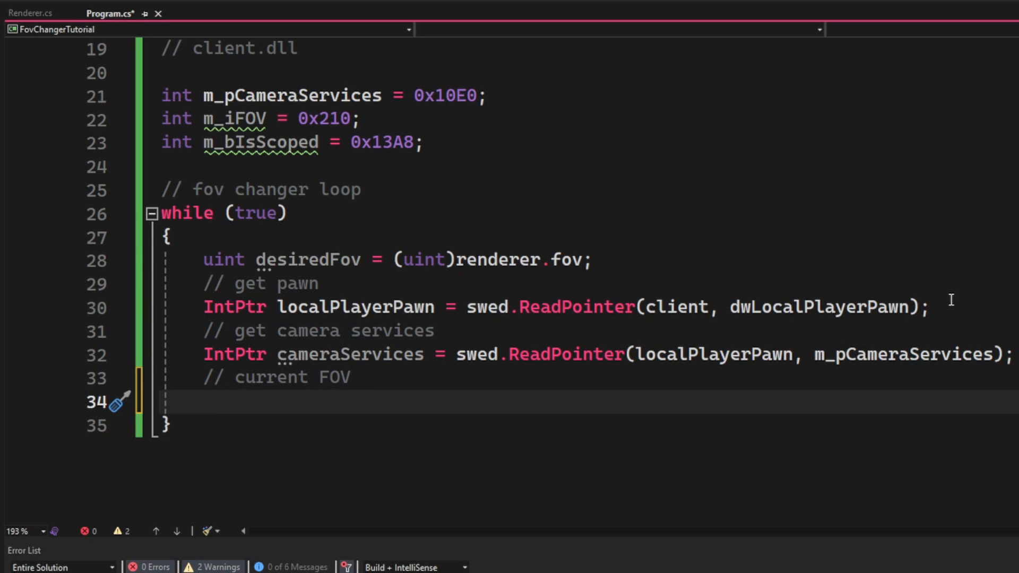
pyautogui.write('uint currentFov = (uint)renderer.fov;')
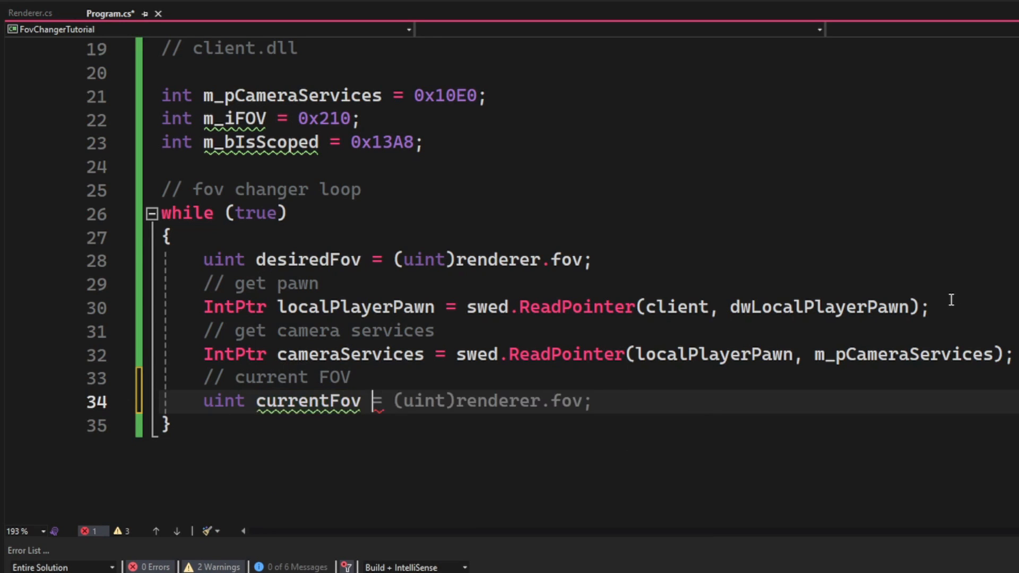
pyautogui.write('swed.ReadUInt(cameraServices + f)')
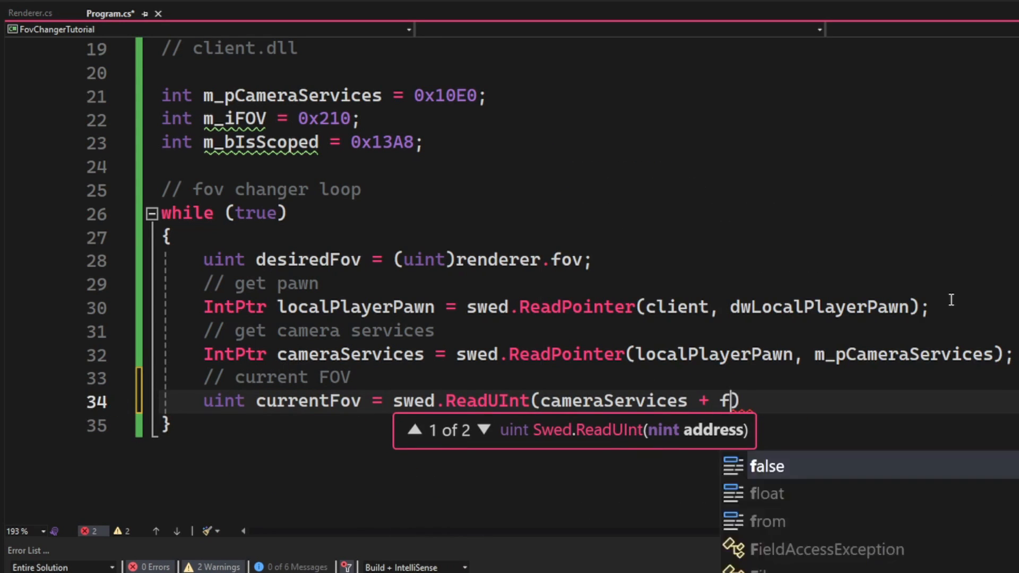
pyautogui.write('m_iFOV);')
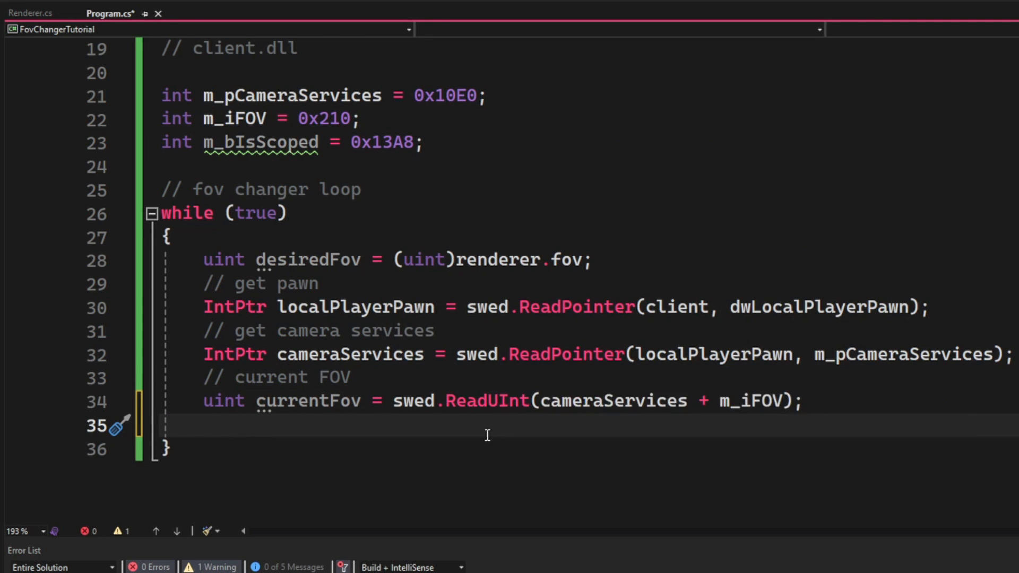
# Read isScoped with swed.ReadBool(cameraServices + m_bIsScoped), noting no write while scoped.
pyautogui.write('// is sco')
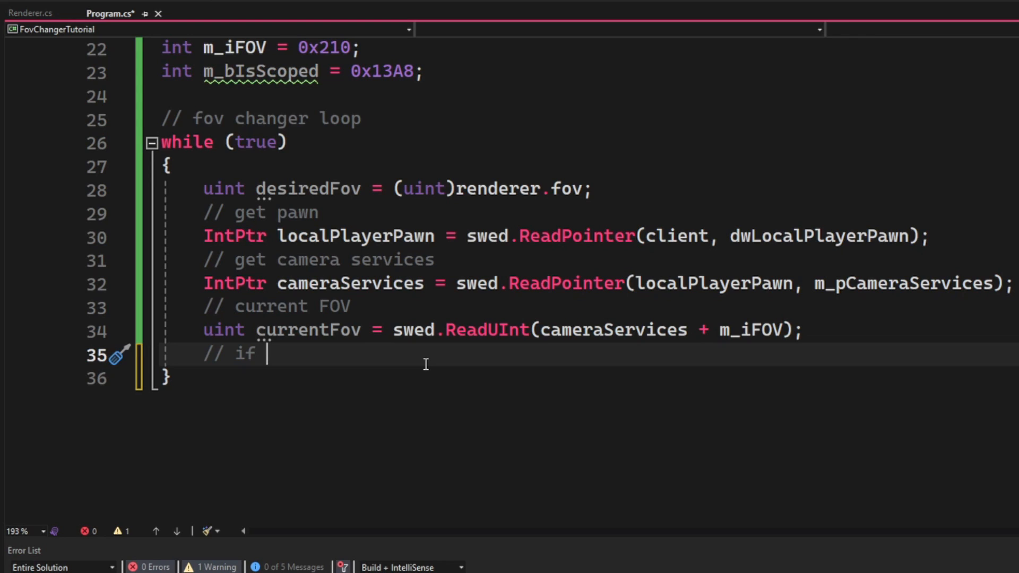
pyautogui.write('scoped,')
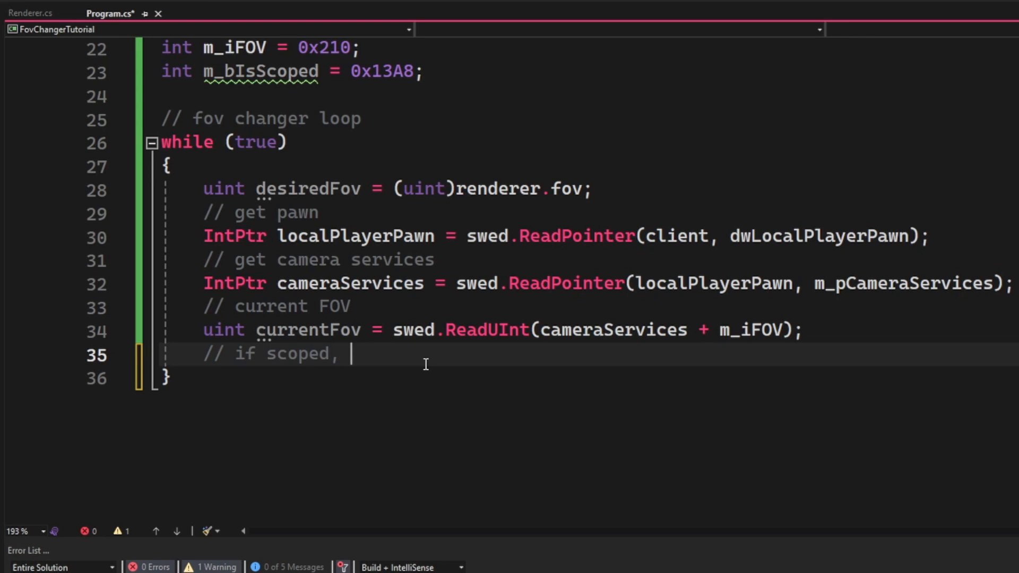
pyautogui.write("we don't write")
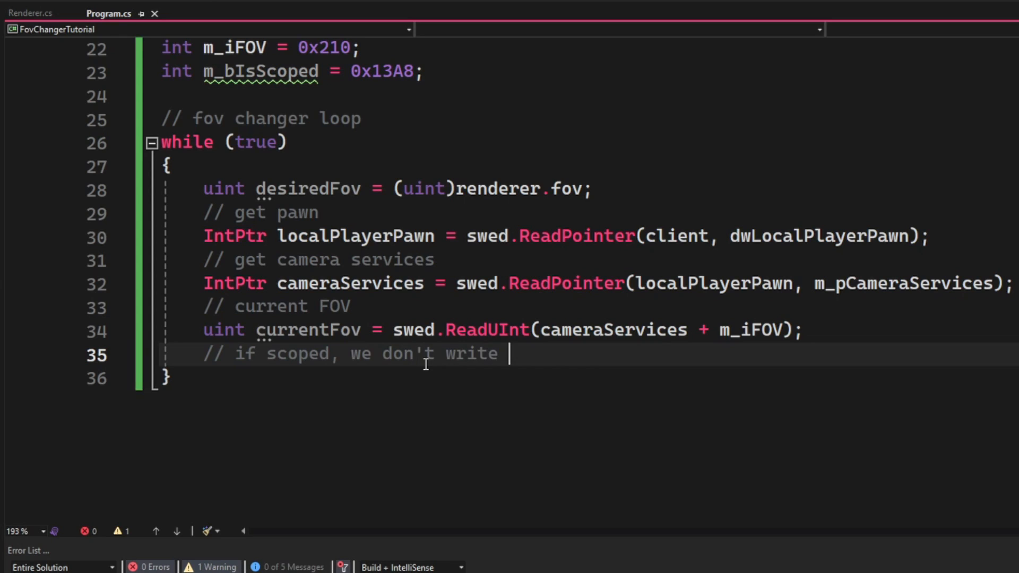
pyautogui.write('bool isScop')
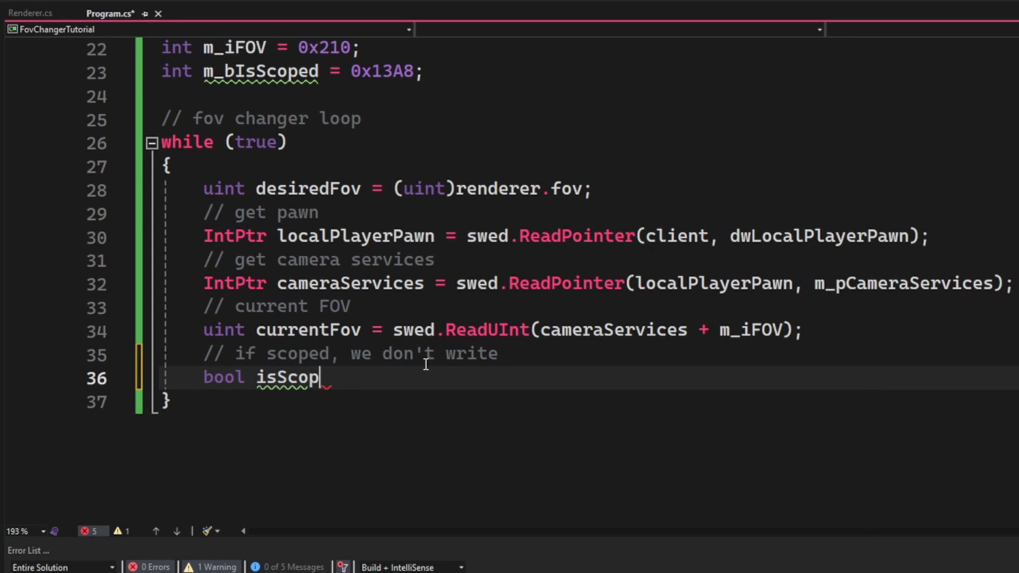
pyautogui.write('ed = swed.ReadBool(cameraServices + m_bIsScoped);')
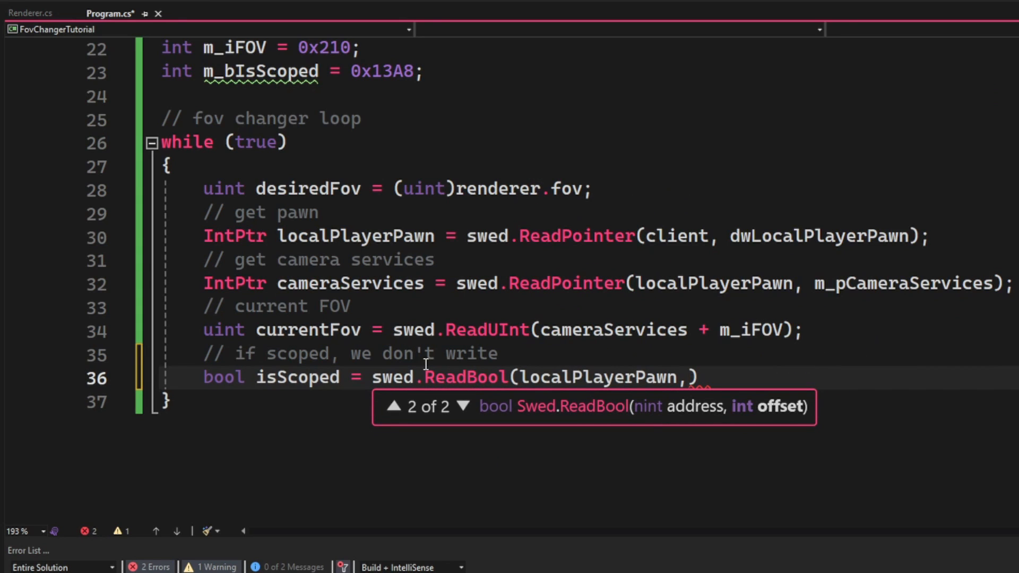
pyautogui.write('isScoped);')
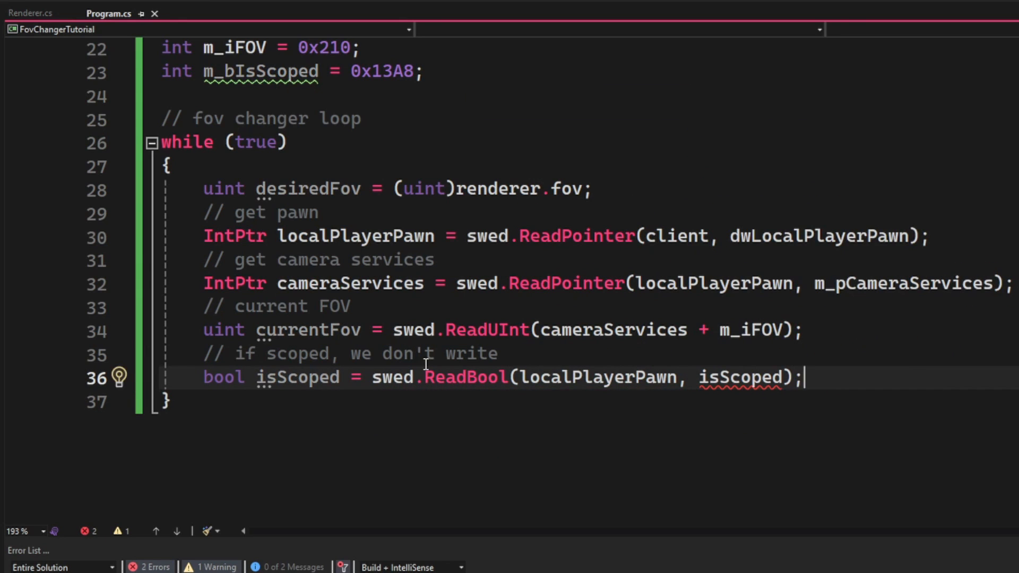
pyautogui.write('m_bI')
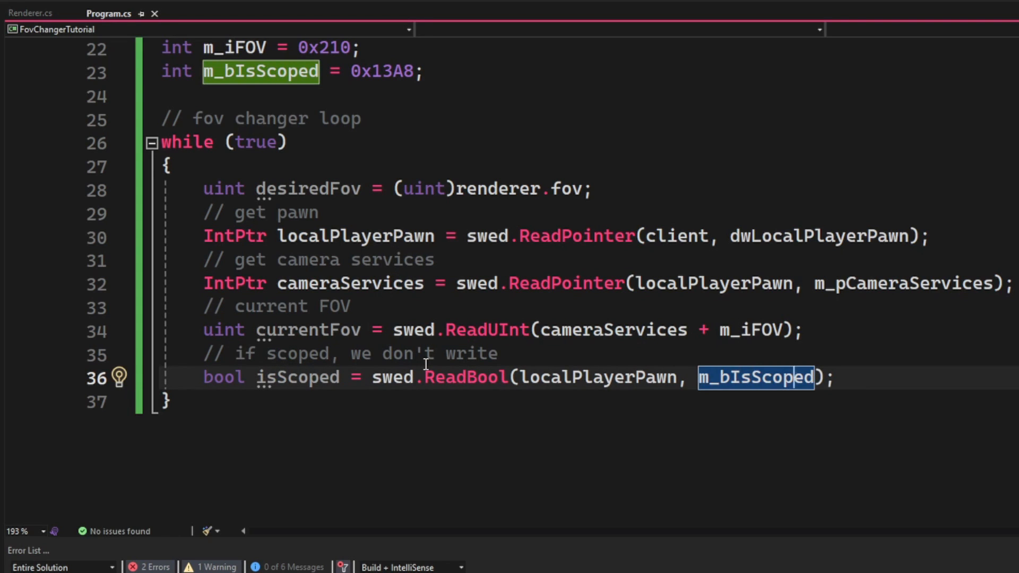
# Add if (!isScoped && currentFov != desiredFov) with a comment explaining the condition.
pyautogui.write('if (isScoped )')
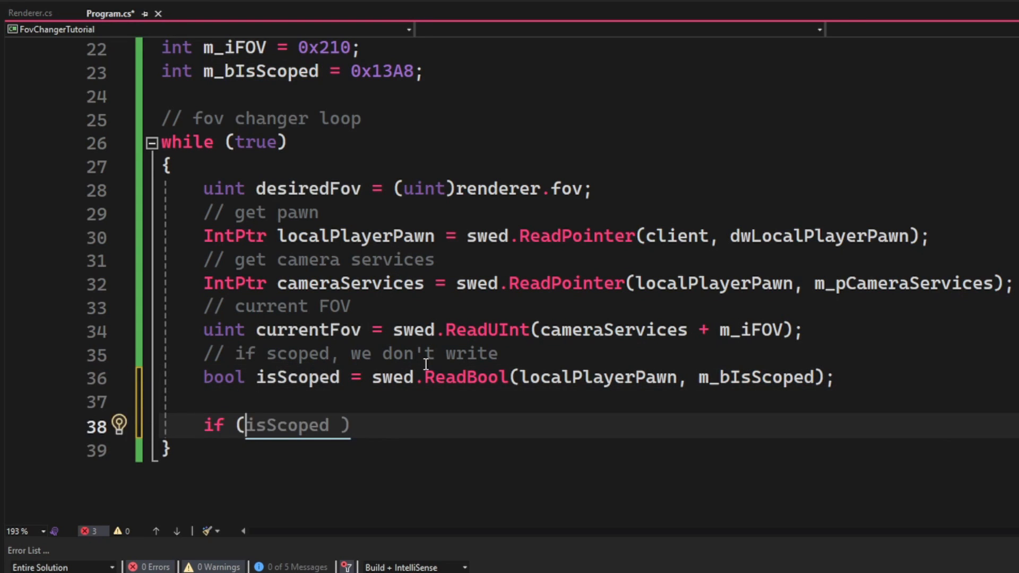
pyautogui.write('!isScoped && currentFov != desiredFov')
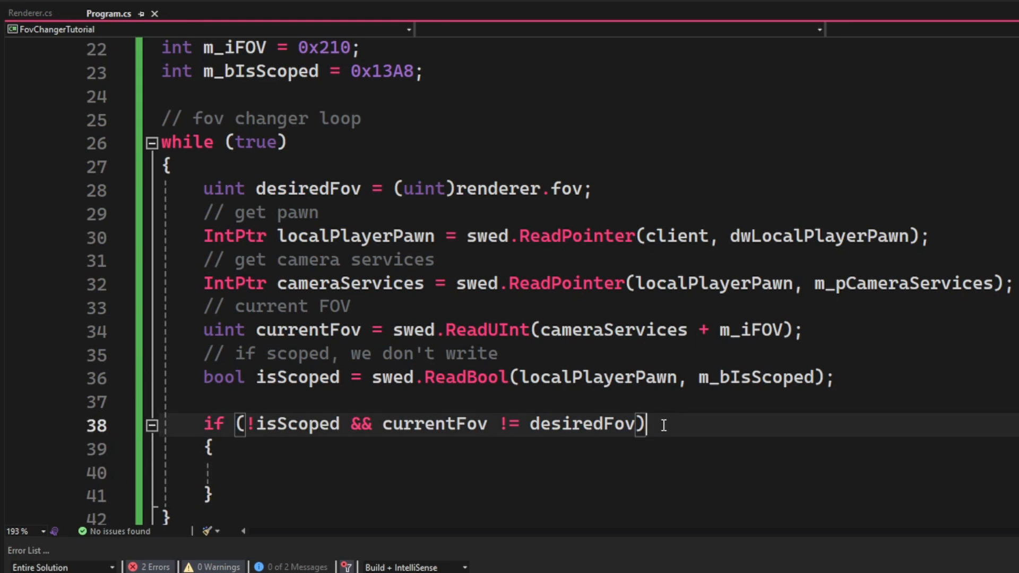
pyautogui.write('// if we')
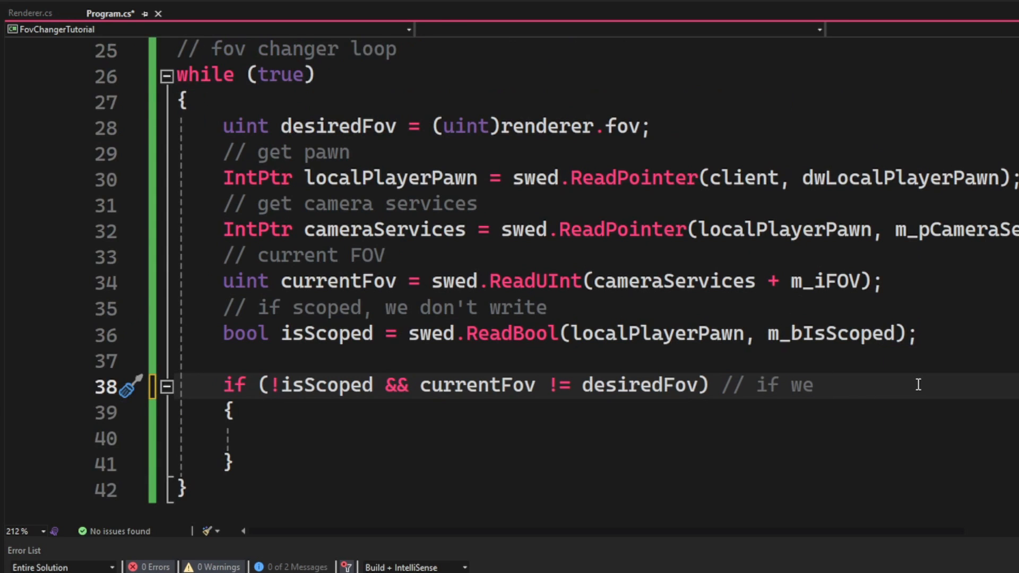
pyautogui.click(825, 384)
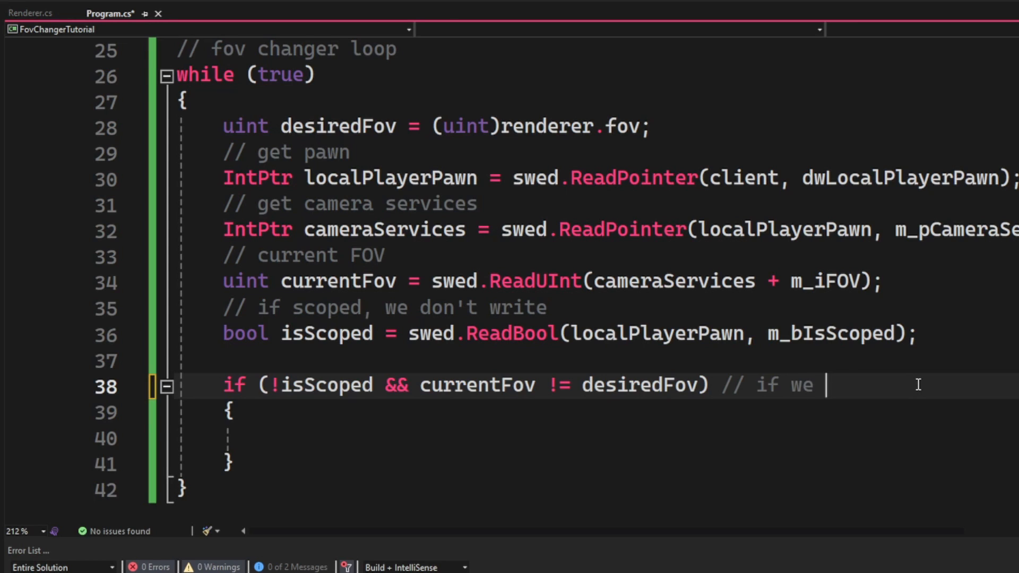
pyautogui.write("don't have desire")
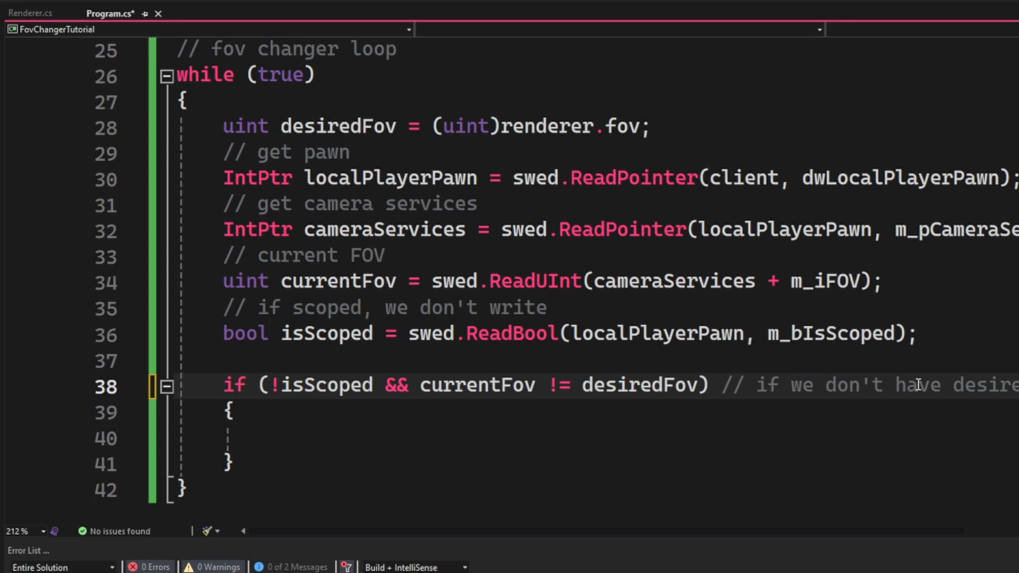
# Inside the if, call swed.WriteUInt(cameraServices + m_iFOV, desiredFov) with a write comment.
pyautogui.click(236, 413)
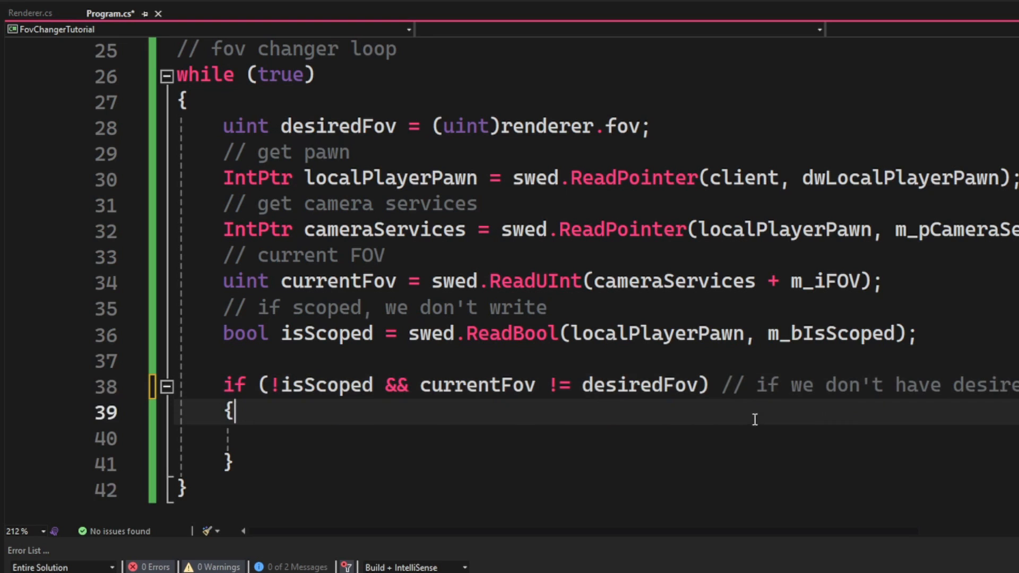
pyautogui.write('swed.WriteUInt(cameraServices + m_iFOV')
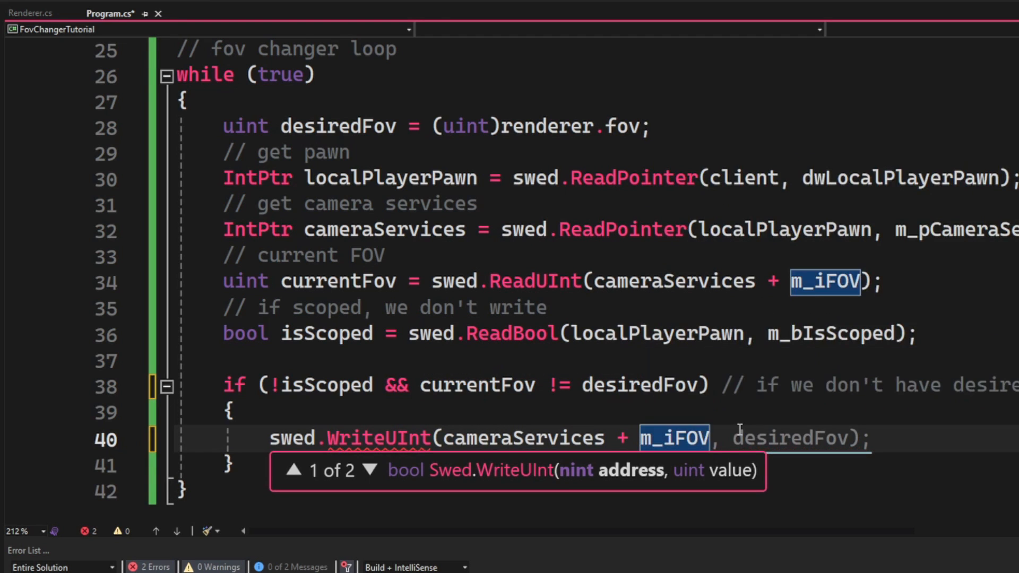
pyautogui.write('// write new fov')
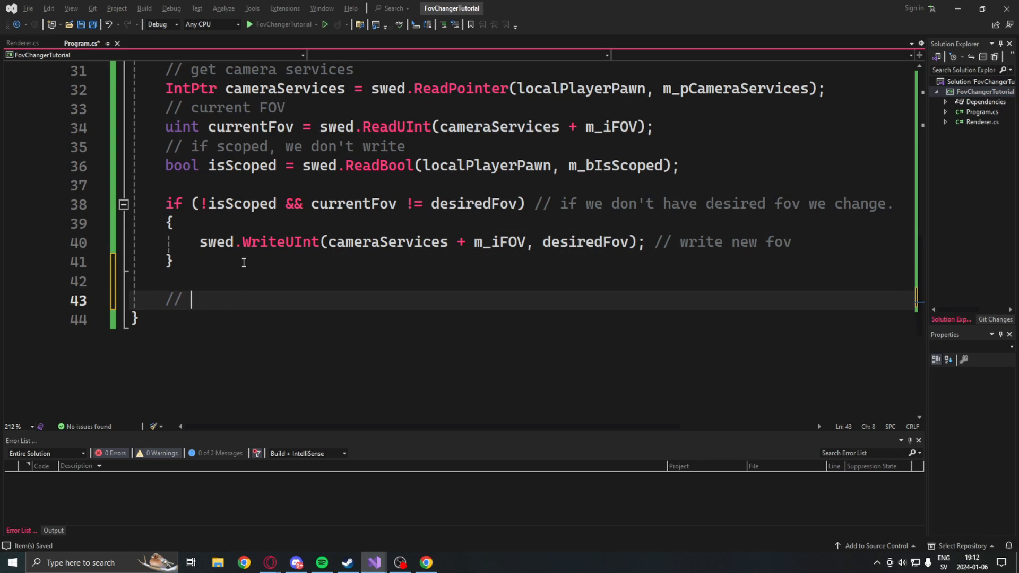
# Add '// Thread.Sleep(1); // <-- can add thread sleep, but FOV will lag more', then go to the Steam library.
pyautogui.write('t')
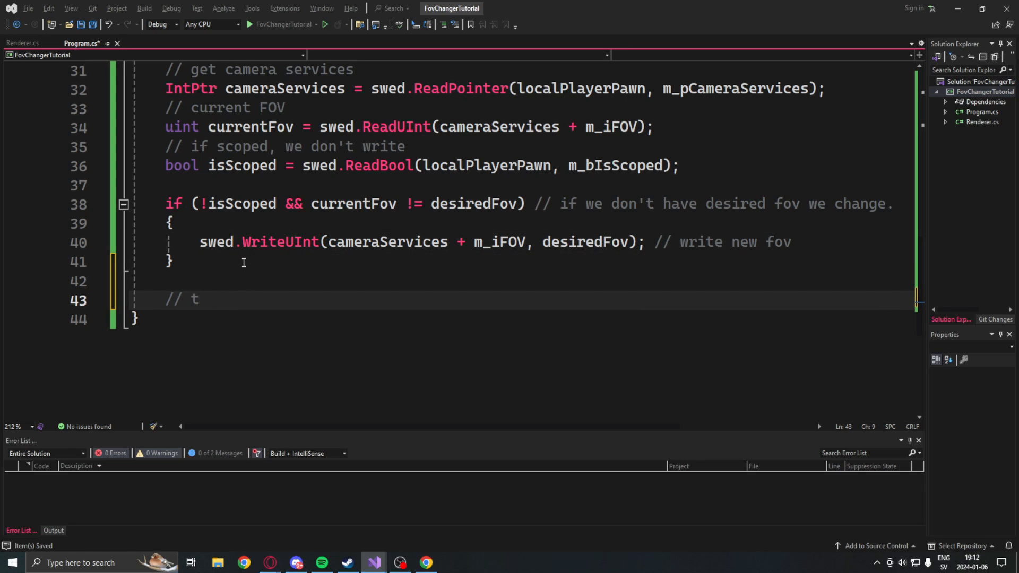
pyautogui.write('hread.Sleep')
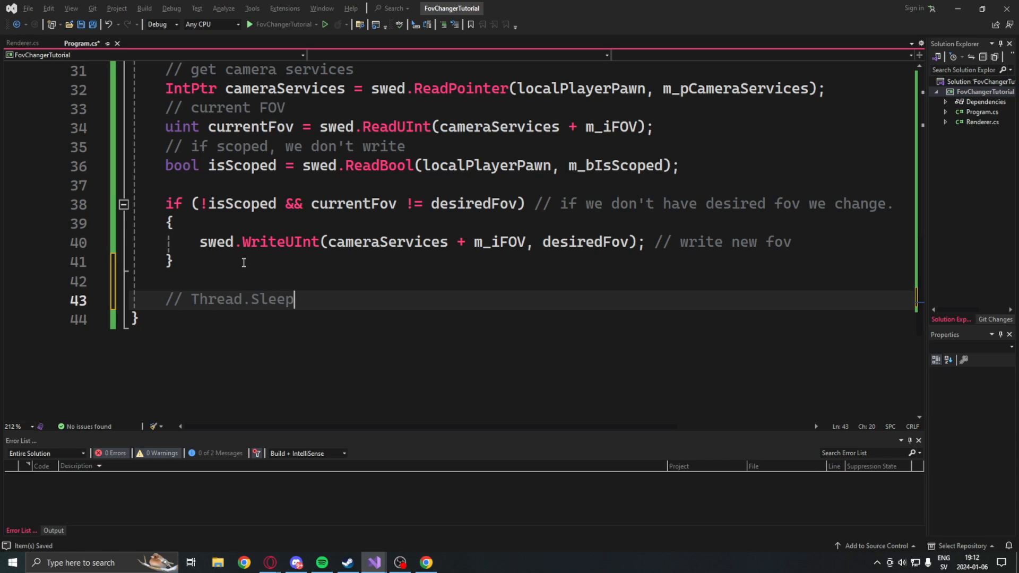
pyautogui.write('(1')
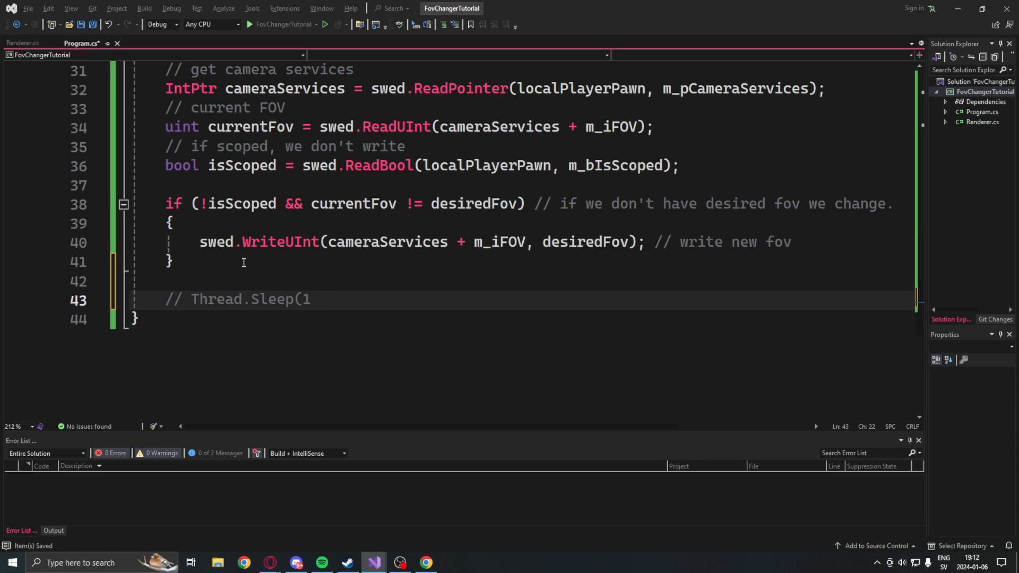
pyautogui.write(');')
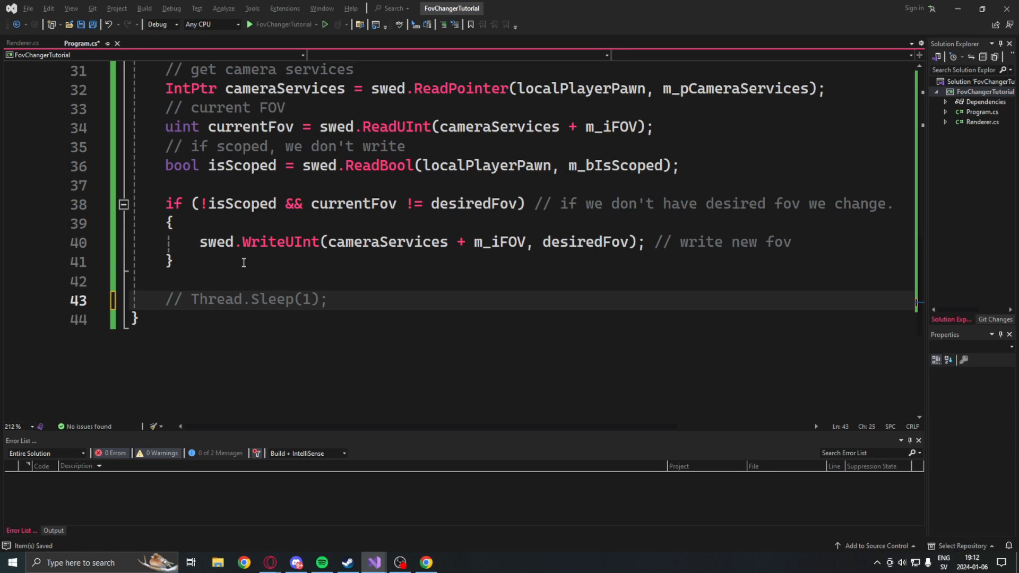
pyautogui.write('//<--')
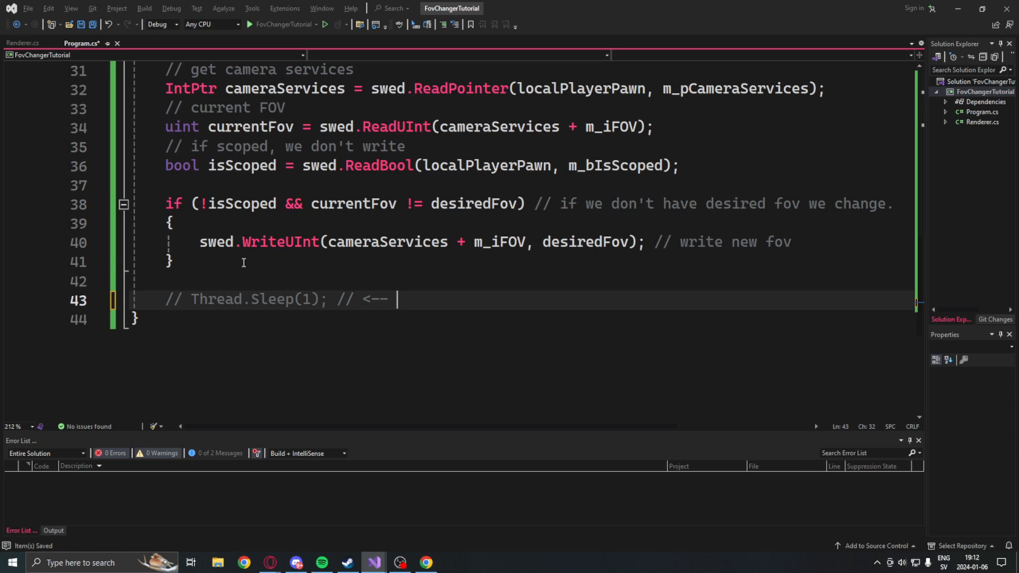
pyautogui.write('can add')
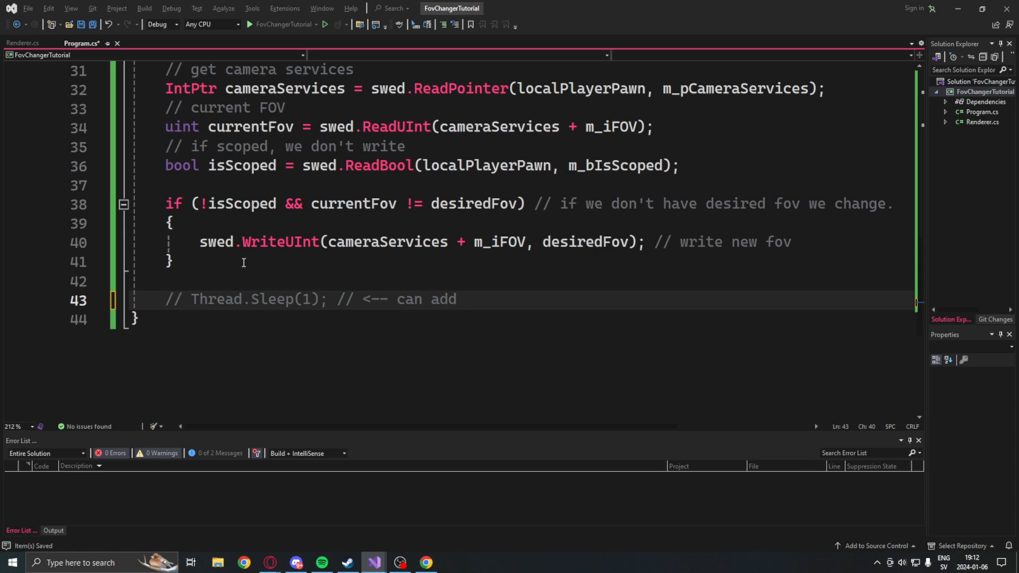
pyautogui.write('thread sleep, but')
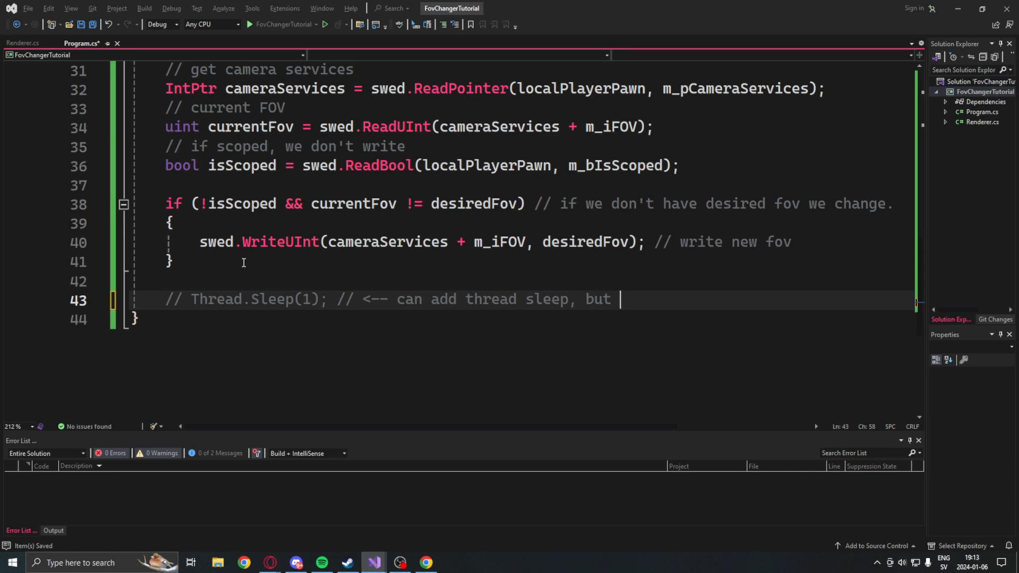
pyautogui.write('f')
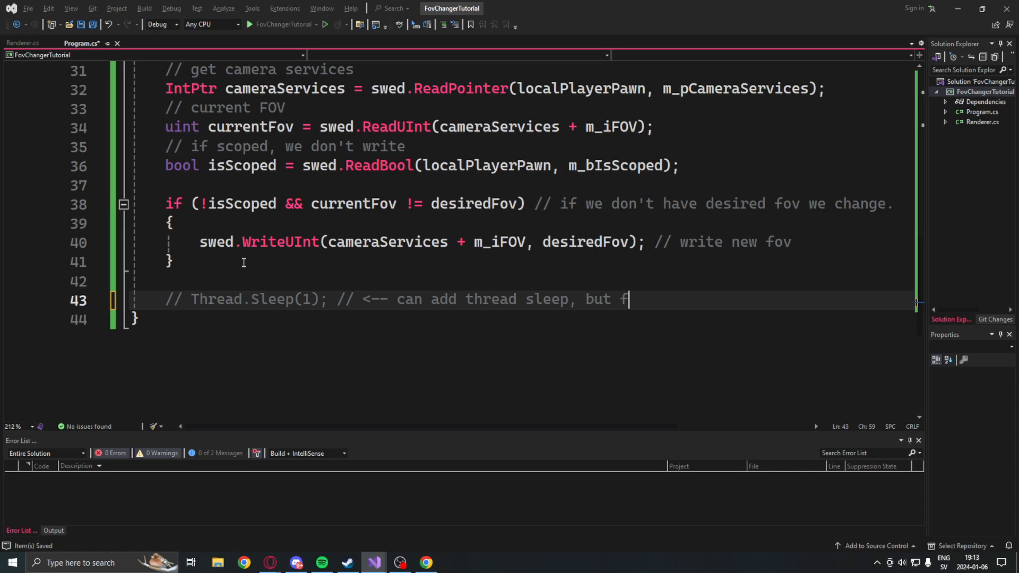
pyautogui.write('OV will lag')
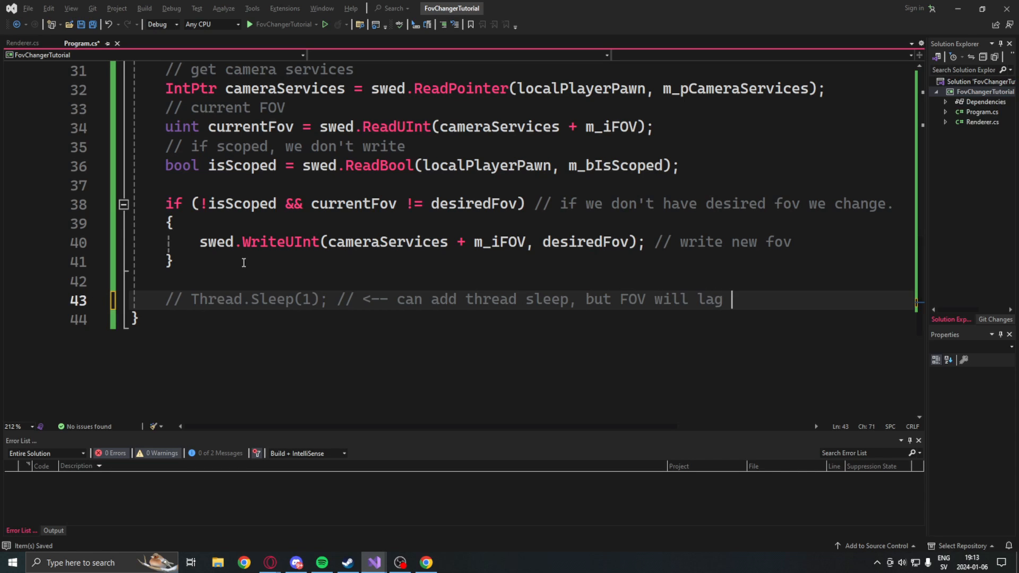
pyautogui.write('more')
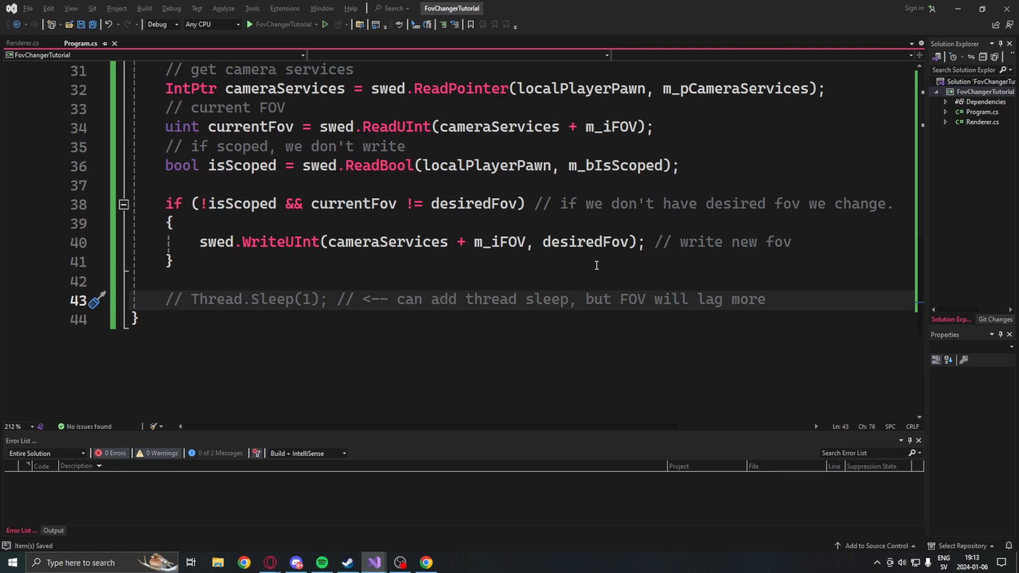
pyautogui.scroll(3)
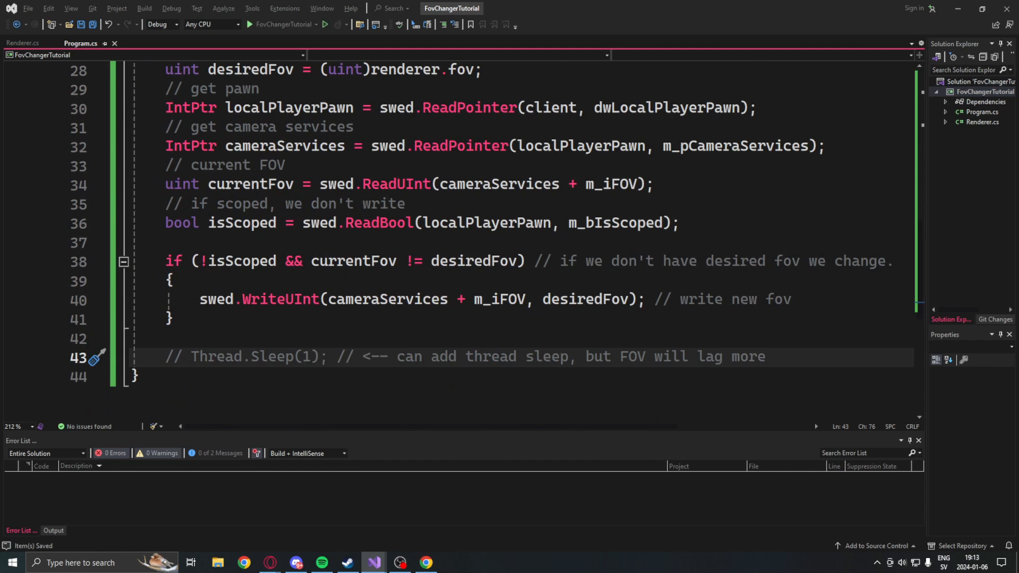
pyautogui.click(374, 562)
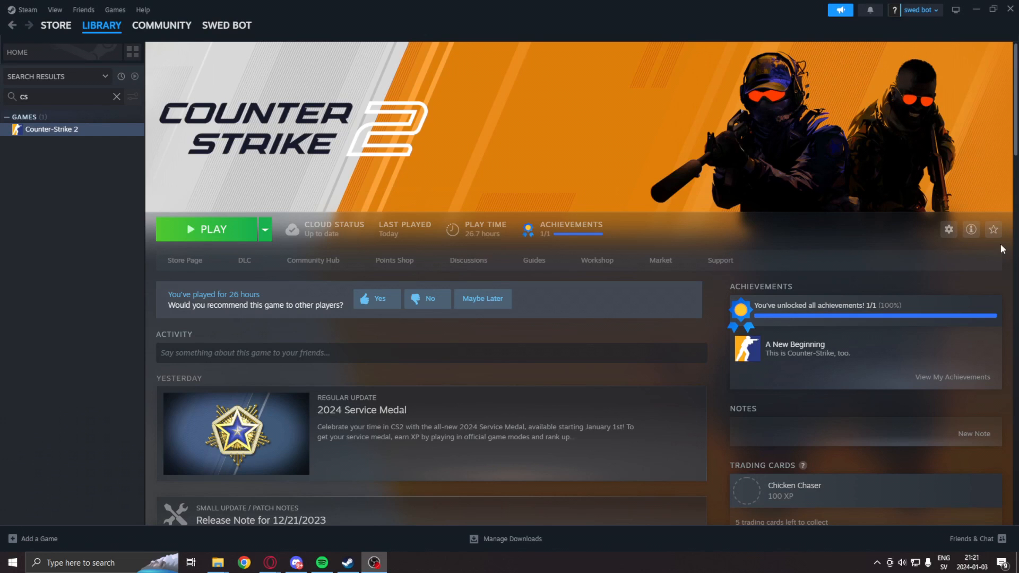
pyautogui.moveTo(701, 217)
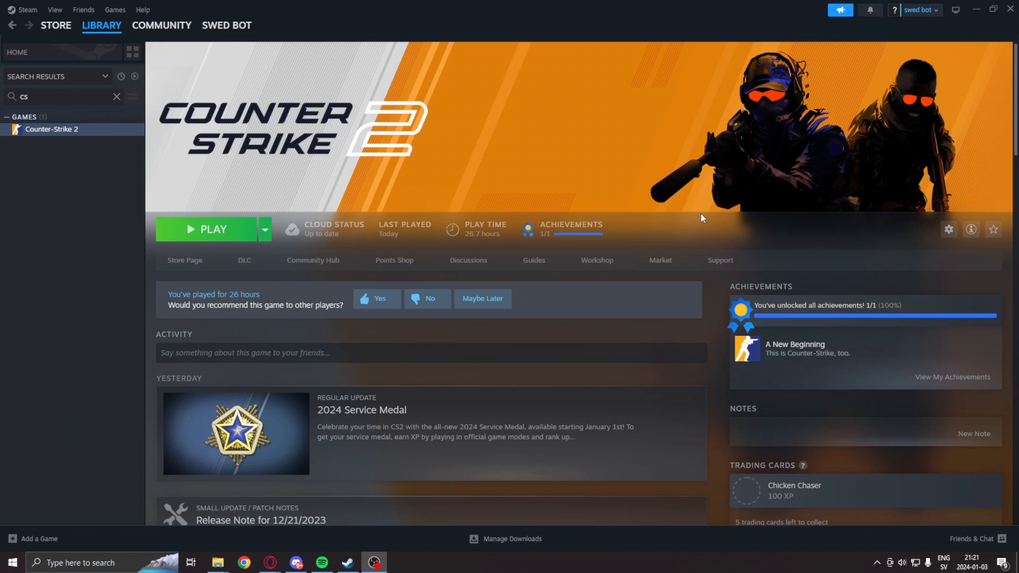
pyautogui.moveTo(332, 4)
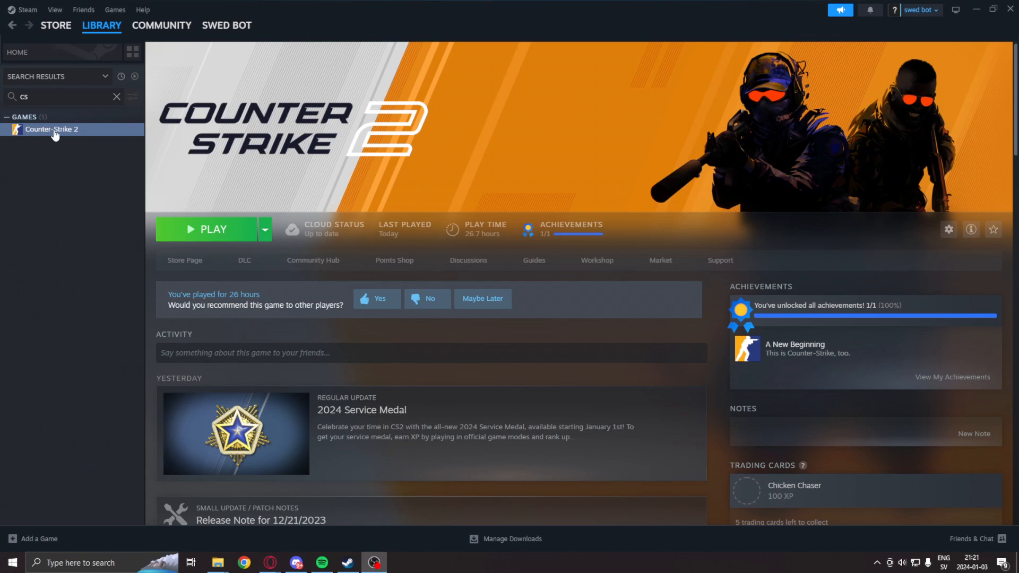
pyautogui.moveTo(82, 217)
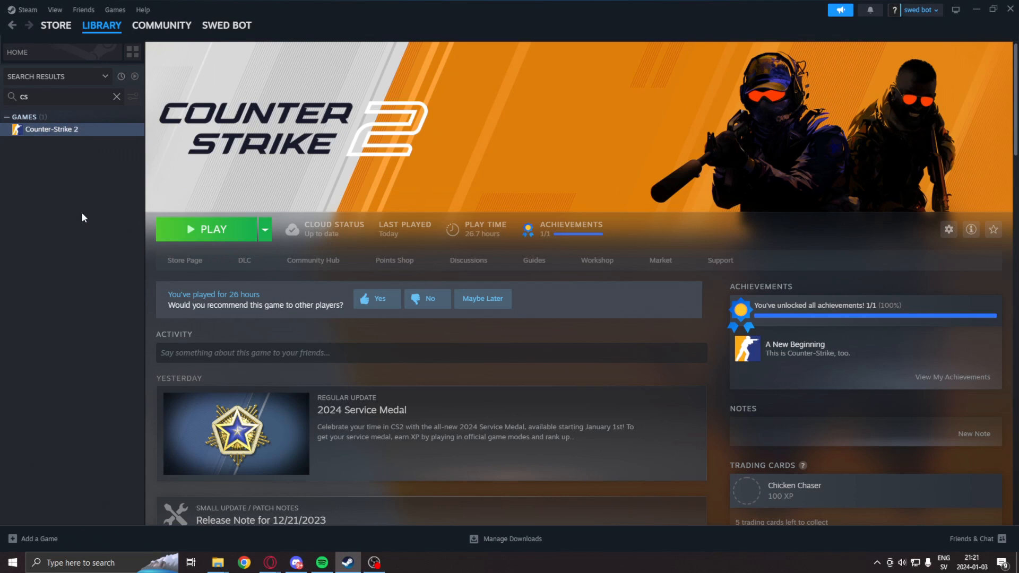
# Set Counter-Strike 2's launch options to -insecure in its Steam properties and close them.
pyautogui.click(947, 229)
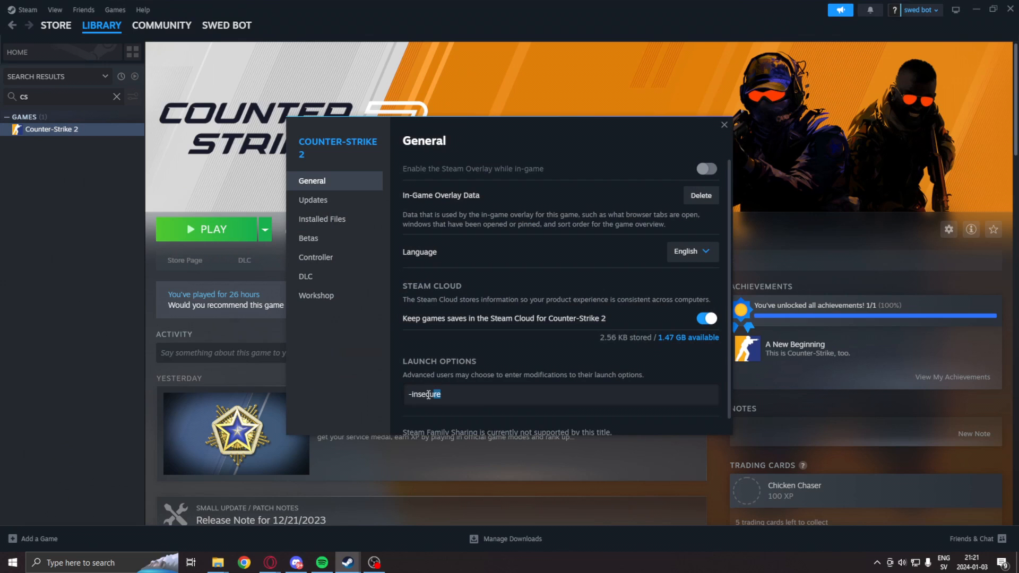
pyautogui.press('Backspace')
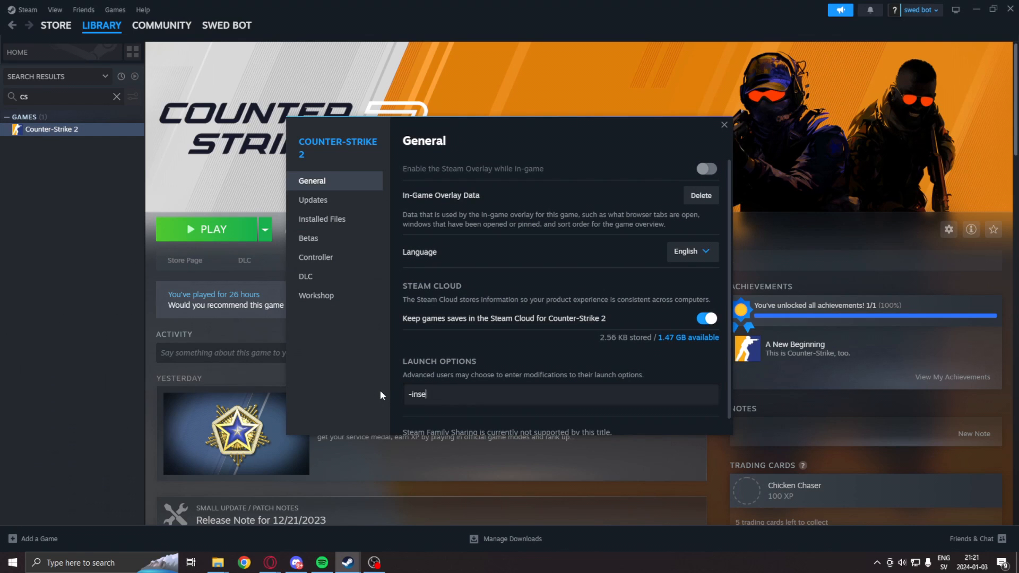
pyautogui.write('cure')
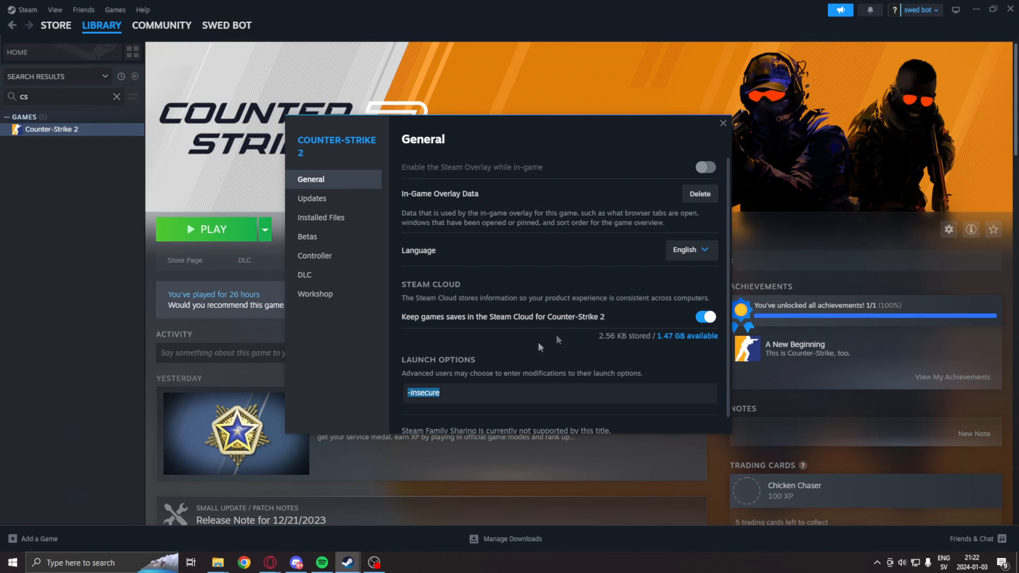
pyautogui.moveTo(468, 361)
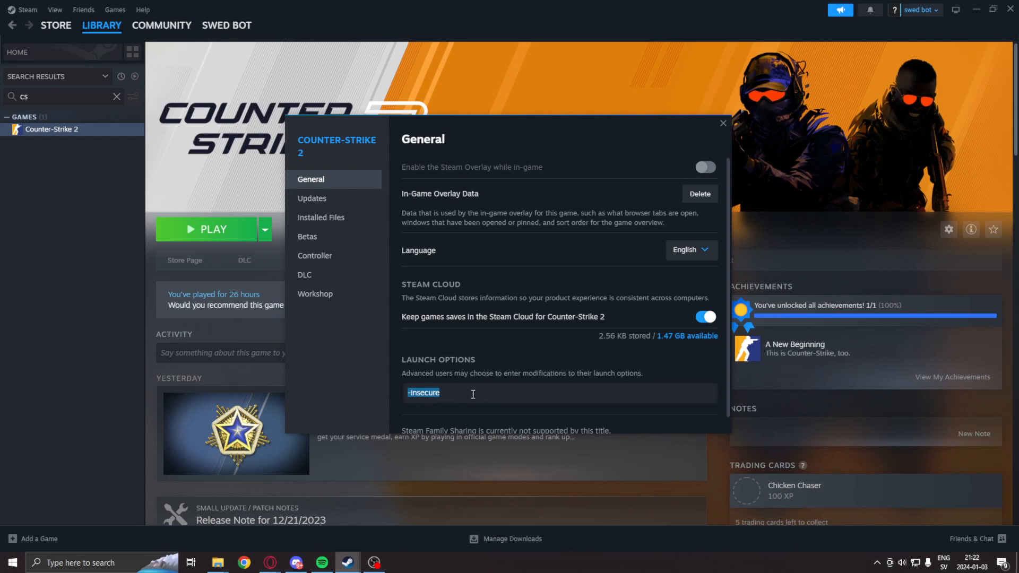
pyautogui.moveTo(453, 393)
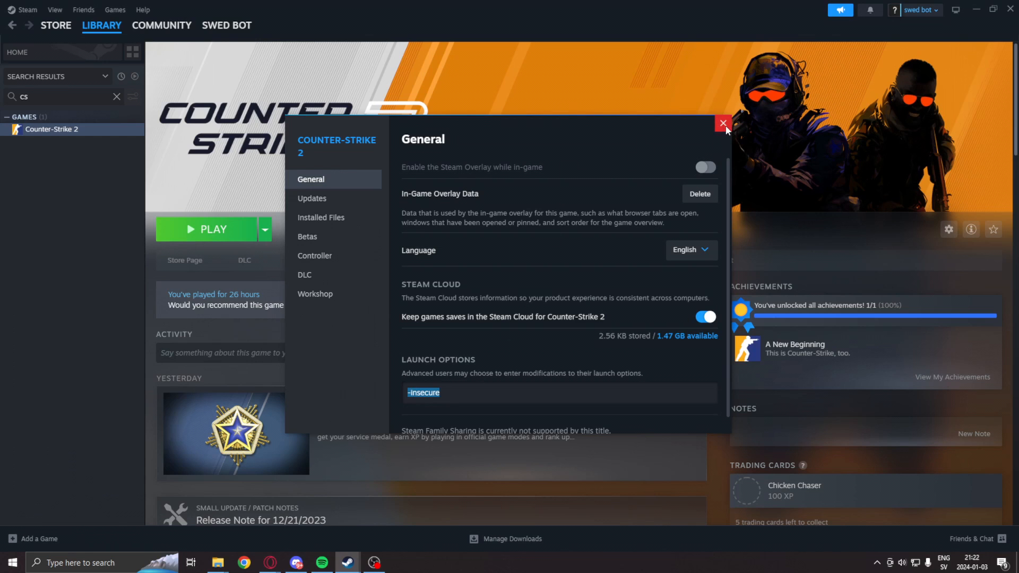
pyautogui.click(722, 123)
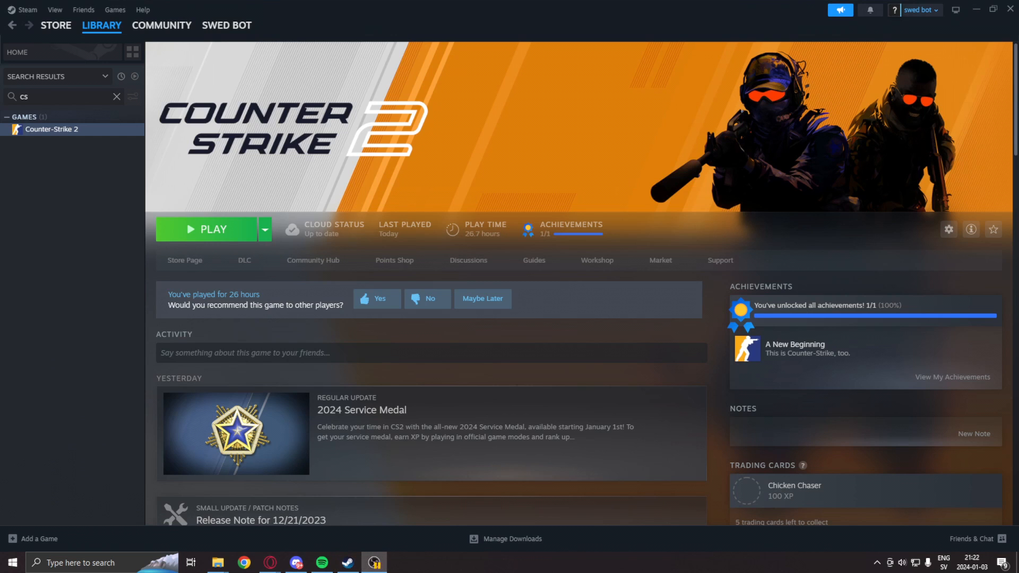
# Launch Counter-Strike 2 from Steam, then start FovChangerTutorial in Visual Studio over the game.
pyautogui.click(213, 229)
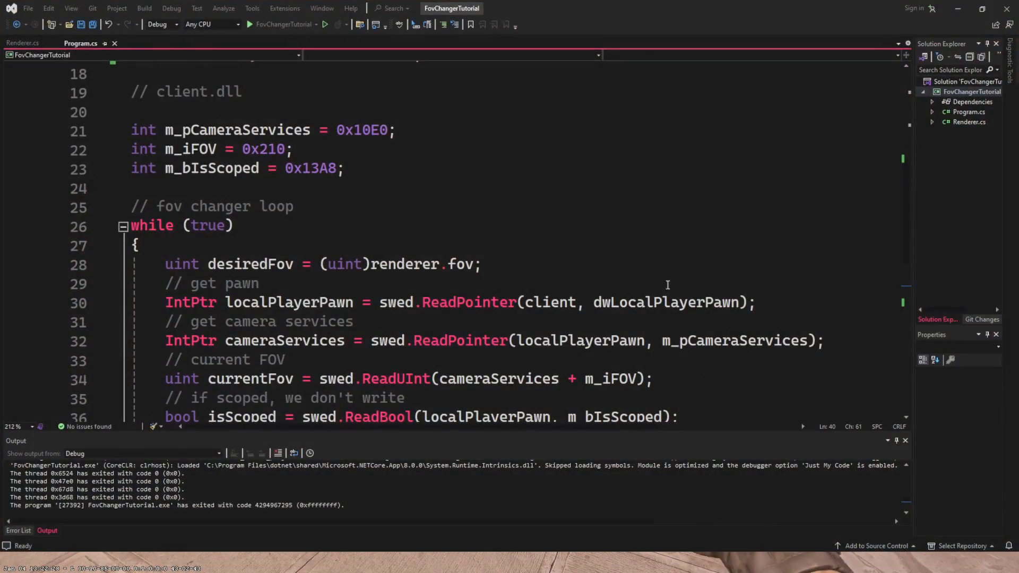
pyautogui.scroll(-3)
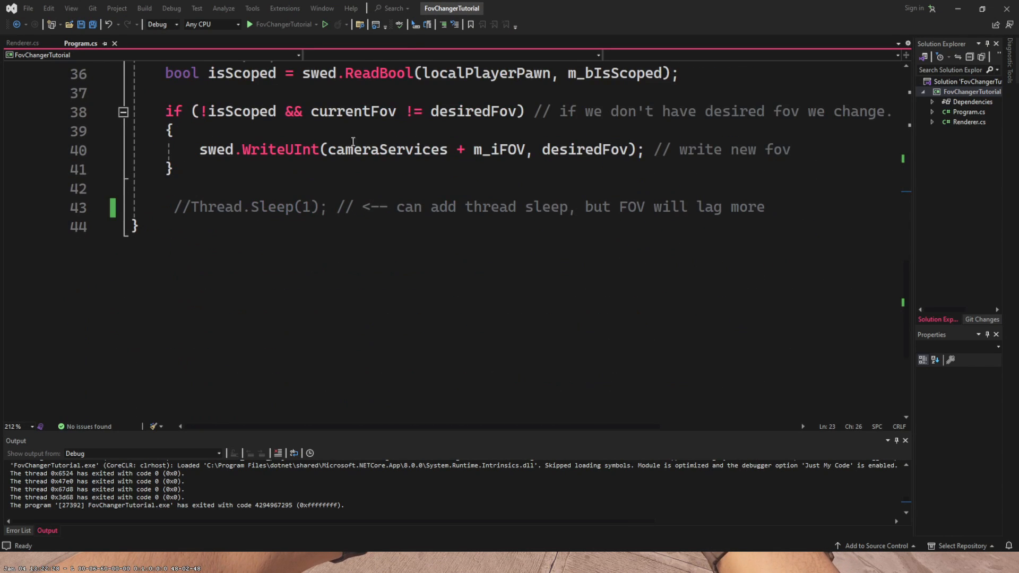
pyautogui.scroll(3)
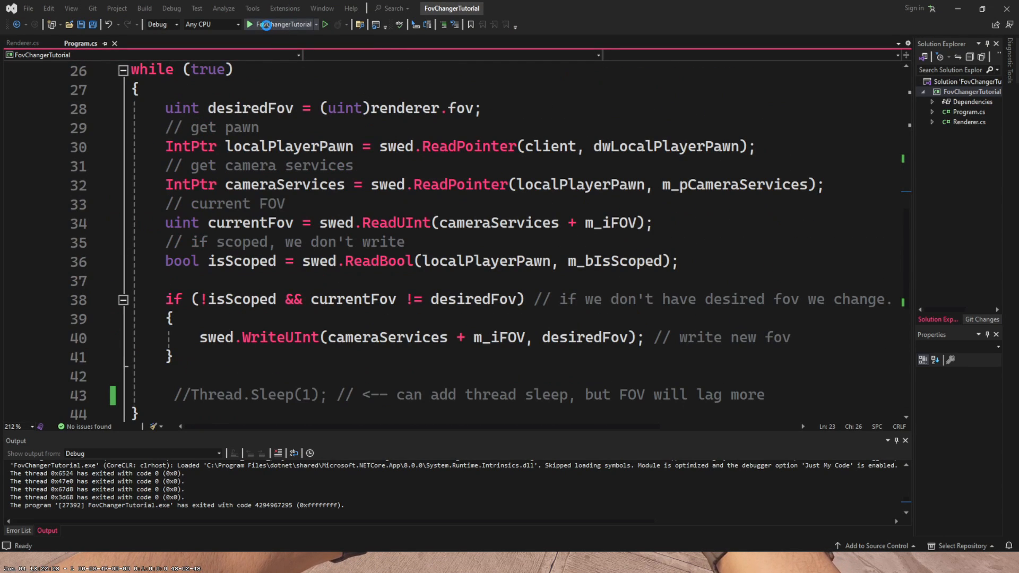
pyautogui.click(250, 25)
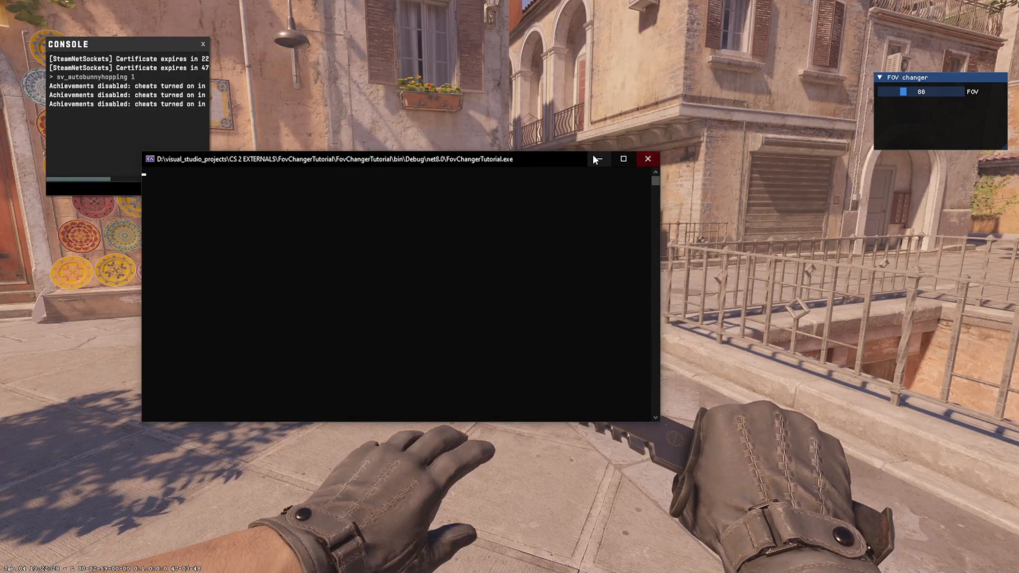